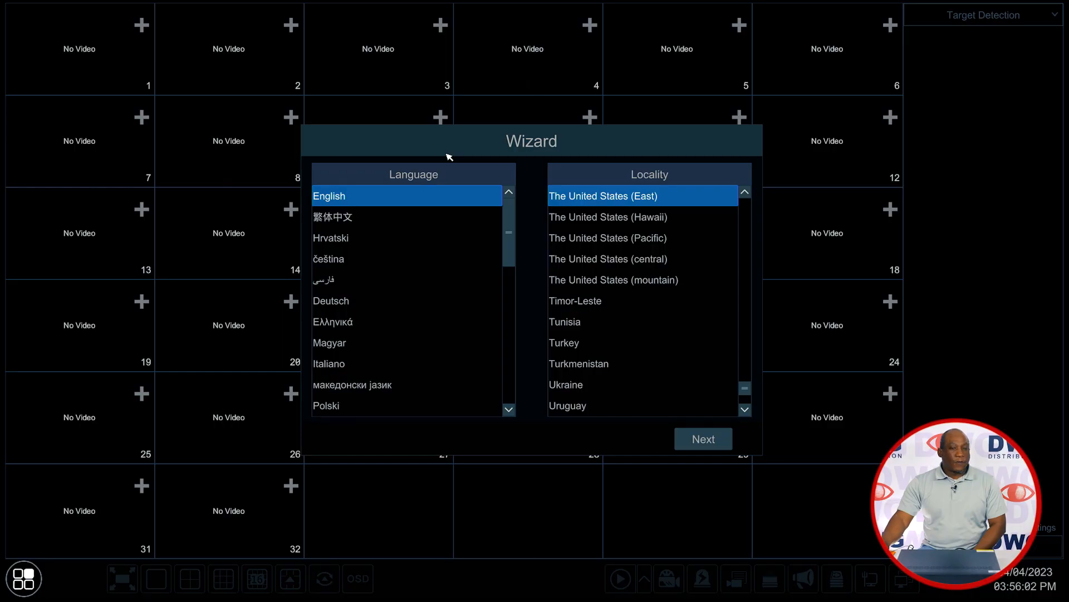
mouse_move(456, 137)
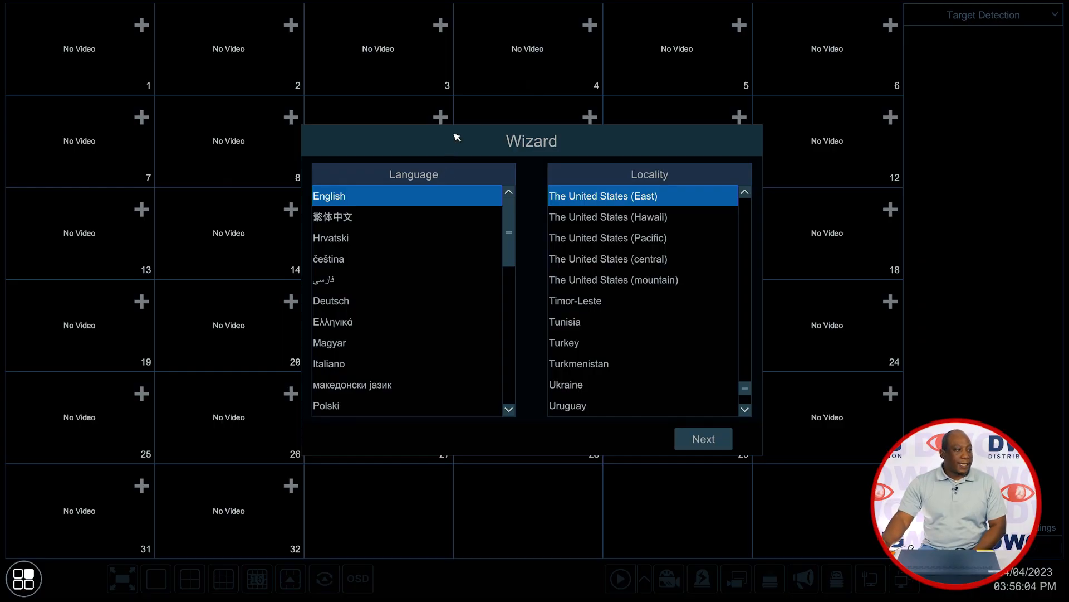
mouse_move(402, 191)
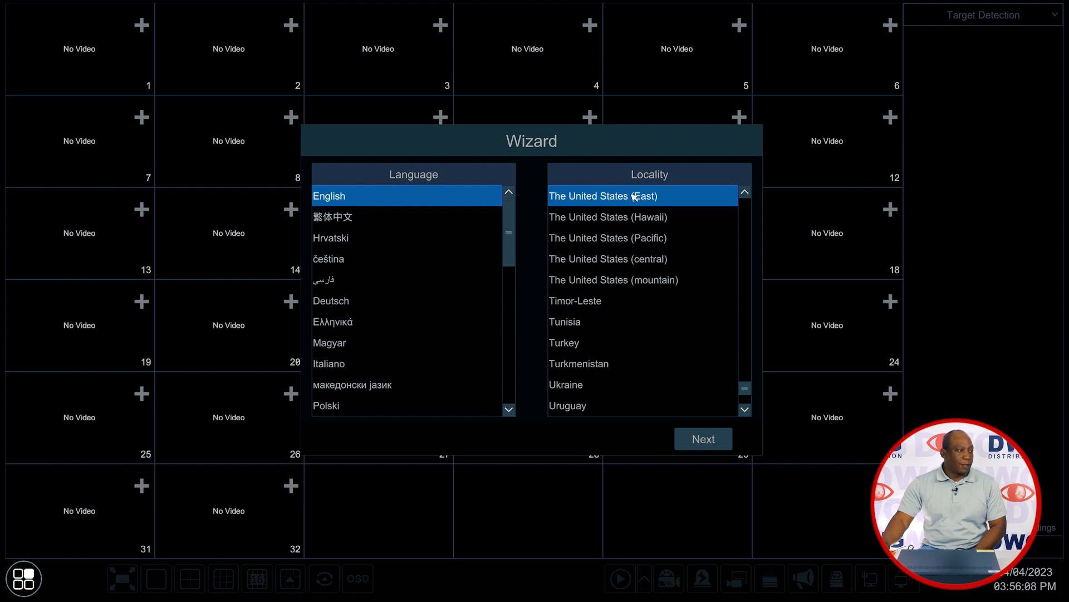
mouse_move(710, 425)
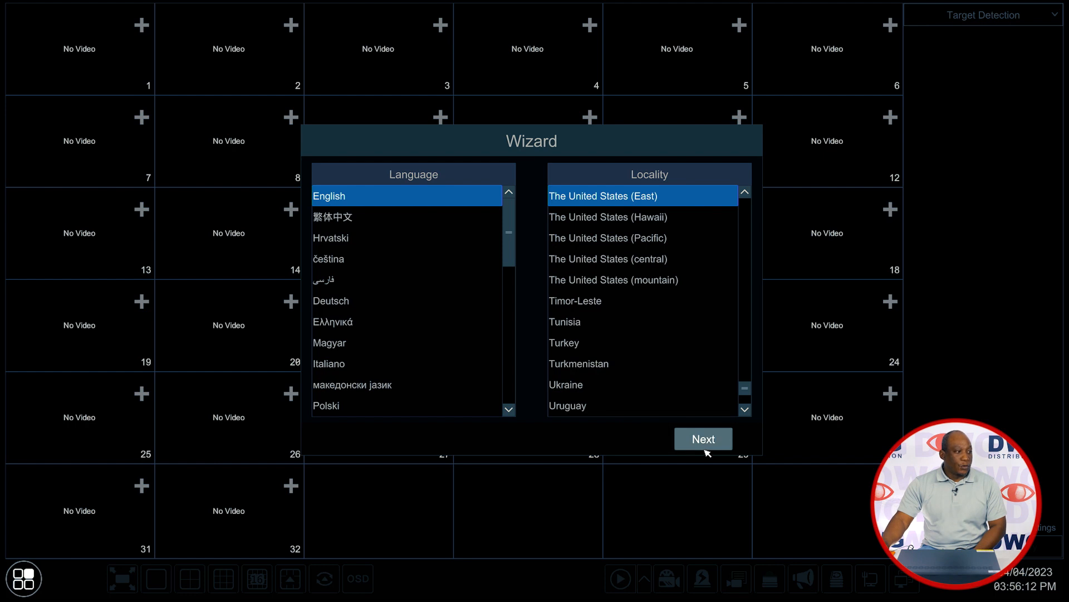
Go past the language step, read the privacy statement to the end, and tick 'I have read and agree'.
left_click(703, 439)
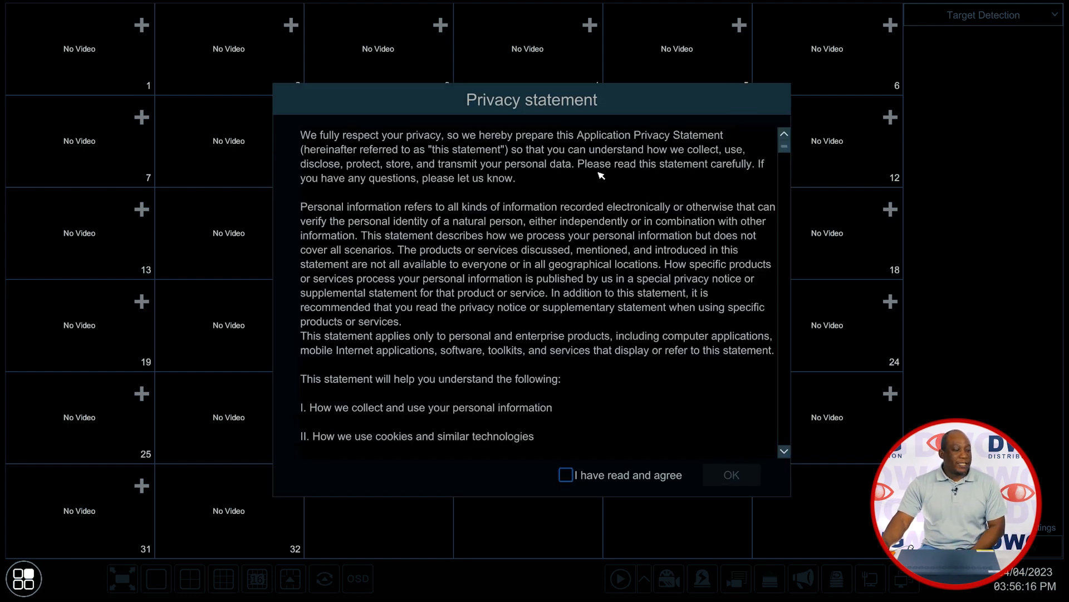
scroll("down", 3)
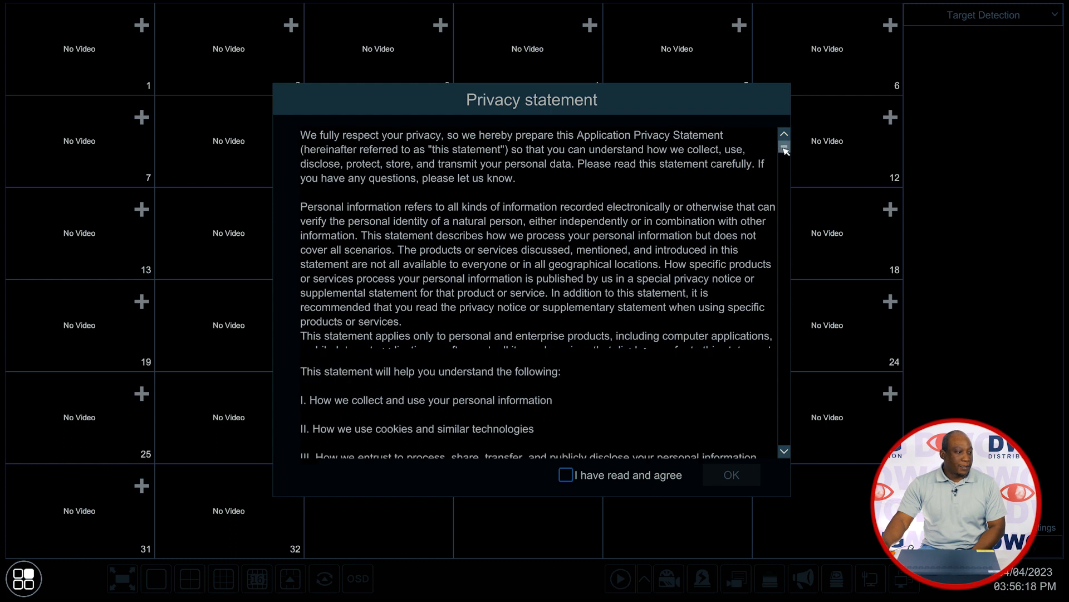
scroll("down", 3)
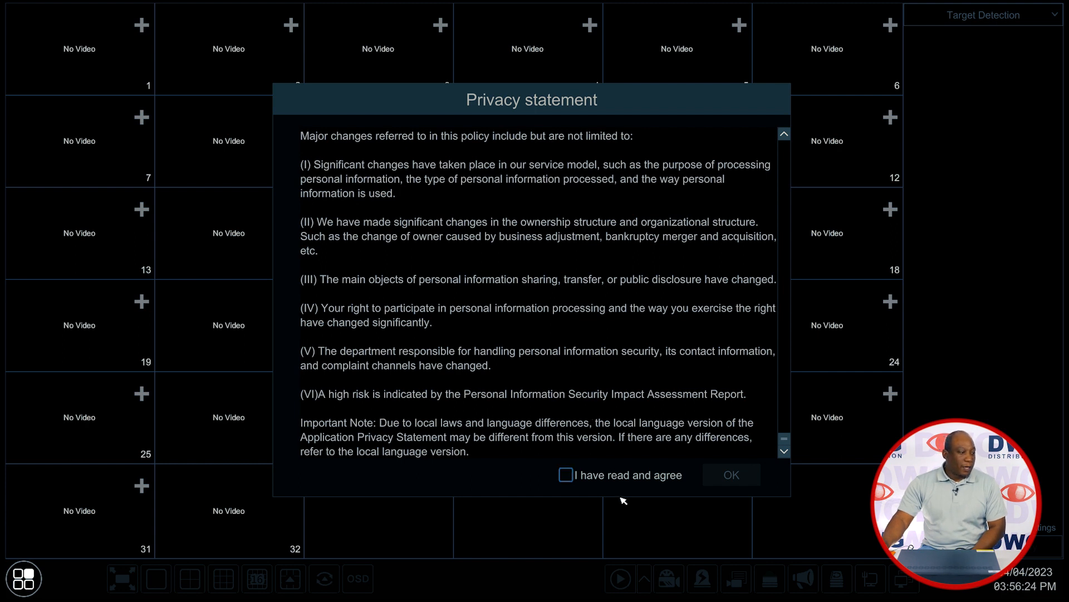
left_click(566, 474)
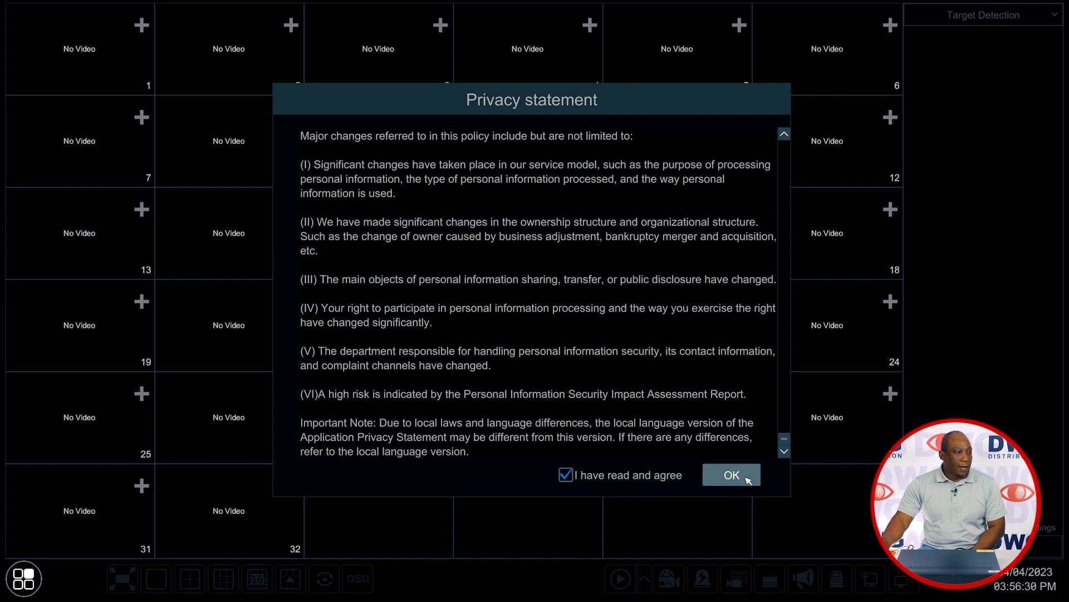
Accept the privacy terms, keeping the GMT-05 New York time zone and current system date.
left_click(732, 474)
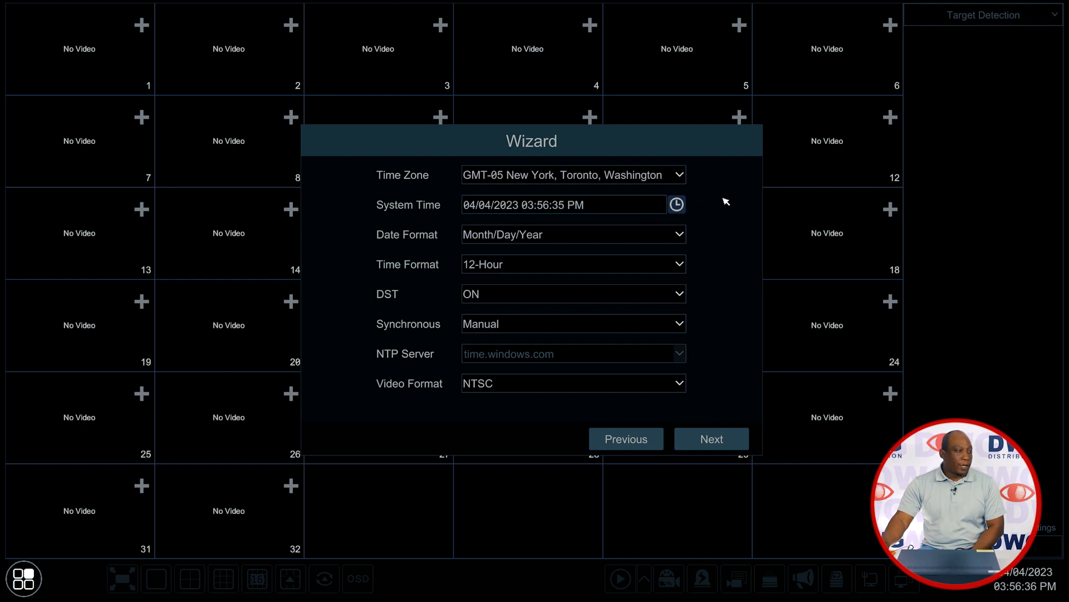
mouse_move(707, 203)
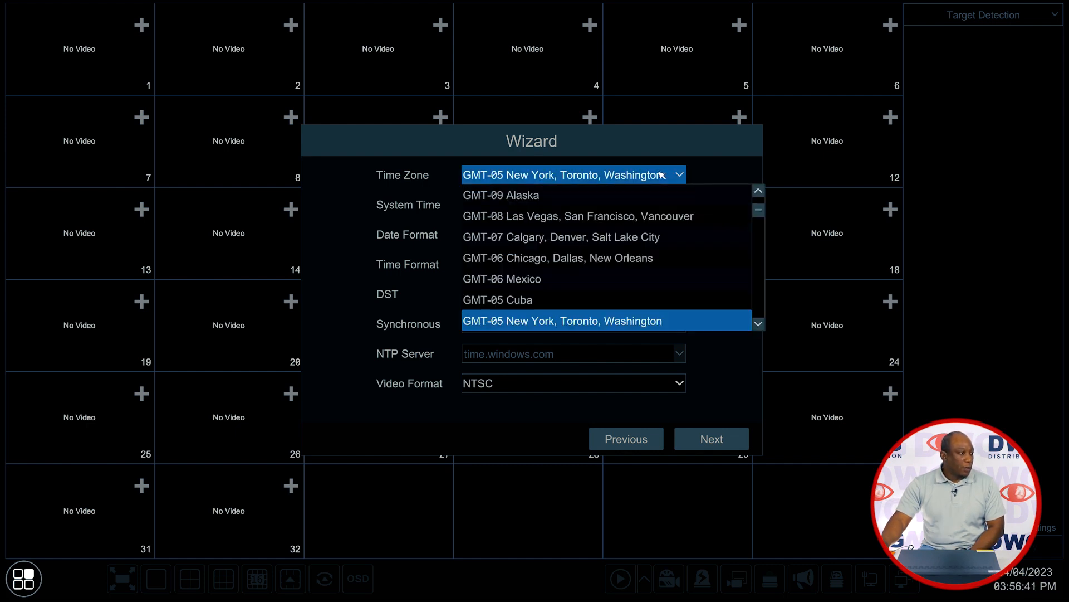
left_click(565, 321)
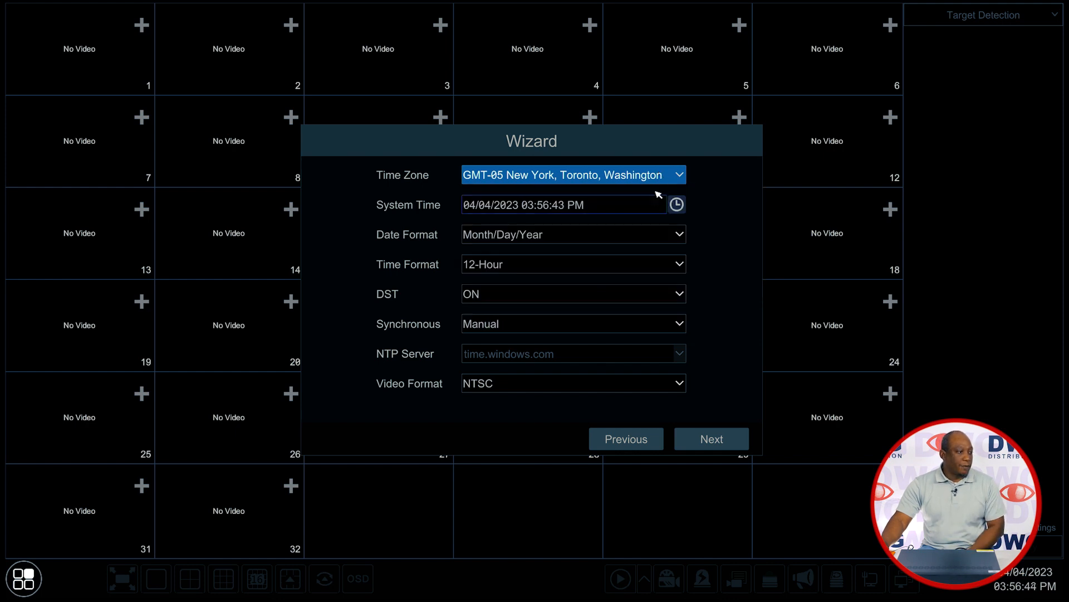
left_click(676, 205)
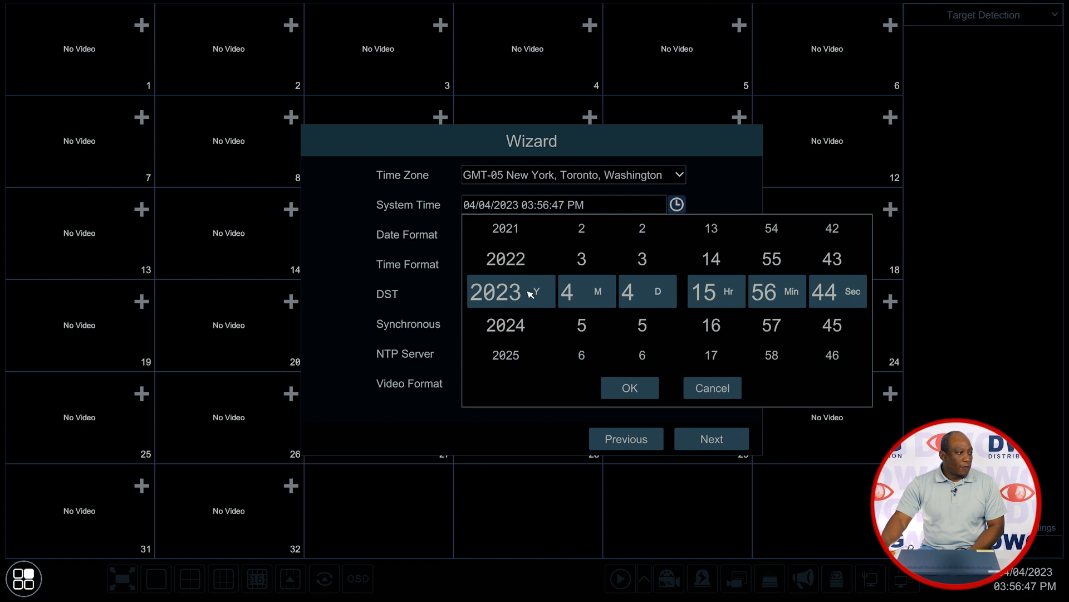
scroll("down", 3)
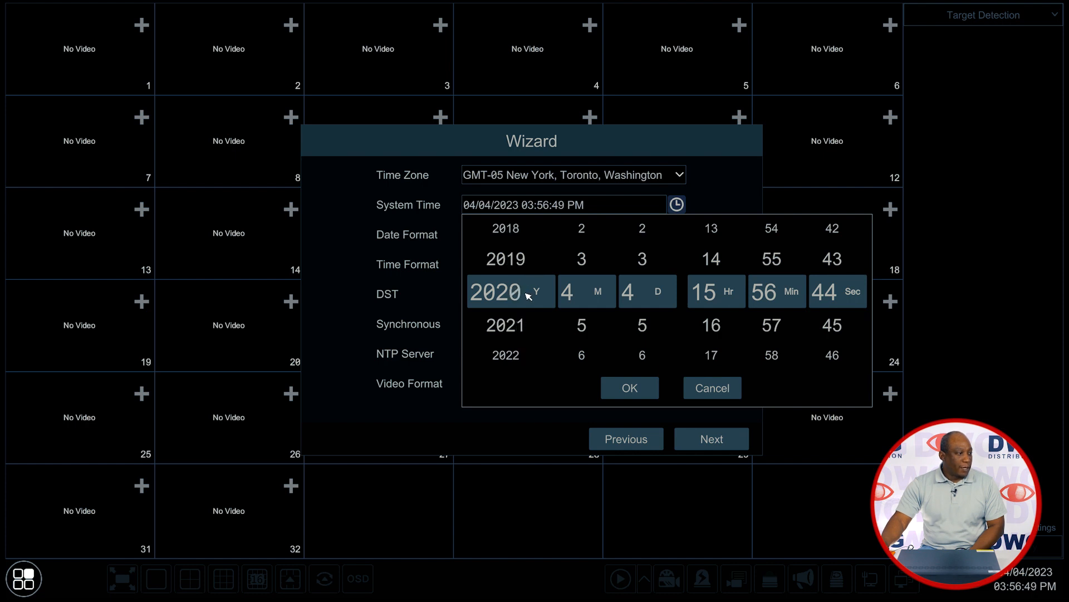
scroll("down", 3)
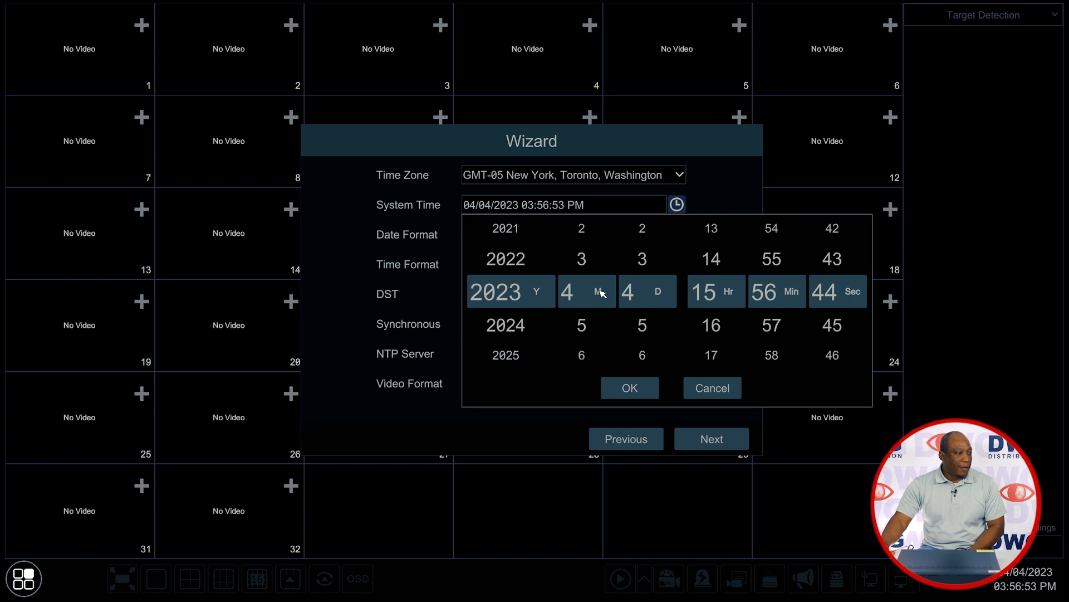
left_click(630, 388)
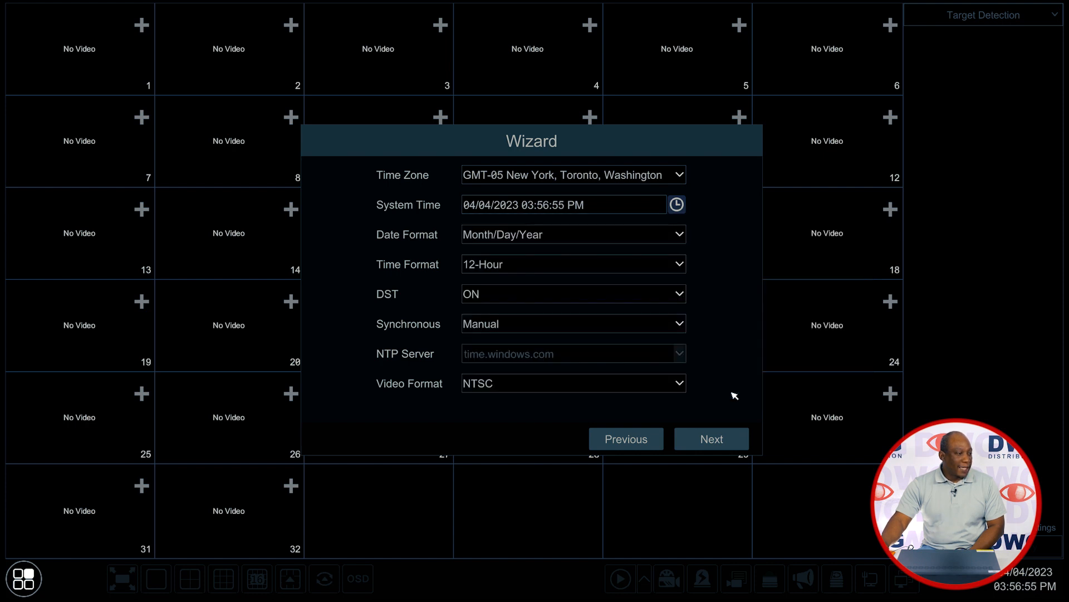
Keep the Month/Day/Year date format and the 12-Hour time format.
left_click(573, 234)
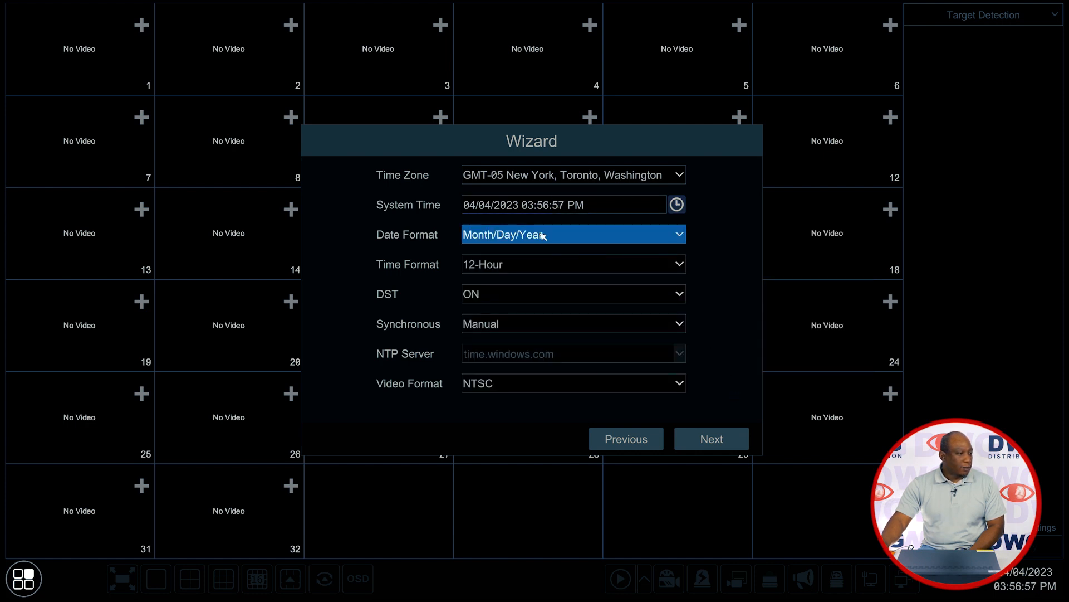
left_click(574, 234)
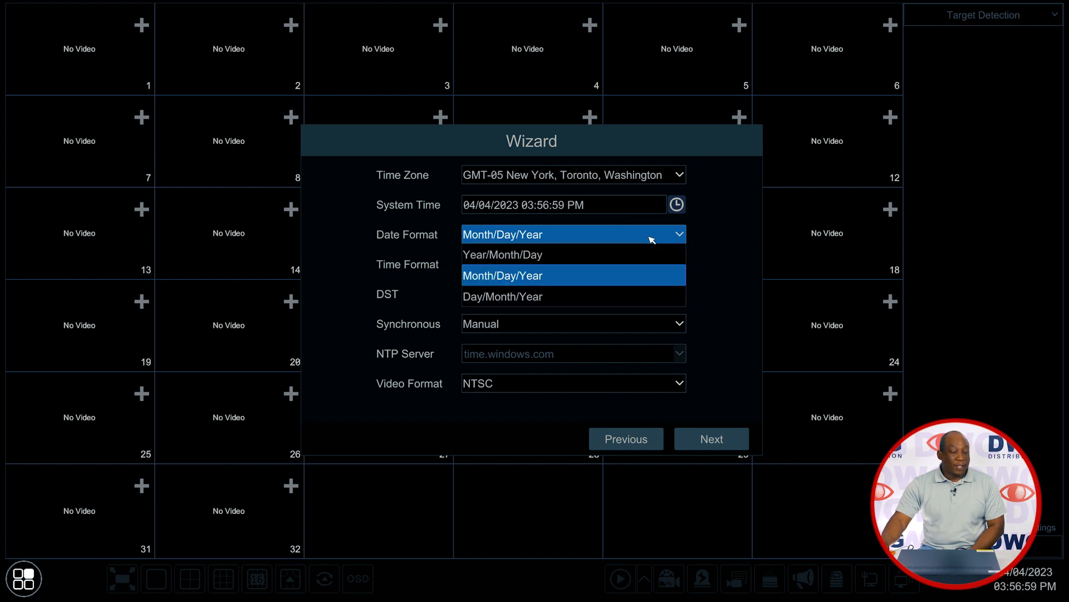
left_click(575, 264)
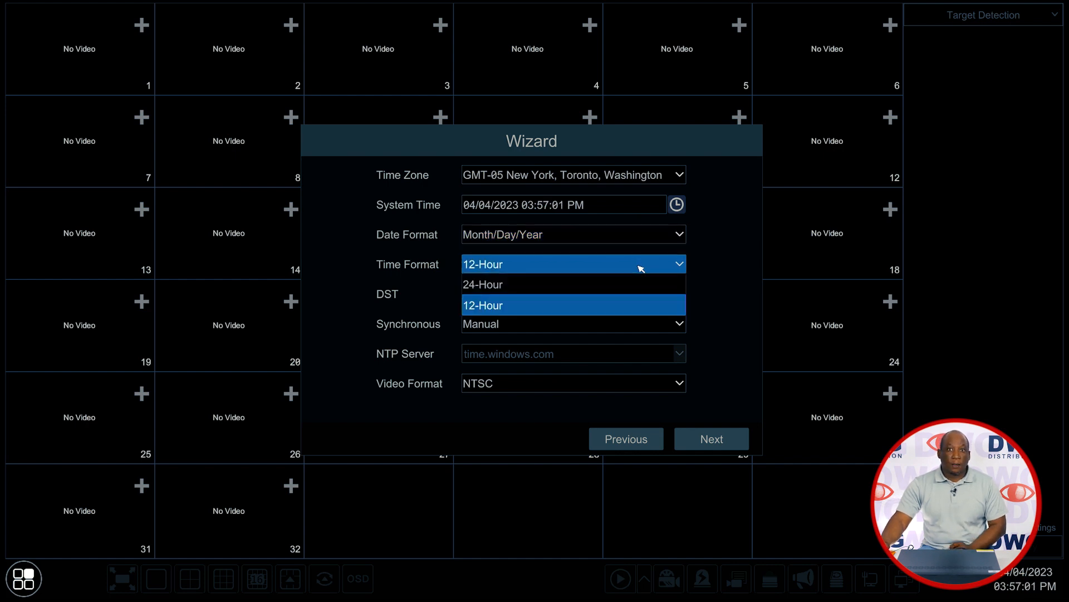
left_click(574, 305)
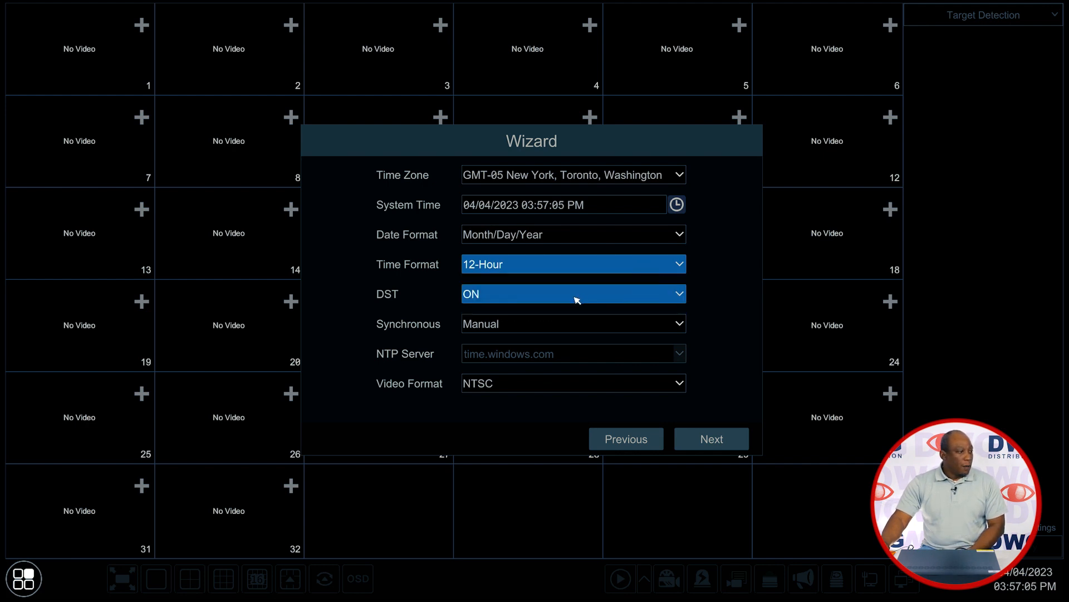
Leave DST on and switch time sync from Manual to NTP (time.windows.com).
left_click(574, 294)
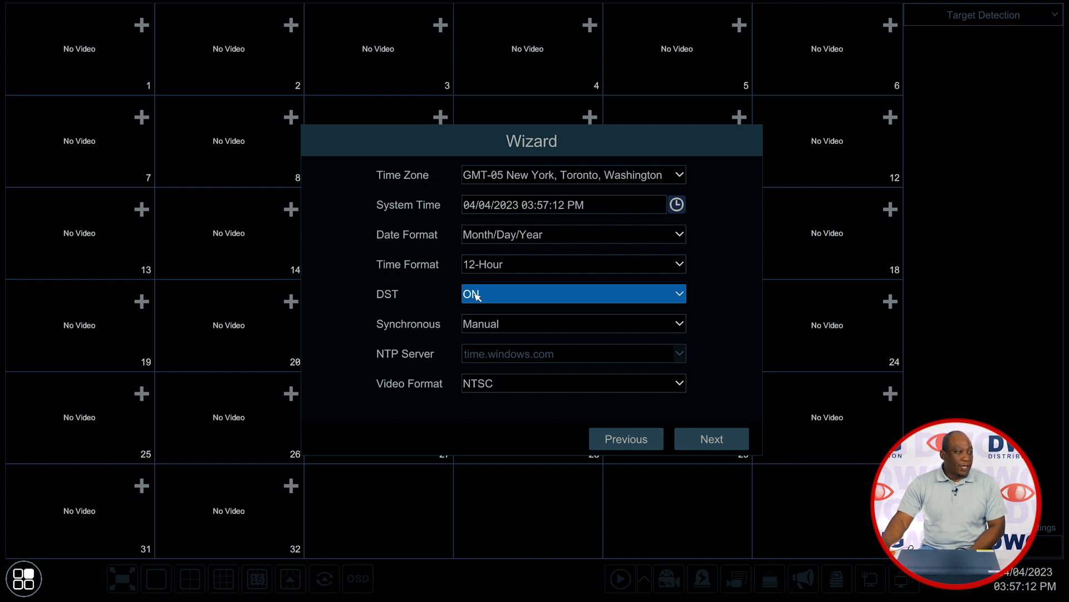
mouse_move(431, 331)
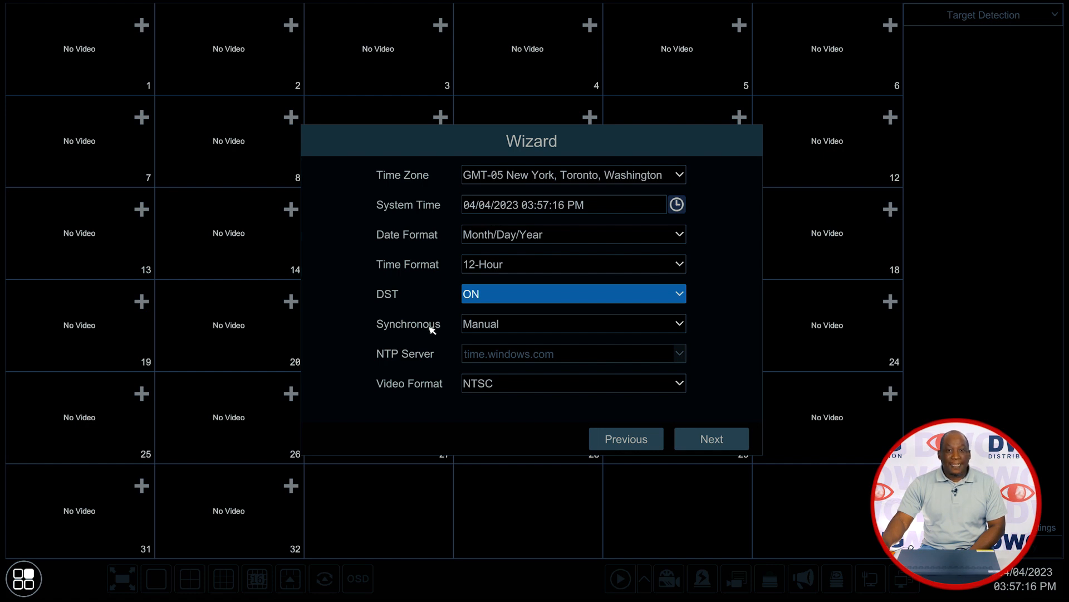
left_click(574, 324)
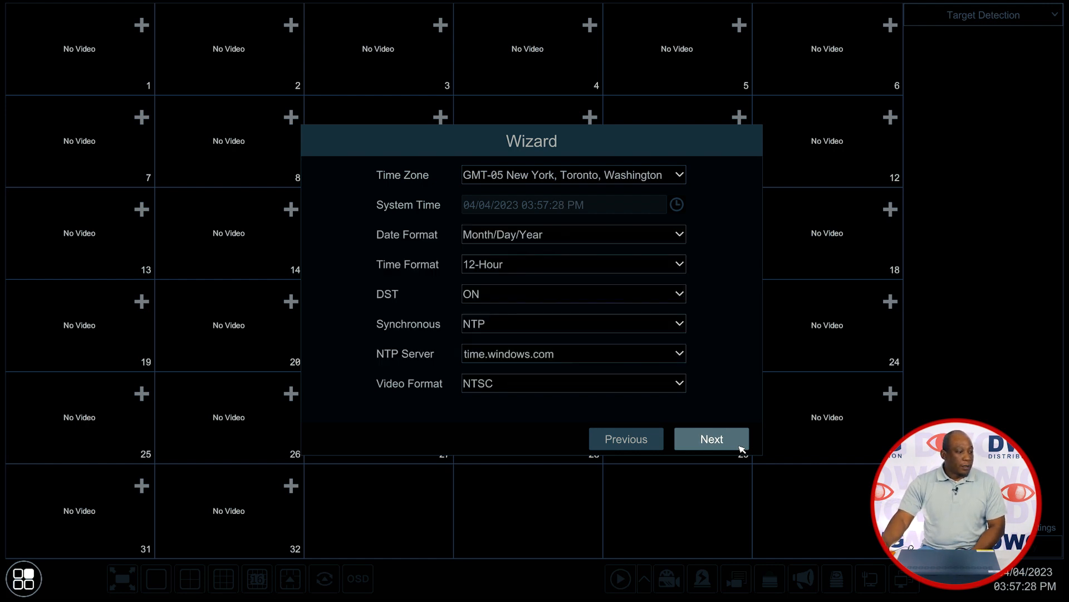
left_click(712, 439)
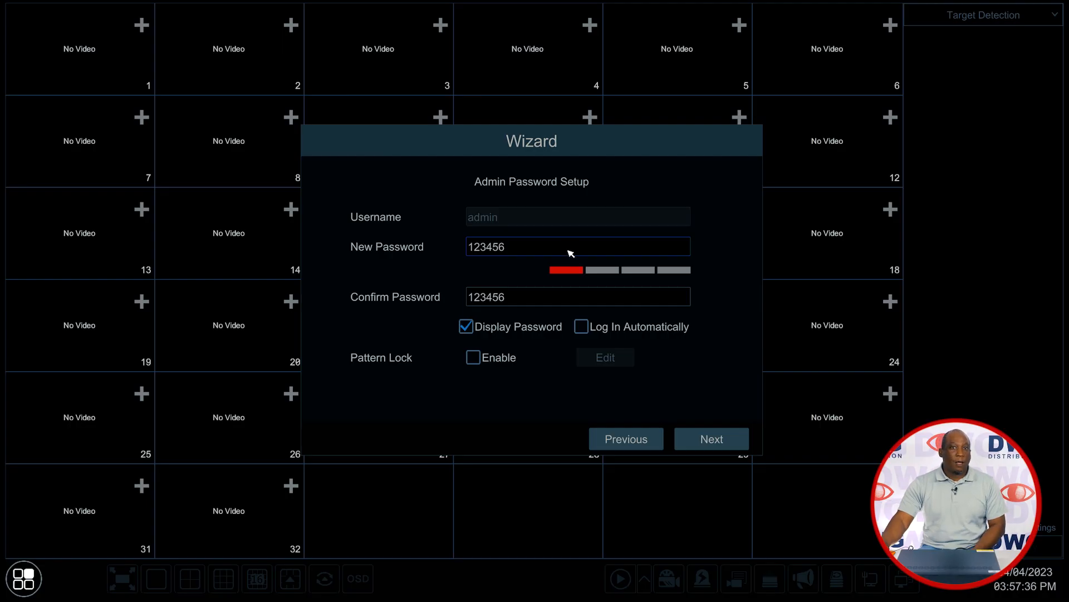
left_click(578, 246)
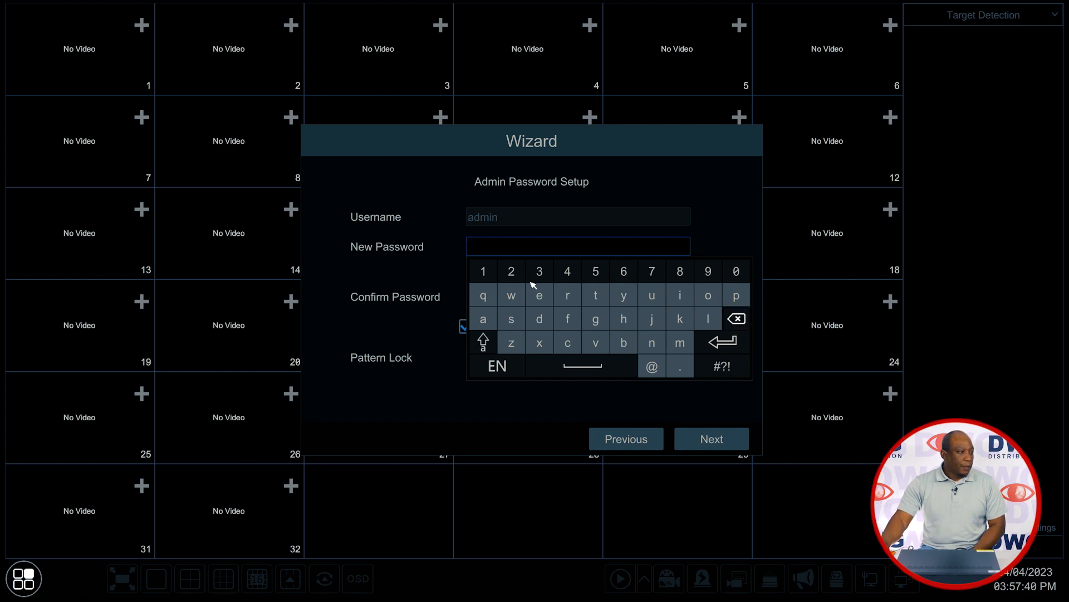
left_click(483, 271)
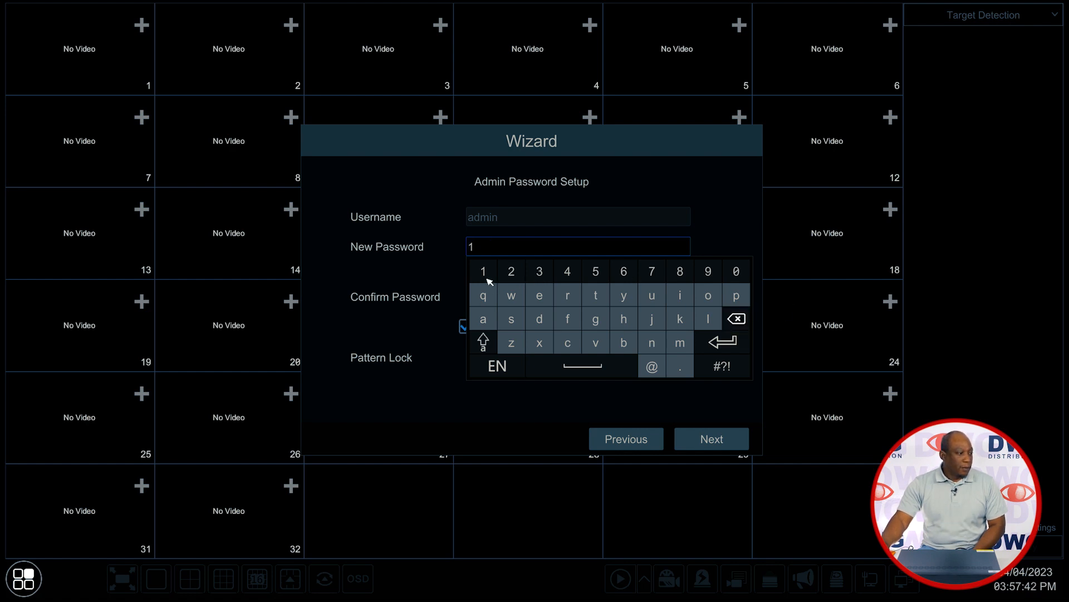
left_click(512, 271)
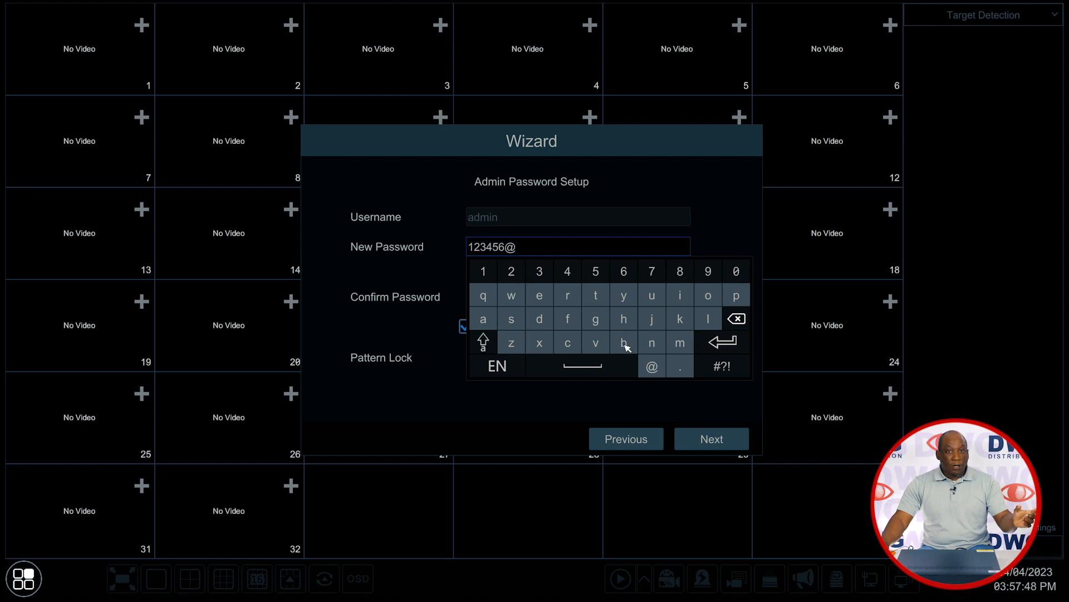
type("bcD")
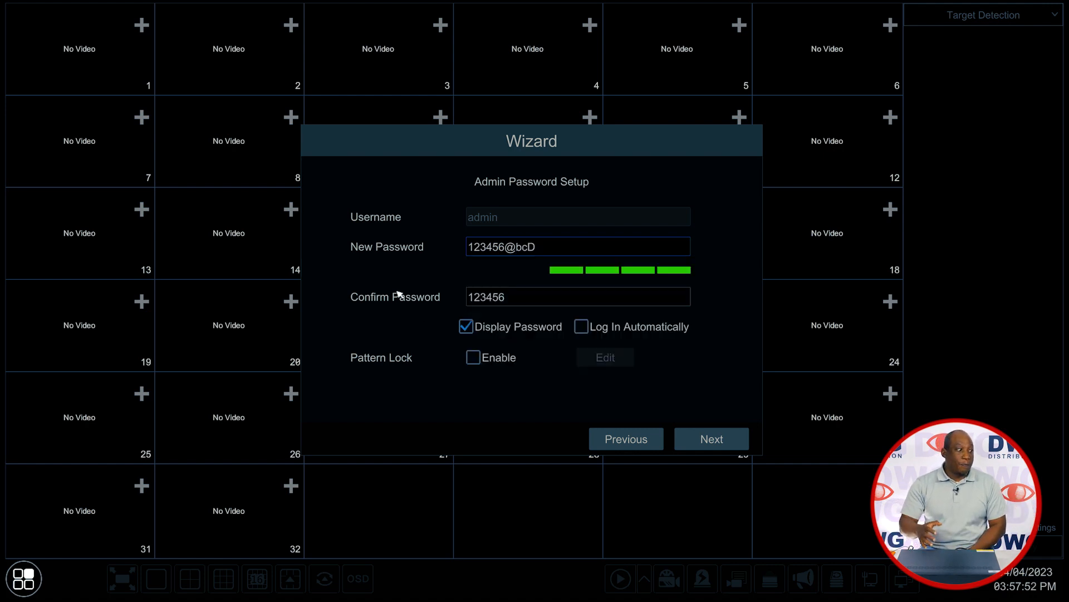
mouse_move(561, 287)
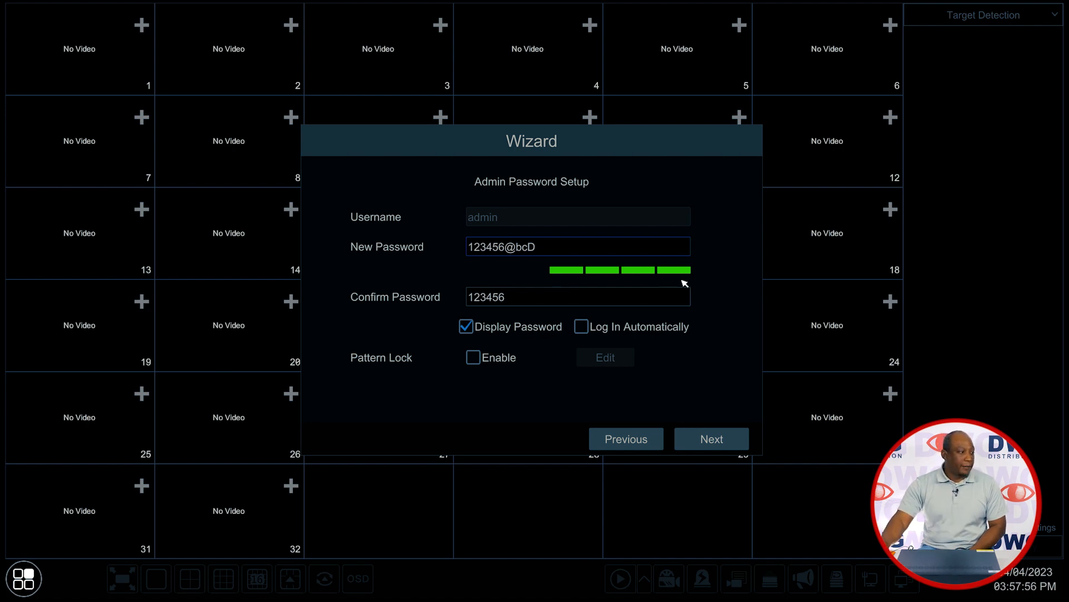
mouse_move(660, 283)
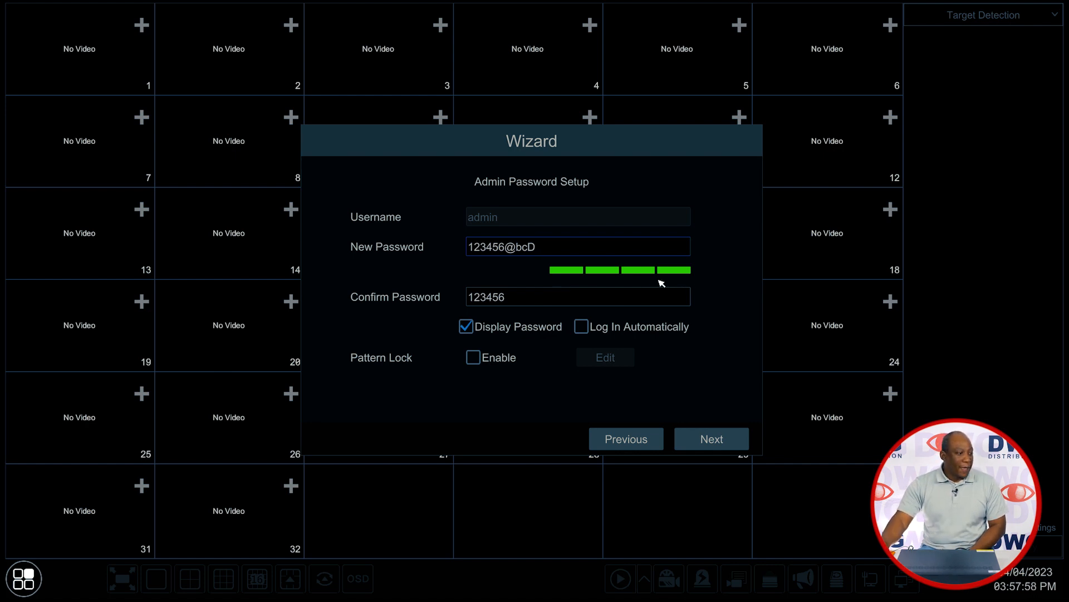
mouse_move(587, 282)
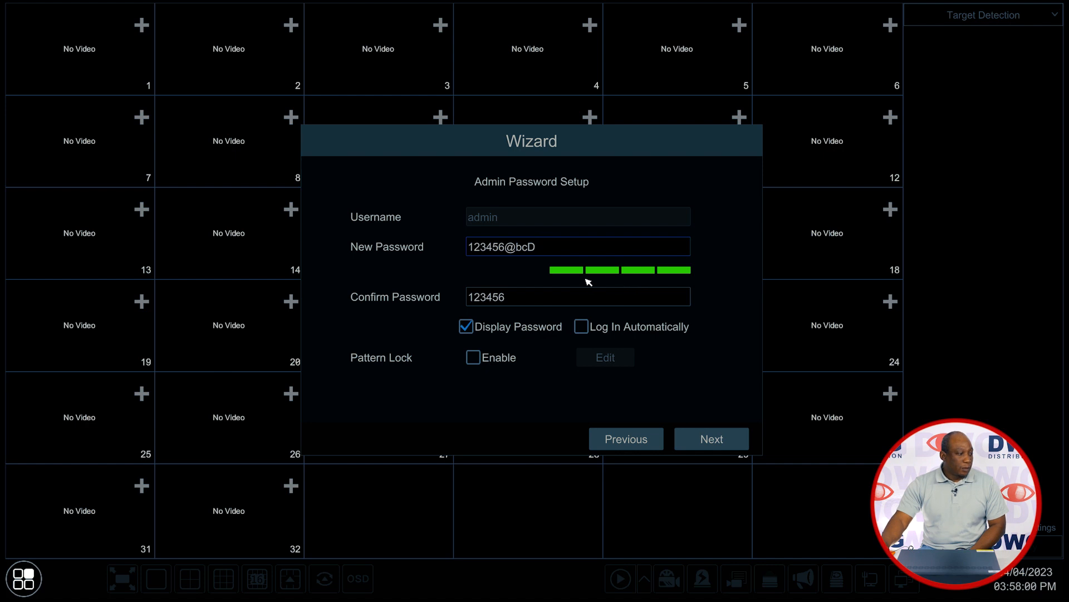
mouse_move(531, 288)
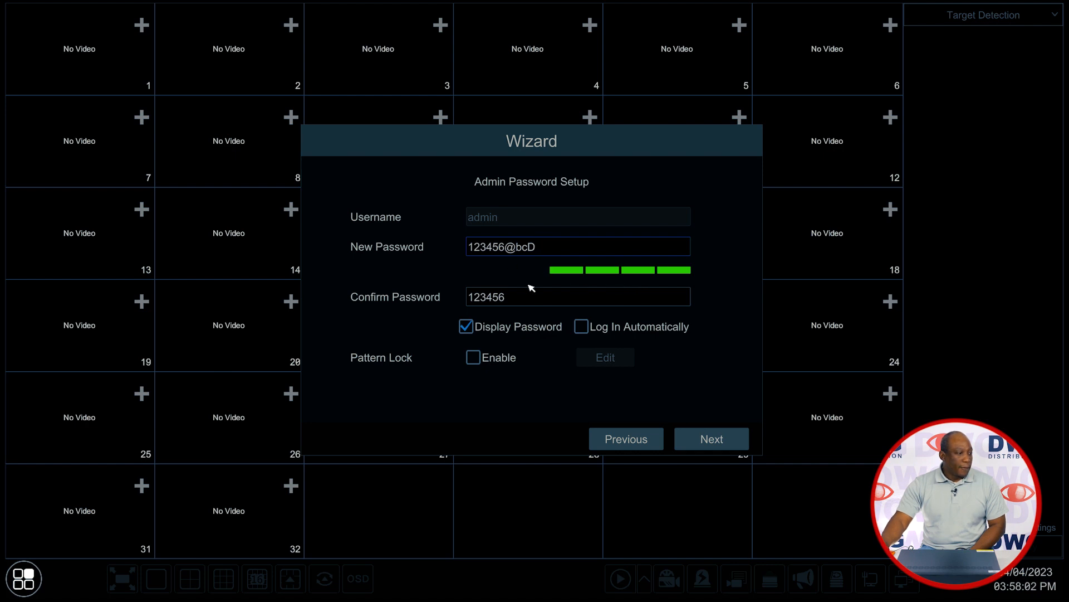
left_click(577, 297)
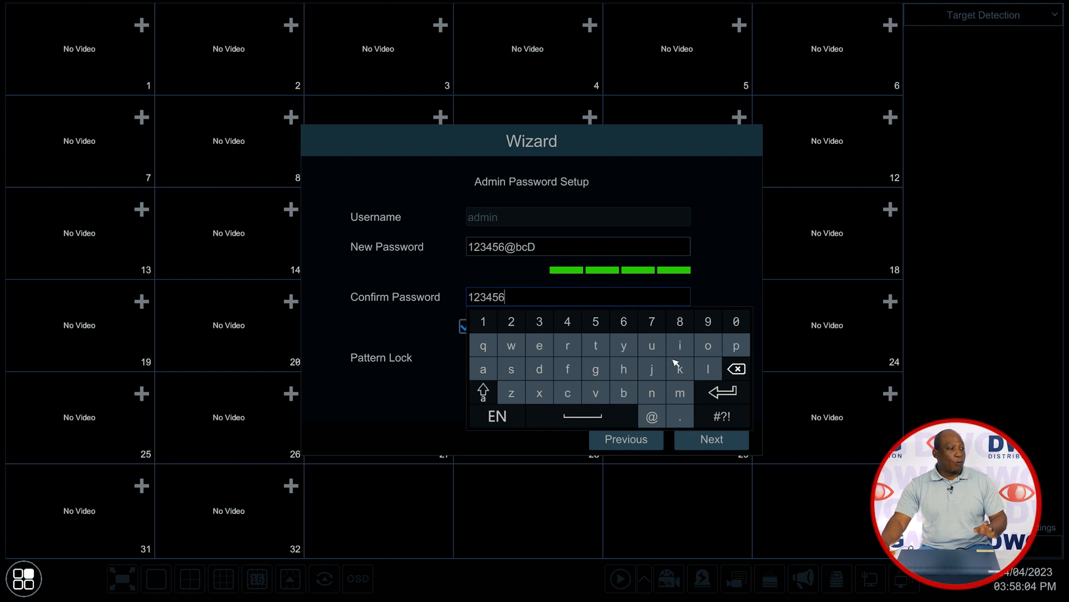
left_click(651, 416)
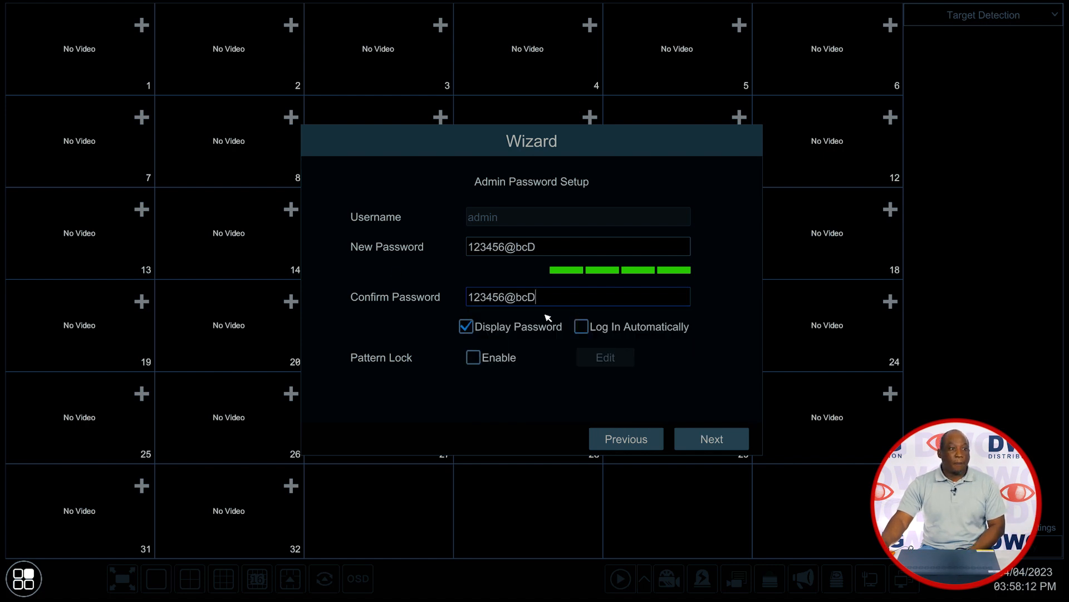
left_click(467, 327)
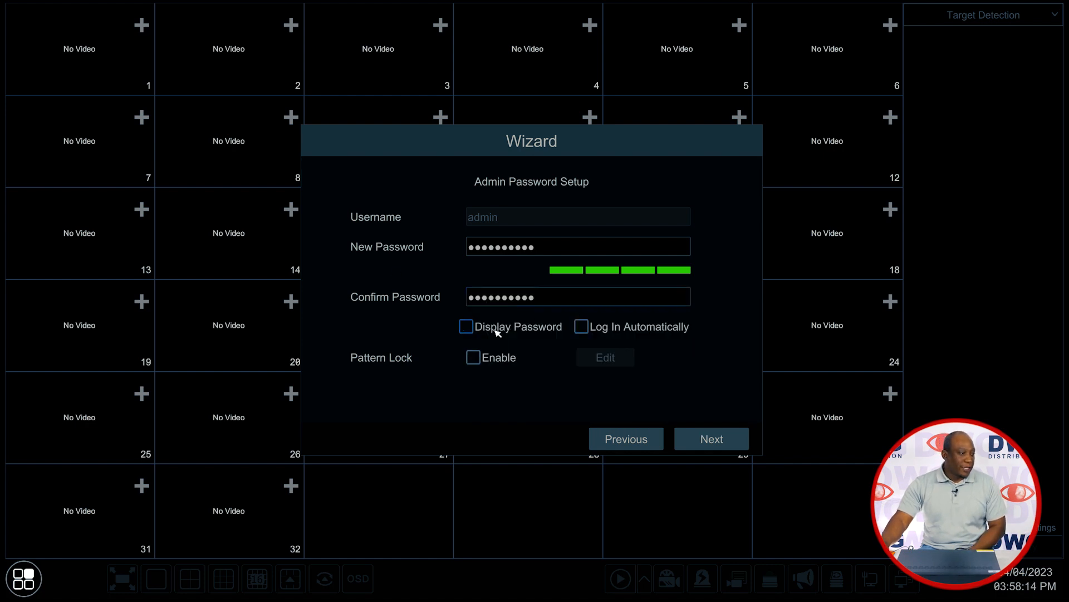
left_click(465, 327)
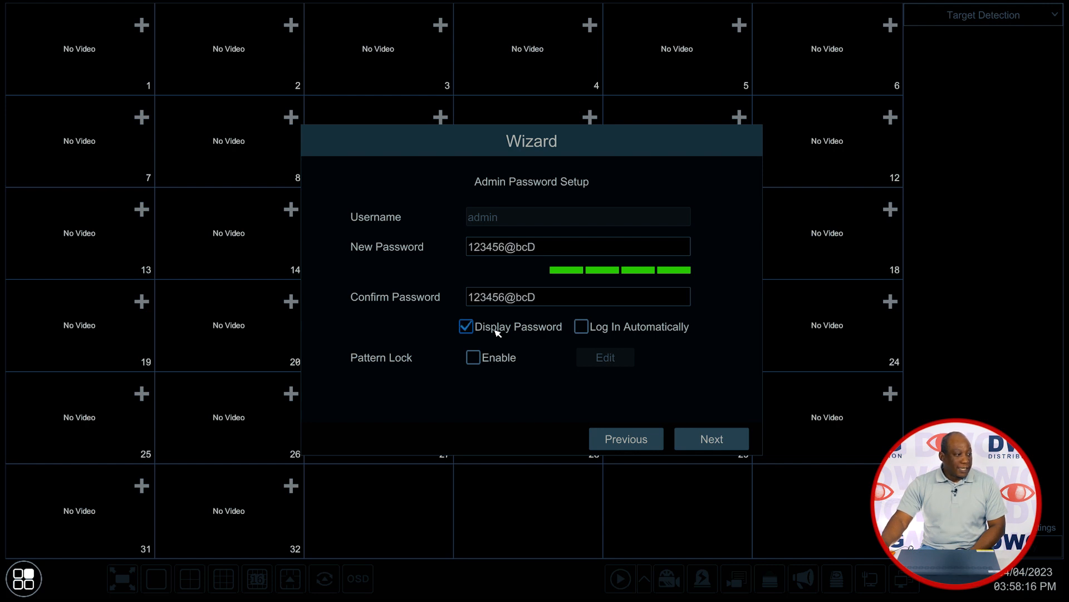
left_click(466, 327)
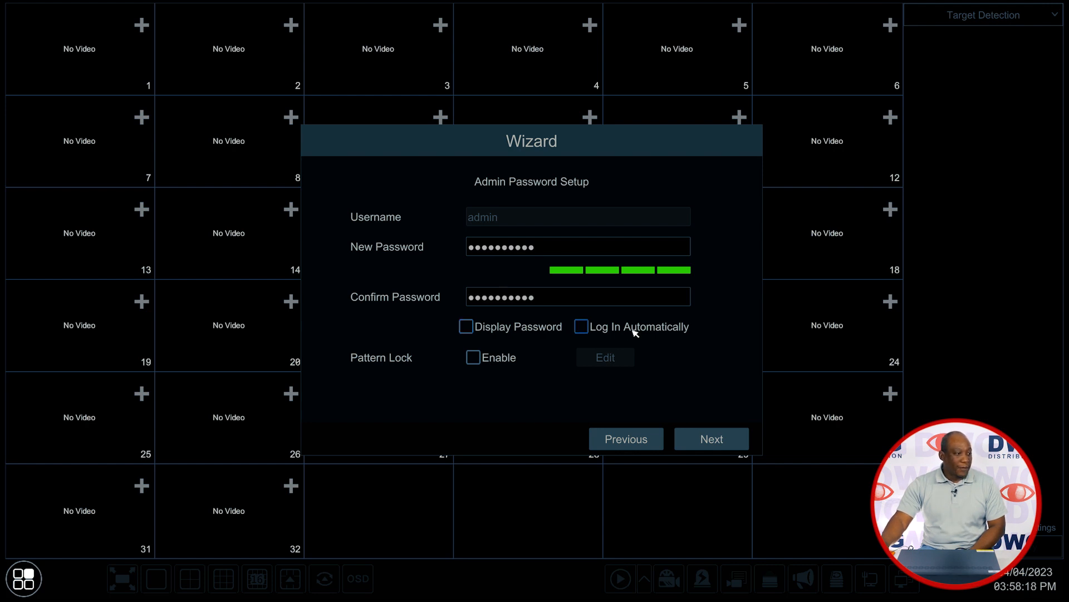
Leave Log In Automatically unchecked and tick Pattern Lock Enable.
left_click(582, 326)
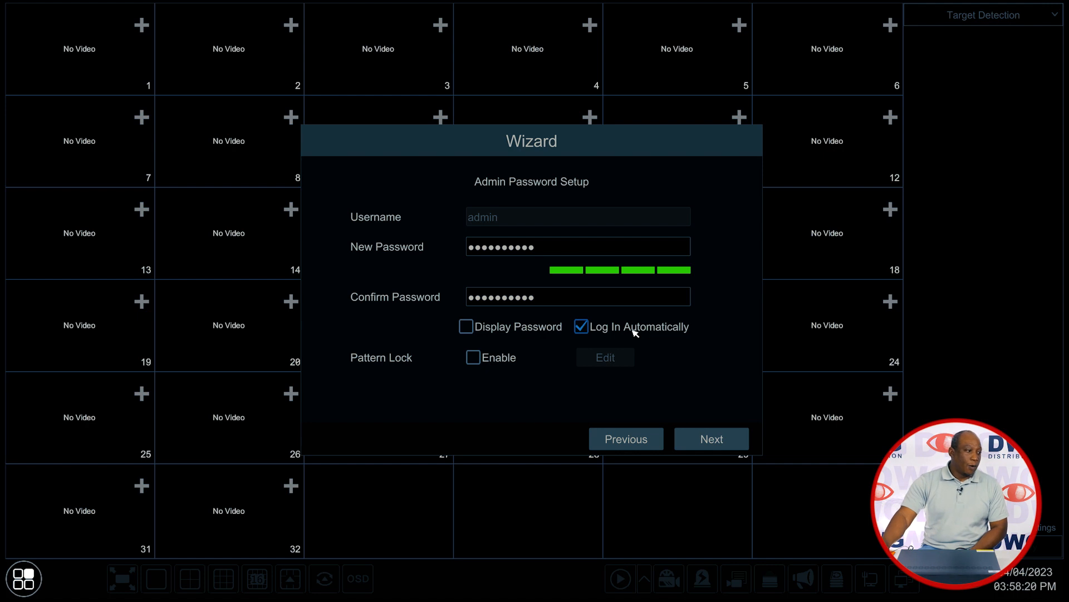
left_click(579, 327)
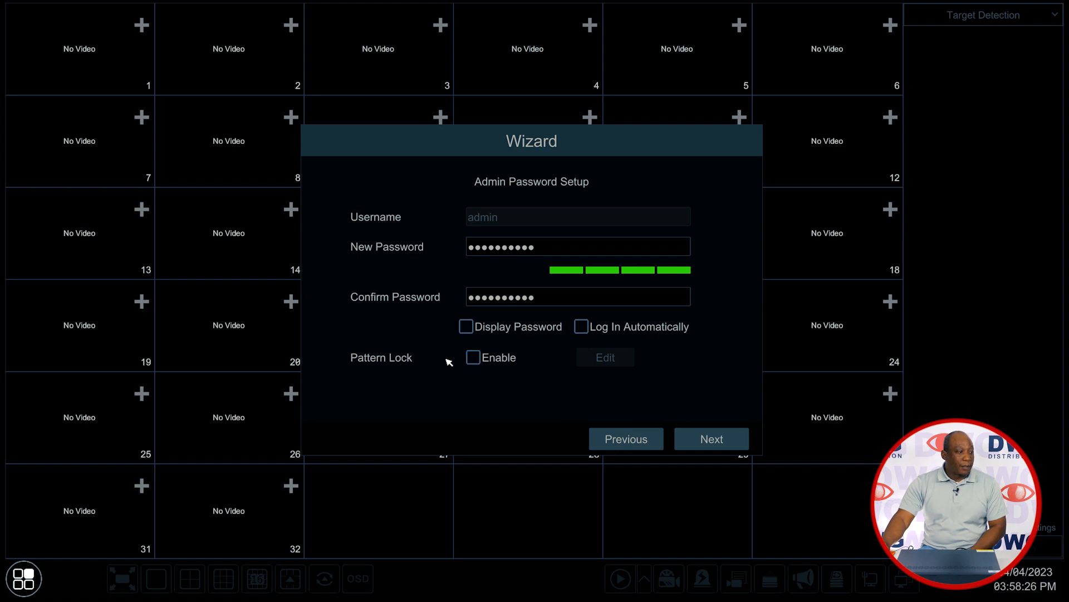
left_click(473, 358)
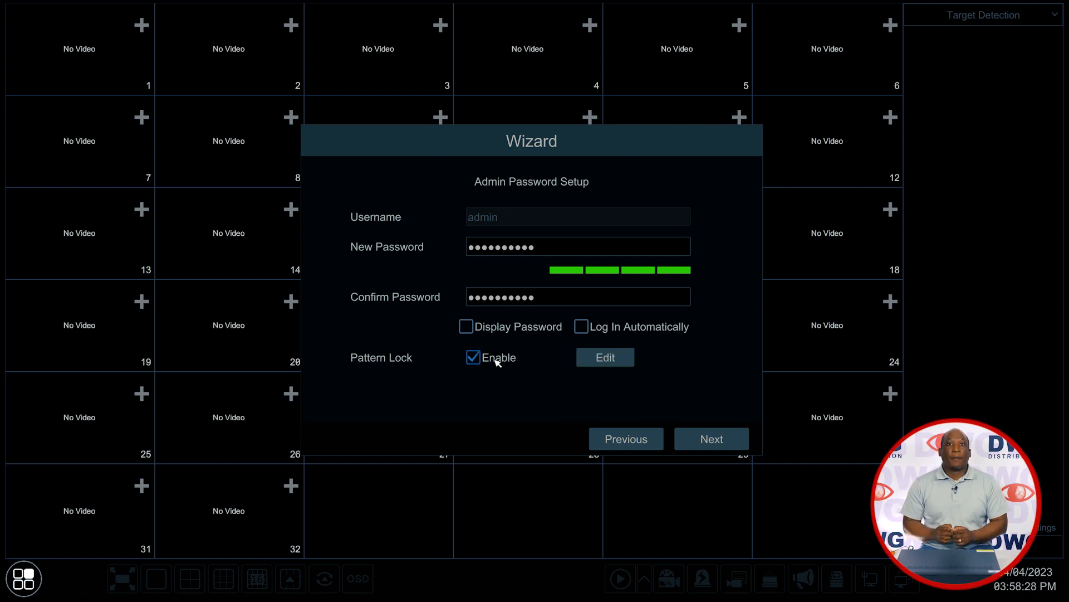
Open the pattern lock editor, draw the unlock pattern twice, and dismiss the notice.
left_click(604, 357)
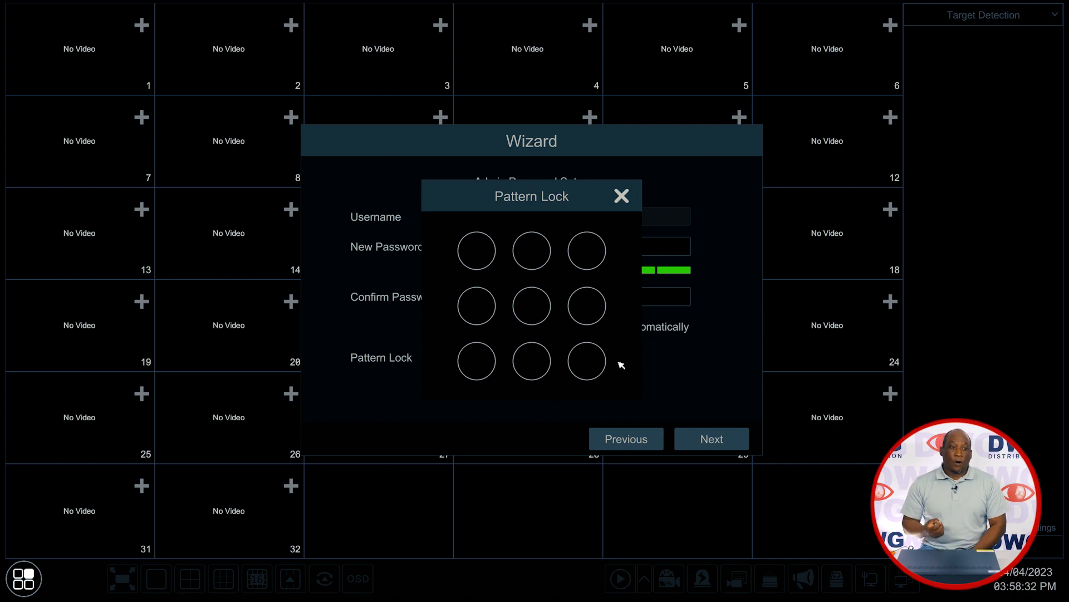
mouse_move(505, 265)
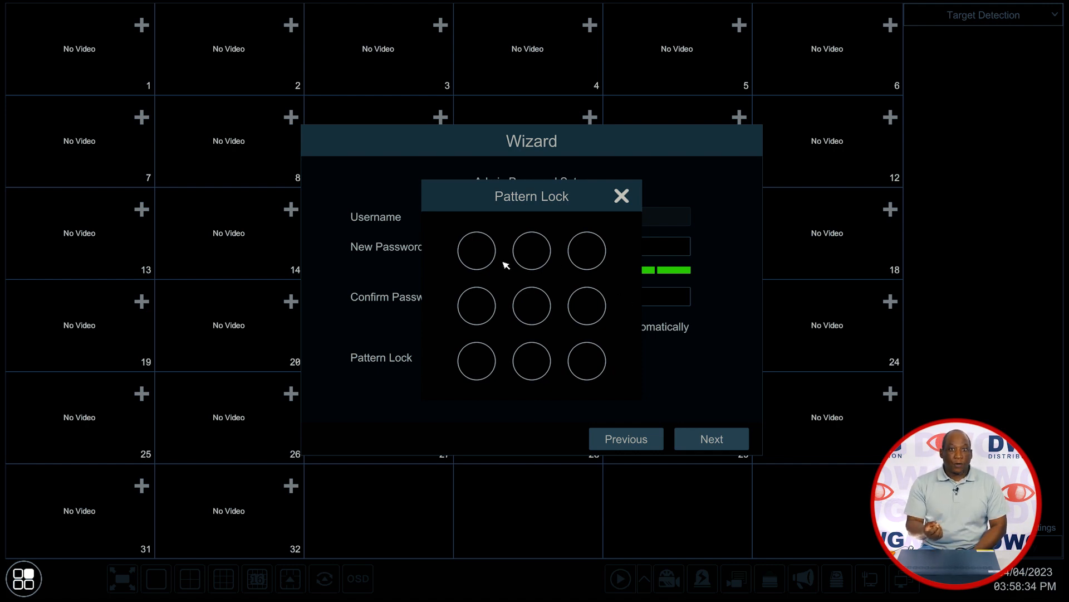
left_click_drag(476, 250, 585, 250)
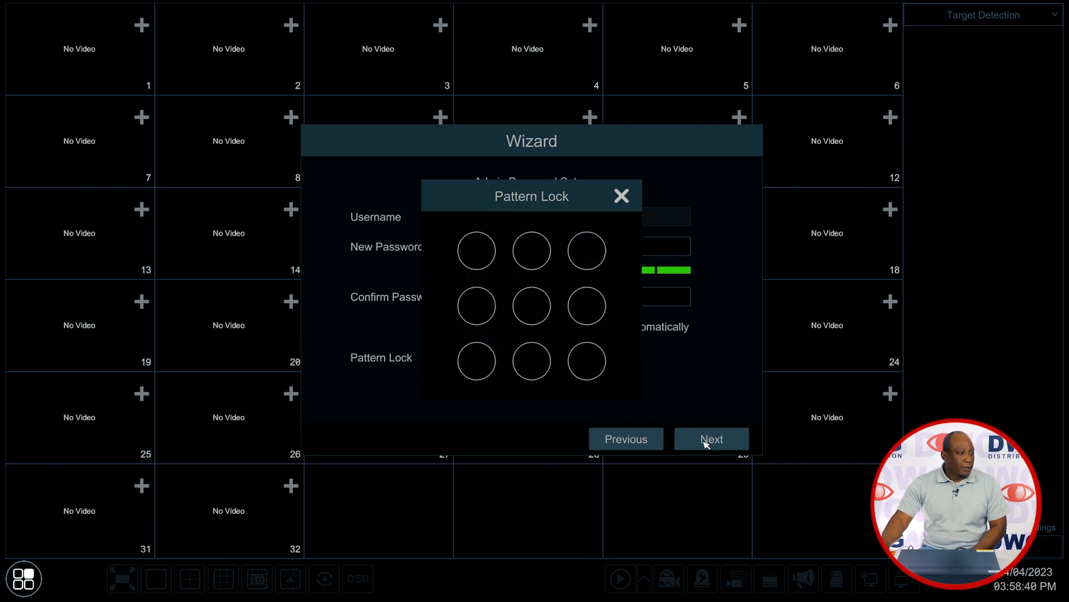
mouse_move(483, 256)
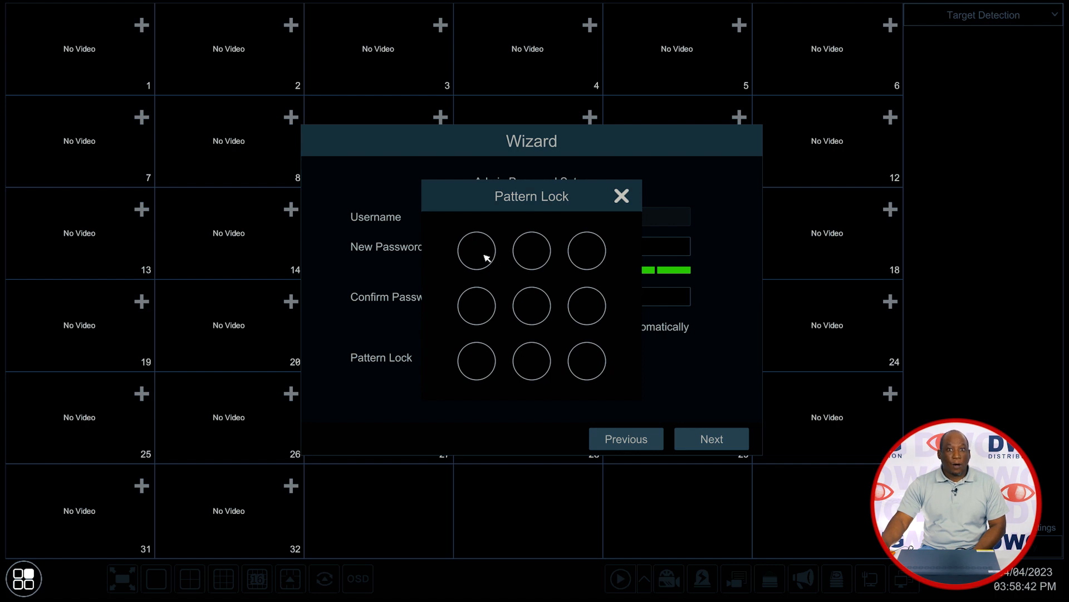
left_click_drag(476, 250, 586, 306)
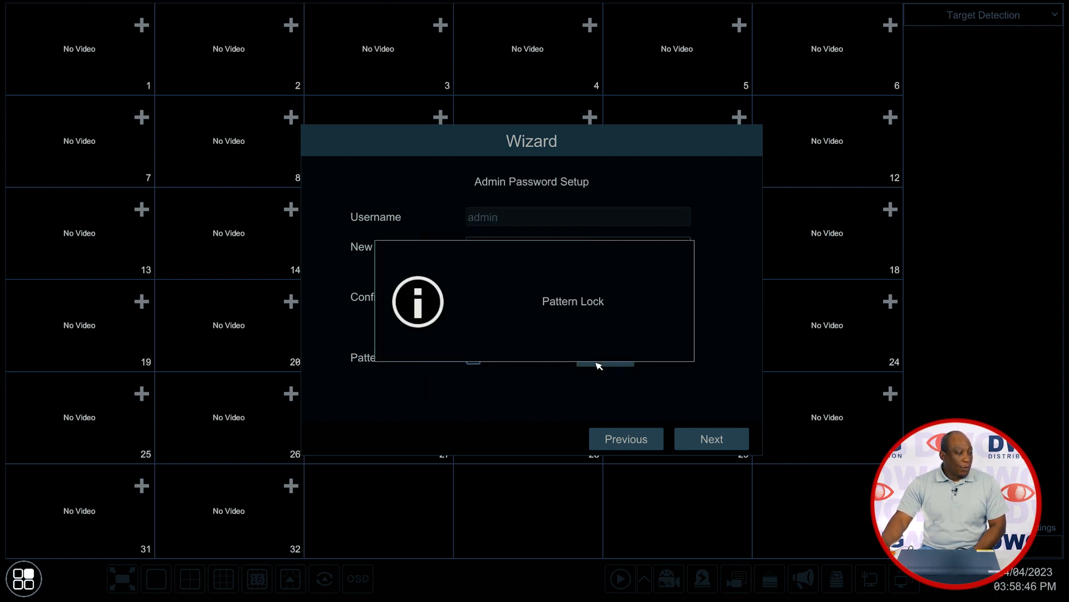
left_click(605, 361)
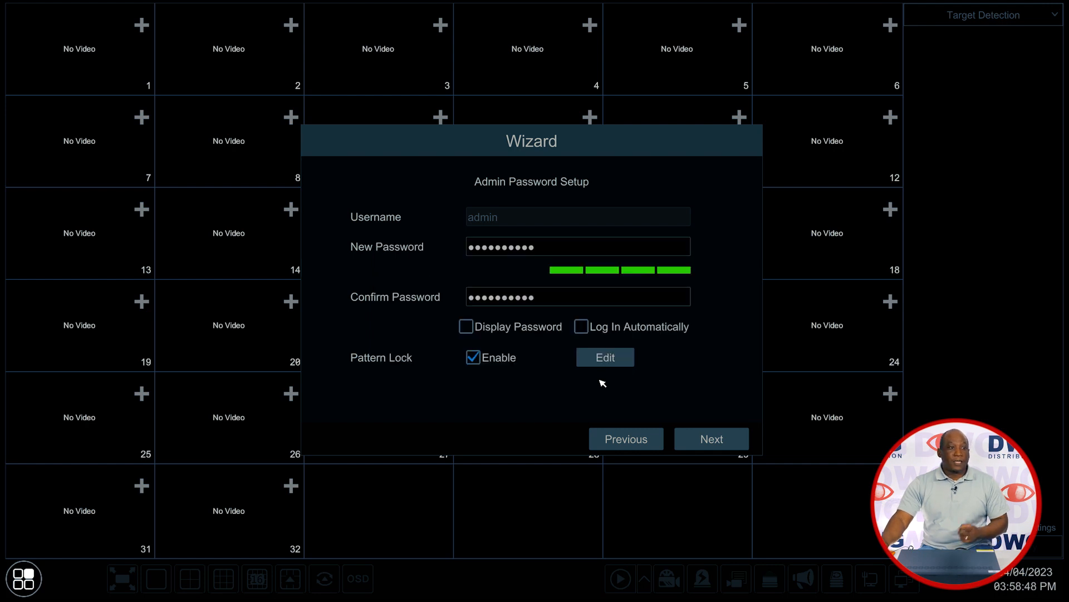
mouse_move(682, 317)
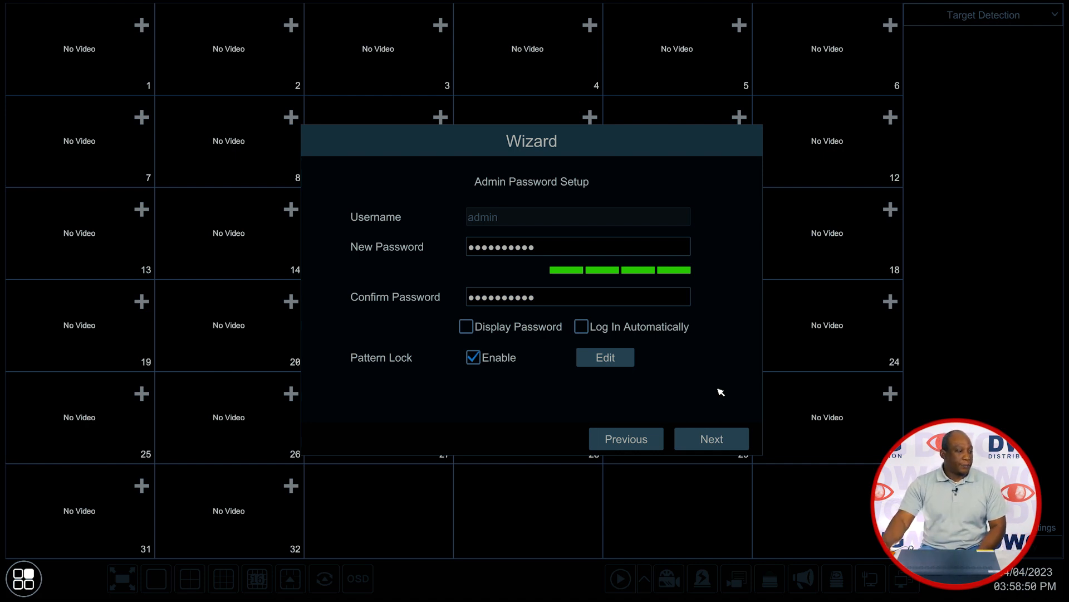
mouse_move(716, 422)
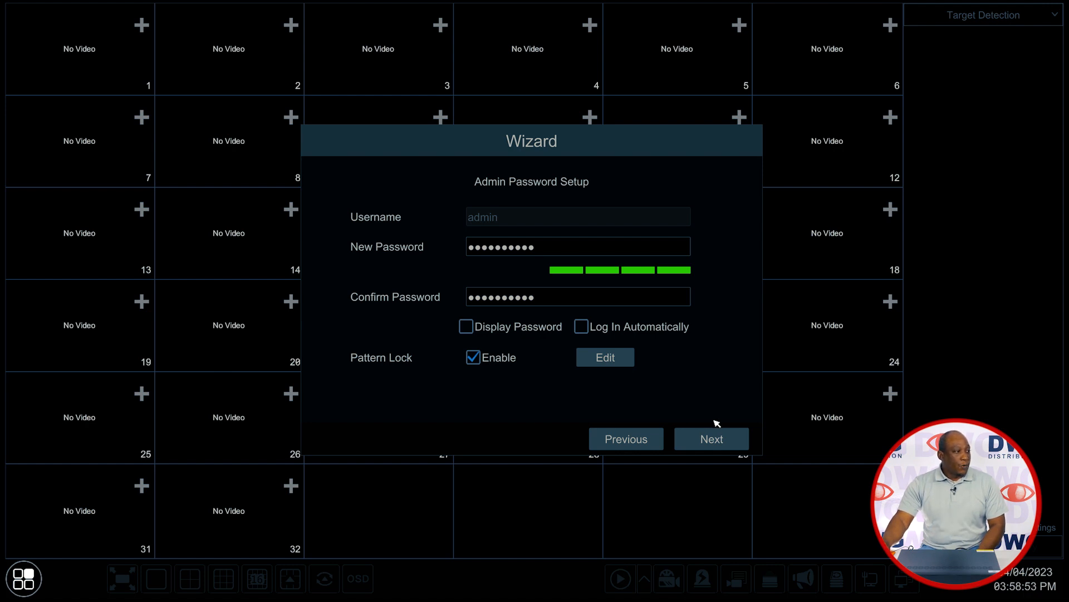
On the security questions step, enter the question 'first car'.
left_click(712, 438)
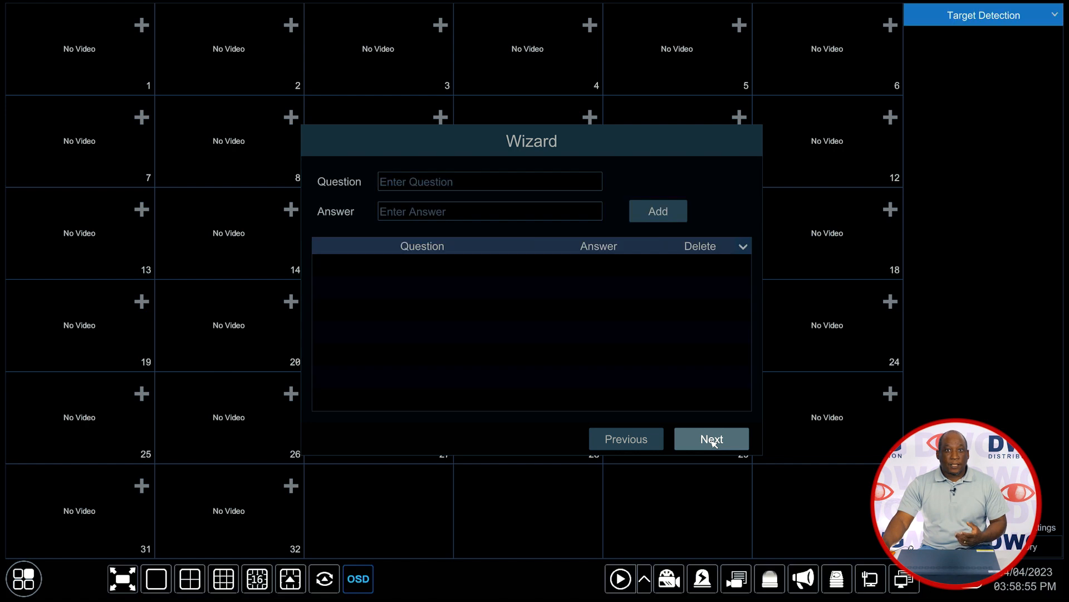
mouse_move(497, 226)
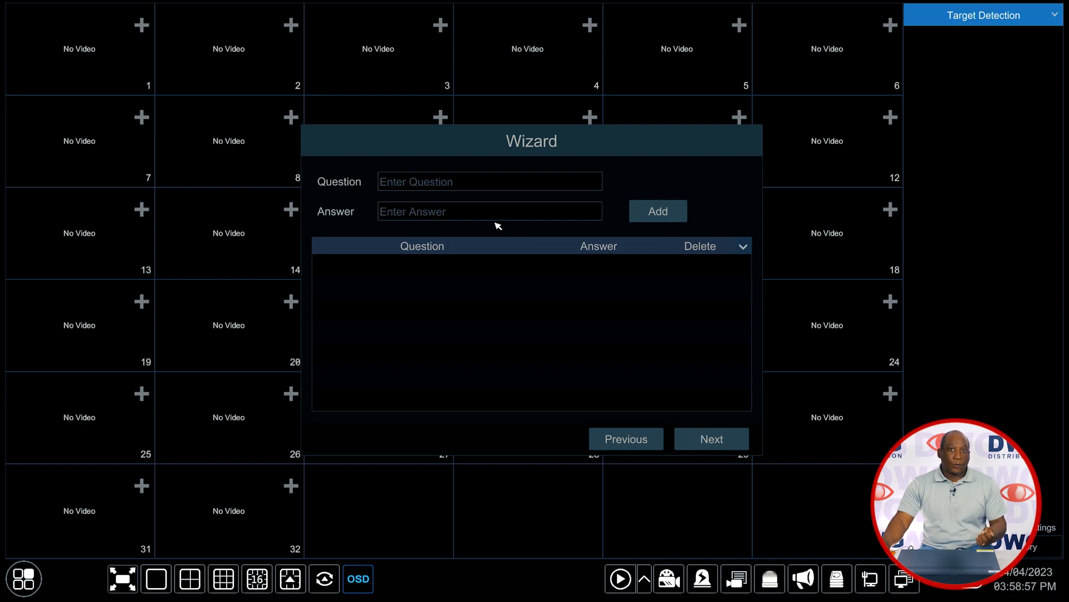
left_click(491, 181)
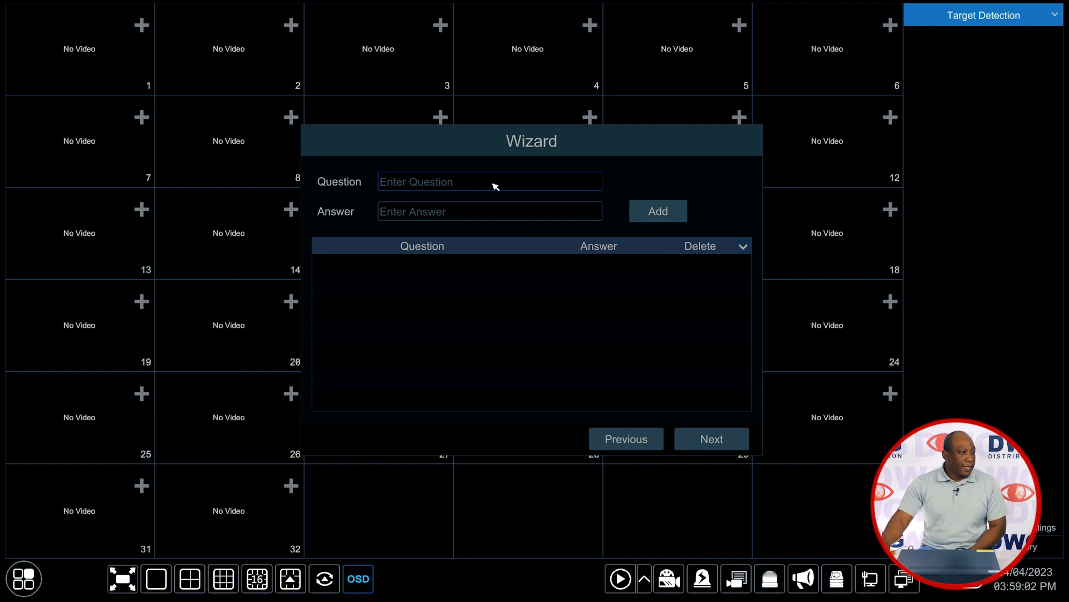
left_click(490, 181)
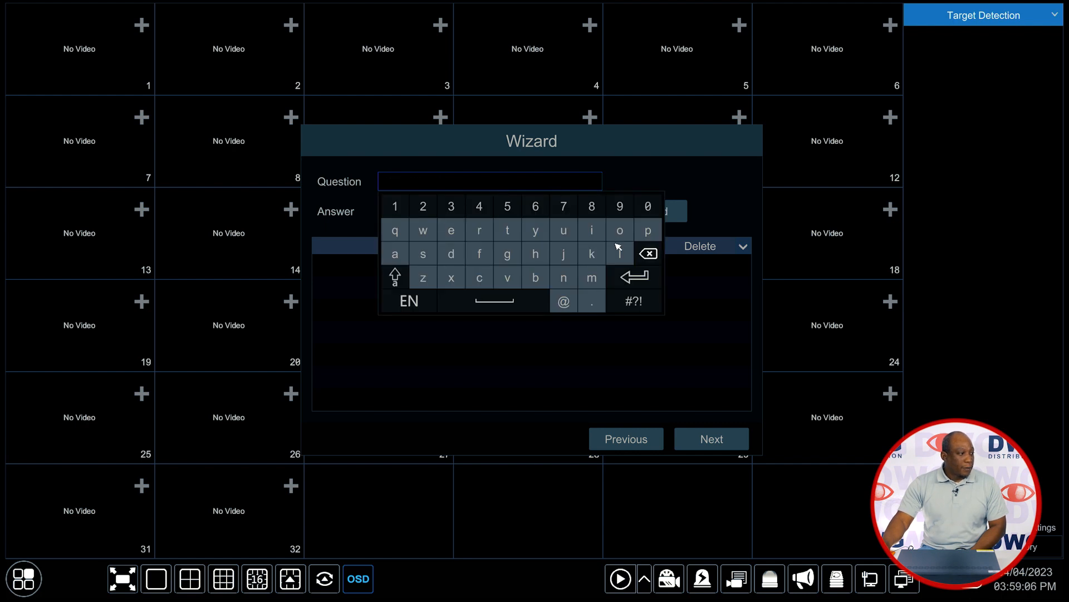
left_click(479, 254)
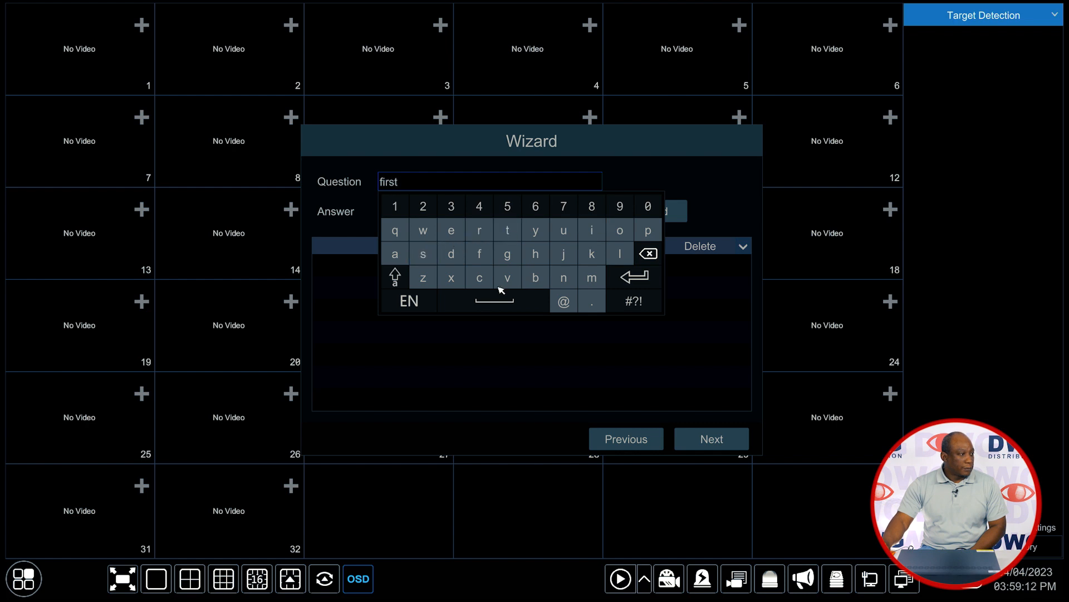
left_click(479, 278)
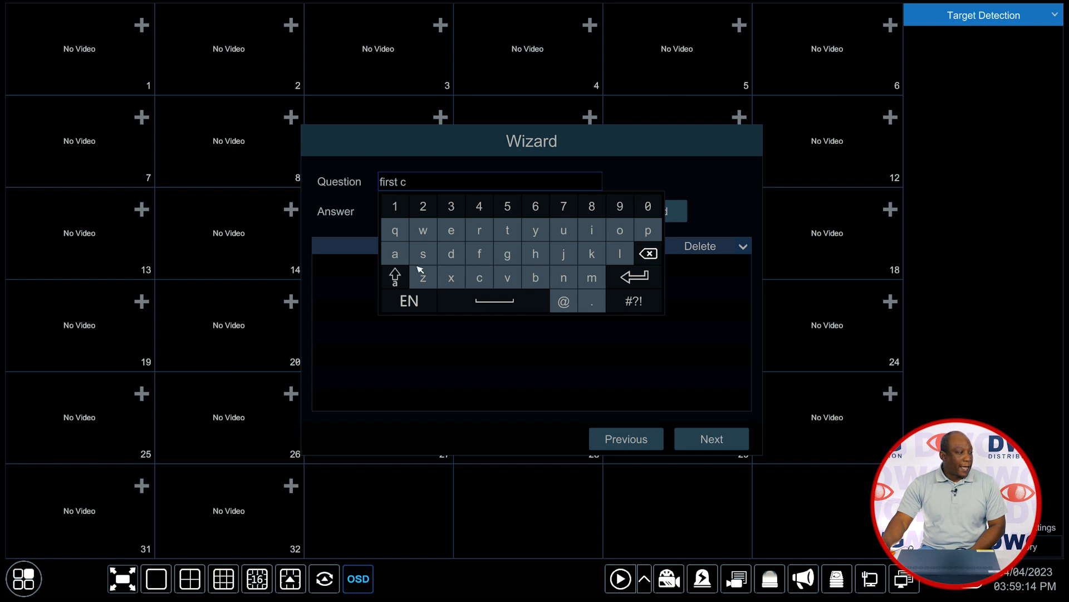
left_click(478, 231)
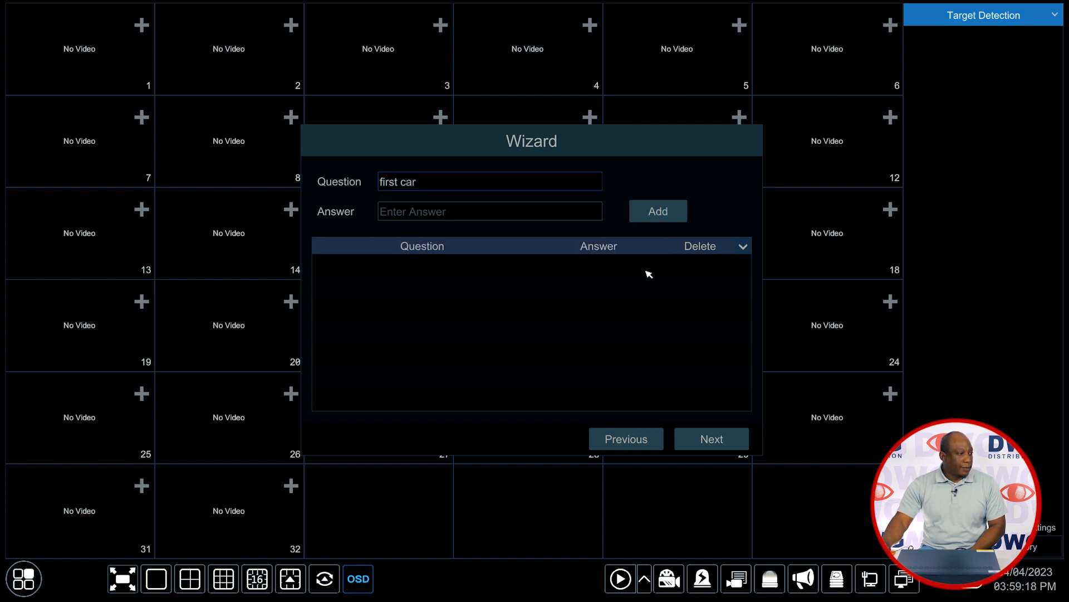
left_click(466, 211)
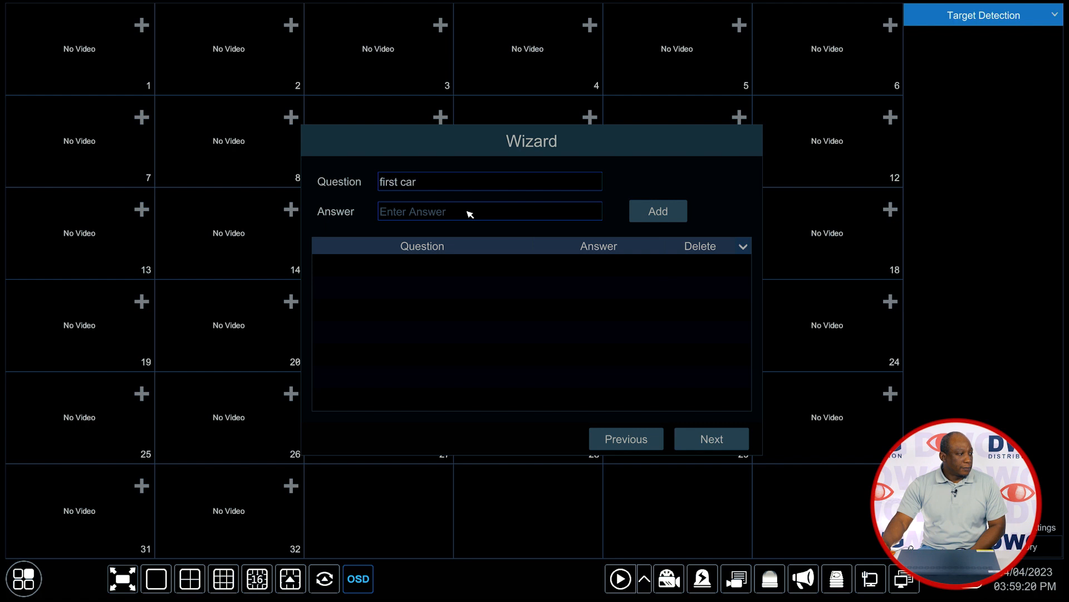
Enter 'honda' as the answer and add the question to the list.
left_click(465, 211)
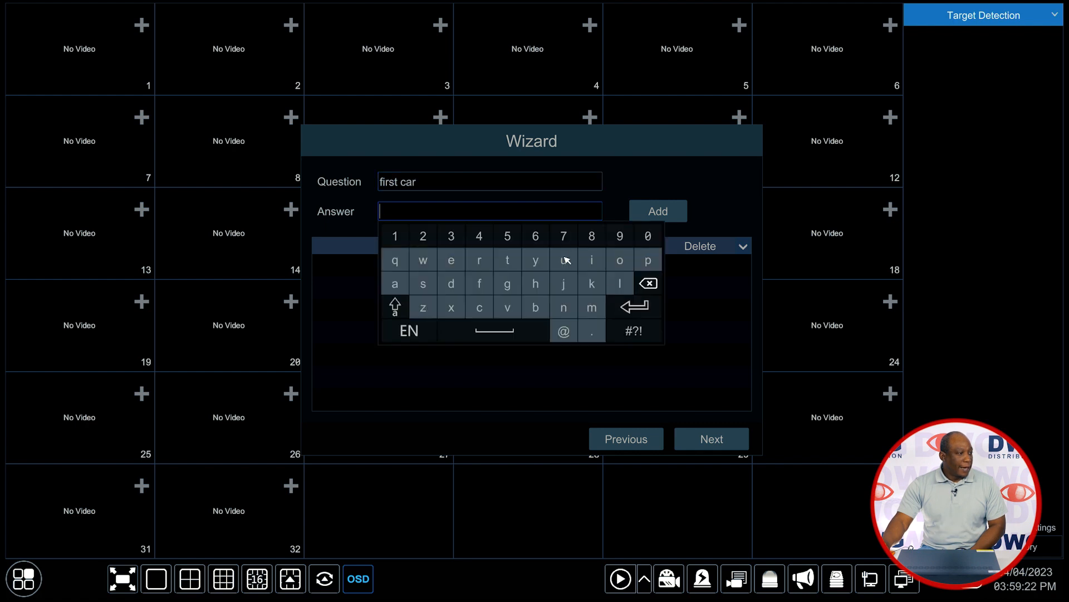
left_click(535, 283)
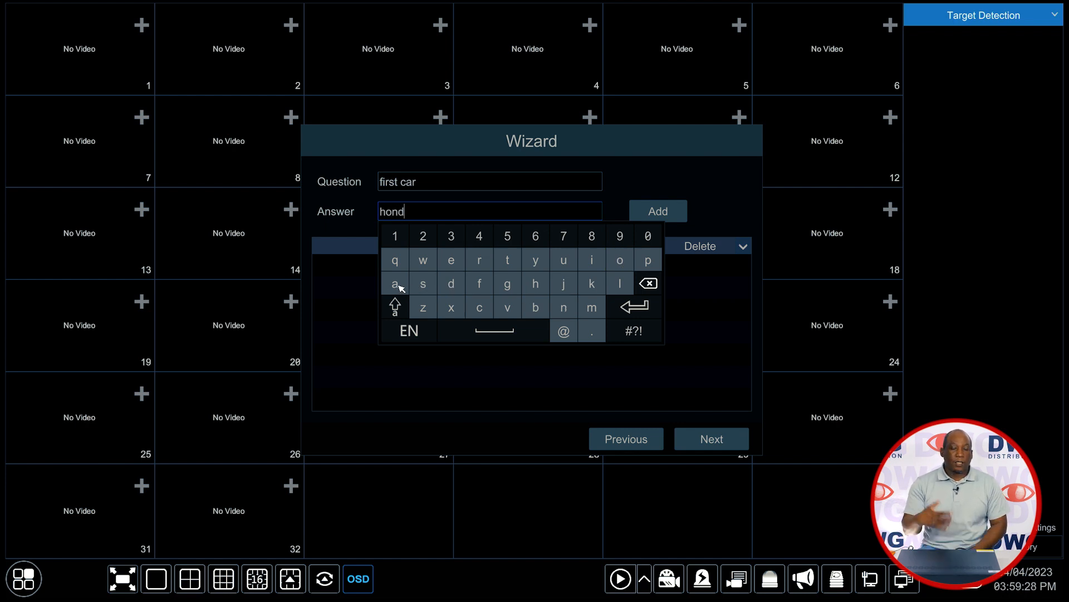
left_click(395, 284)
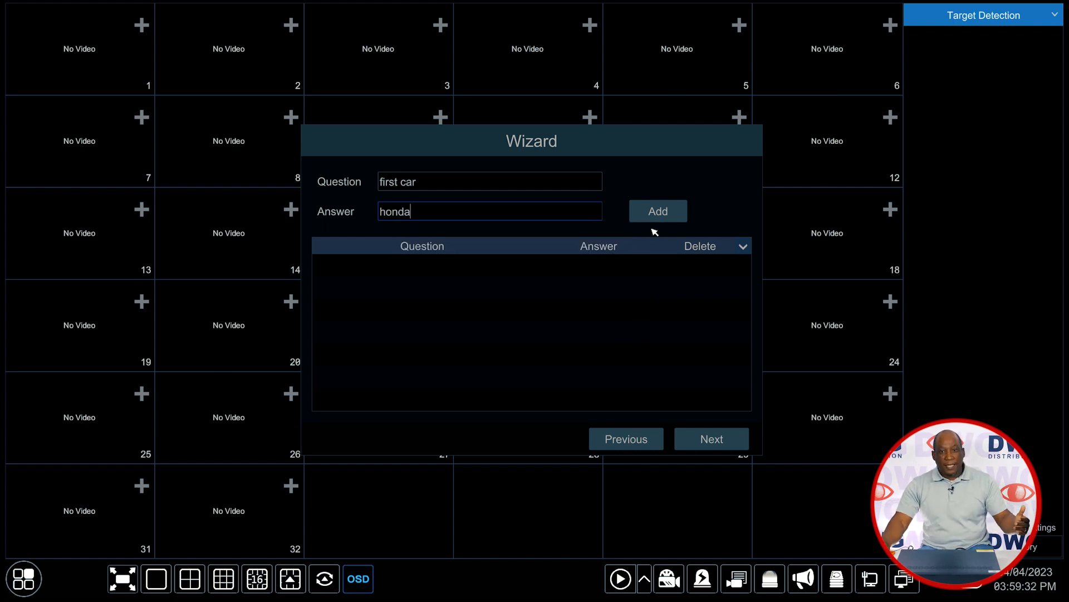
left_click(658, 211)
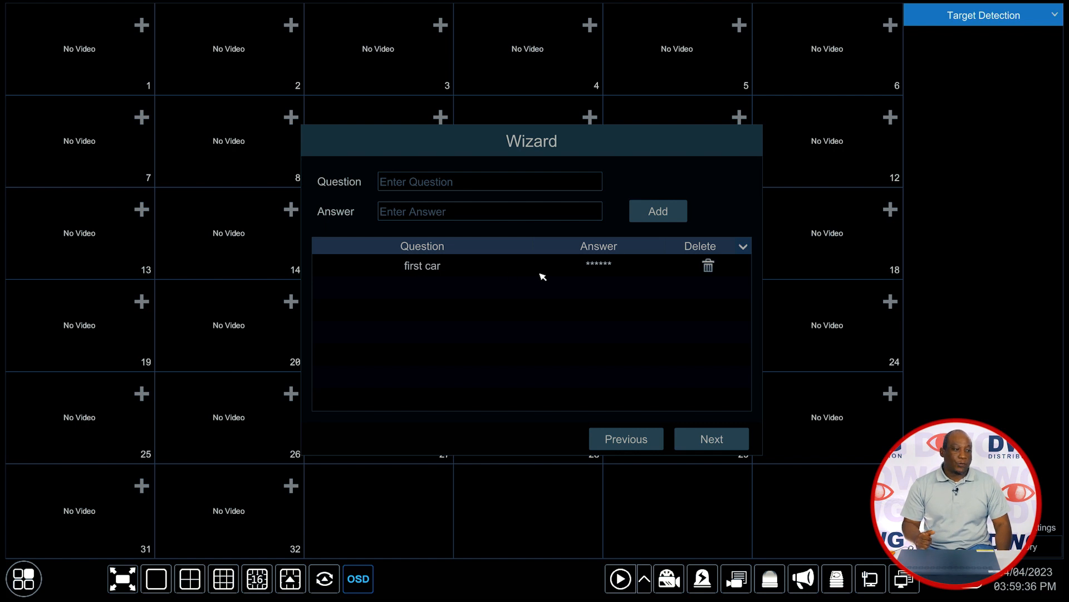
mouse_move(719, 418)
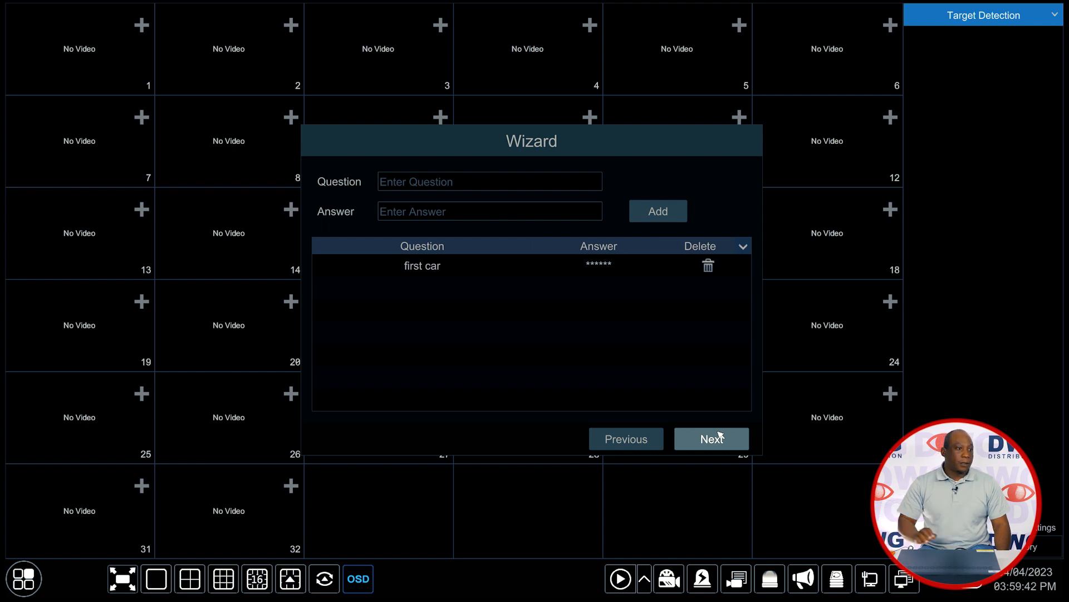
Advance to Disk Settings, showing Disk1 at 16764 GB, read-write, not encrypted.
left_click(712, 438)
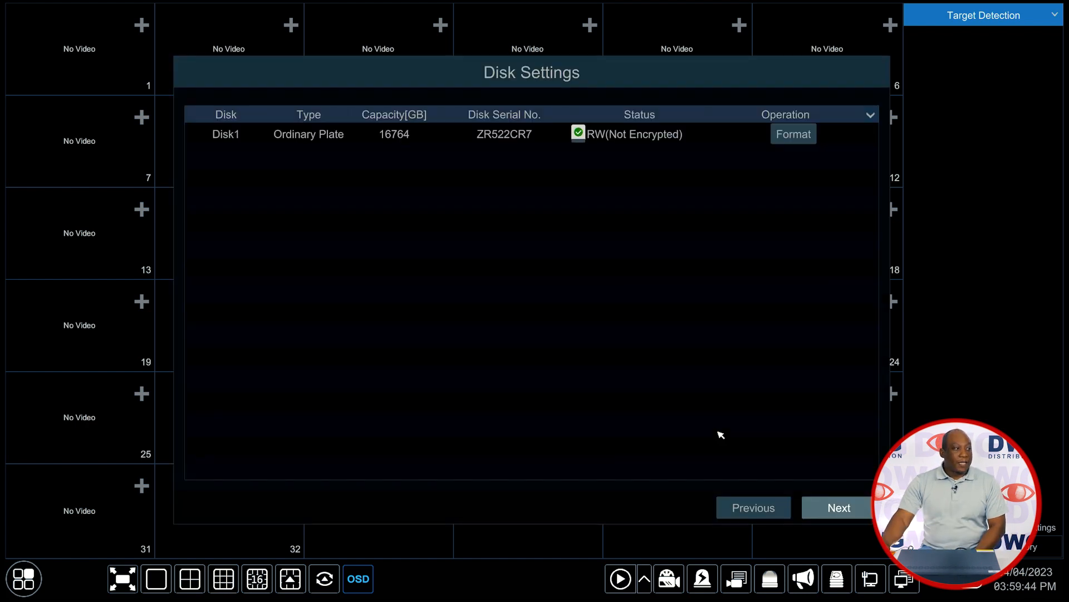
mouse_move(441, 192)
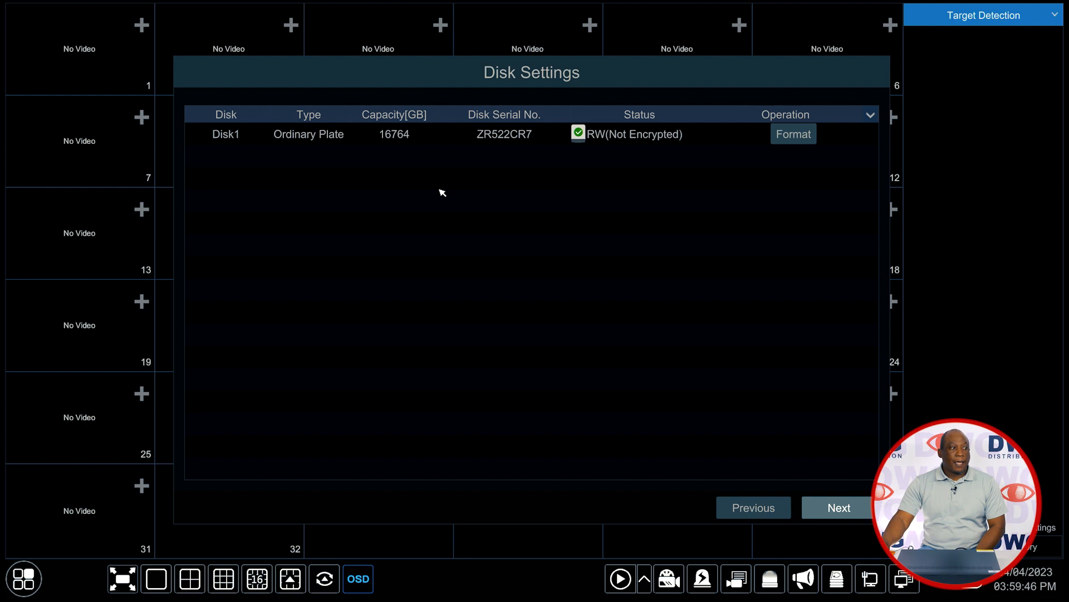
mouse_move(320, 148)
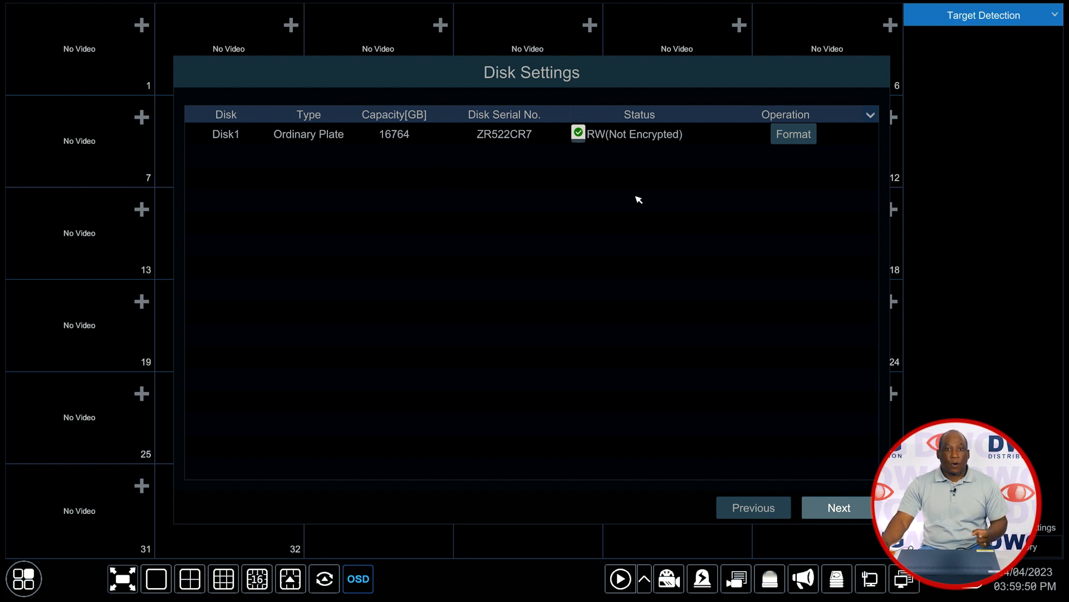
mouse_move(661, 157)
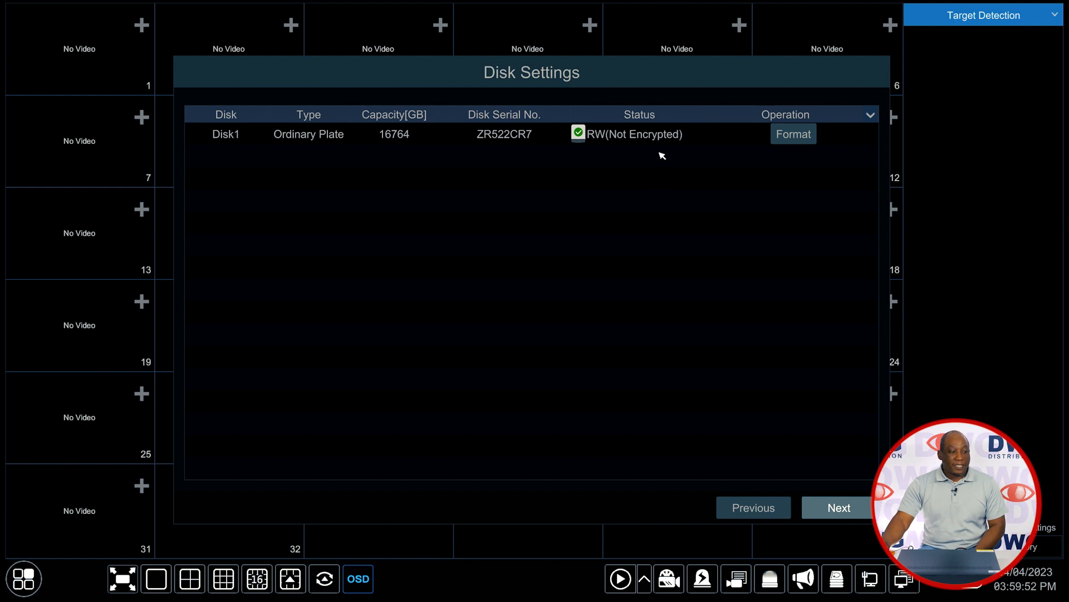
mouse_move(602, 155)
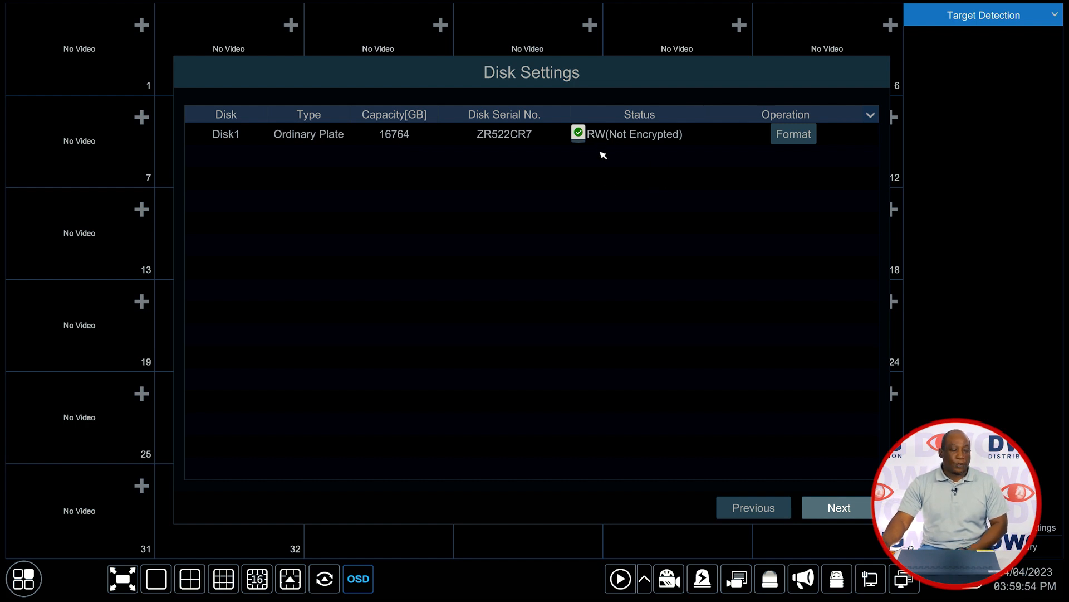
mouse_move(856, 507)
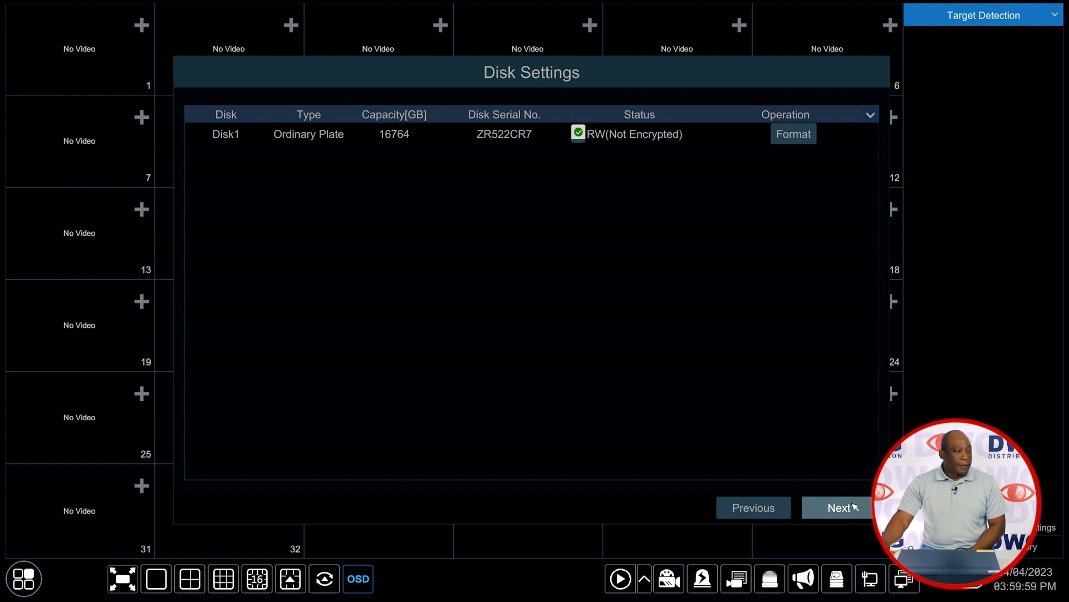
Finish the disk step and uncheck 'Enable wizard next time'.
left_click(842, 507)
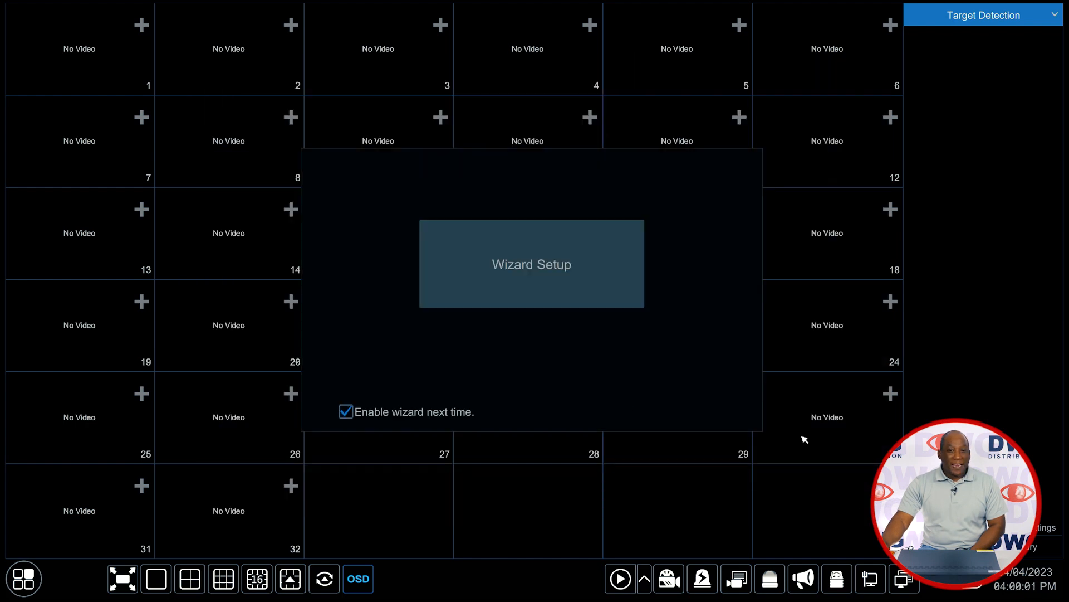
mouse_move(465, 415)
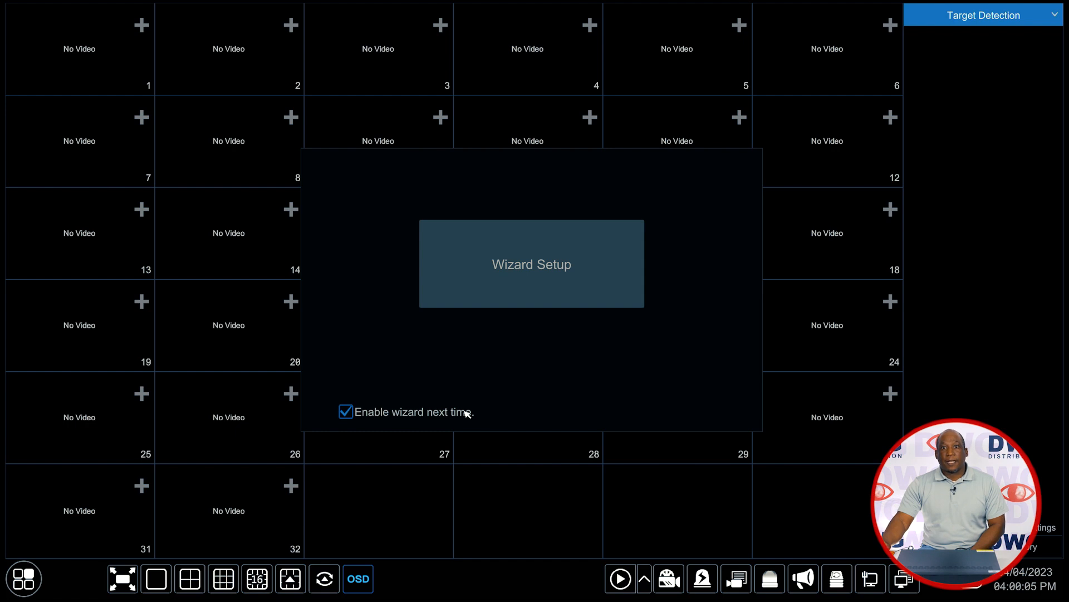
left_click(346, 412)
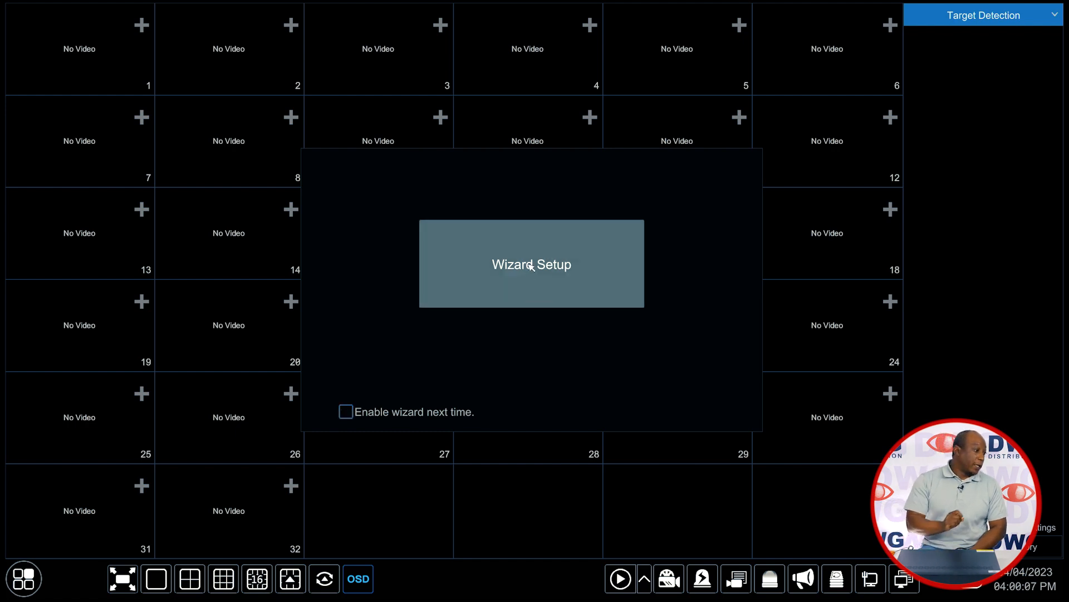
Relaunch the setup wizard on its Network Settings page for Ethernet Port 1.
left_click(532, 264)
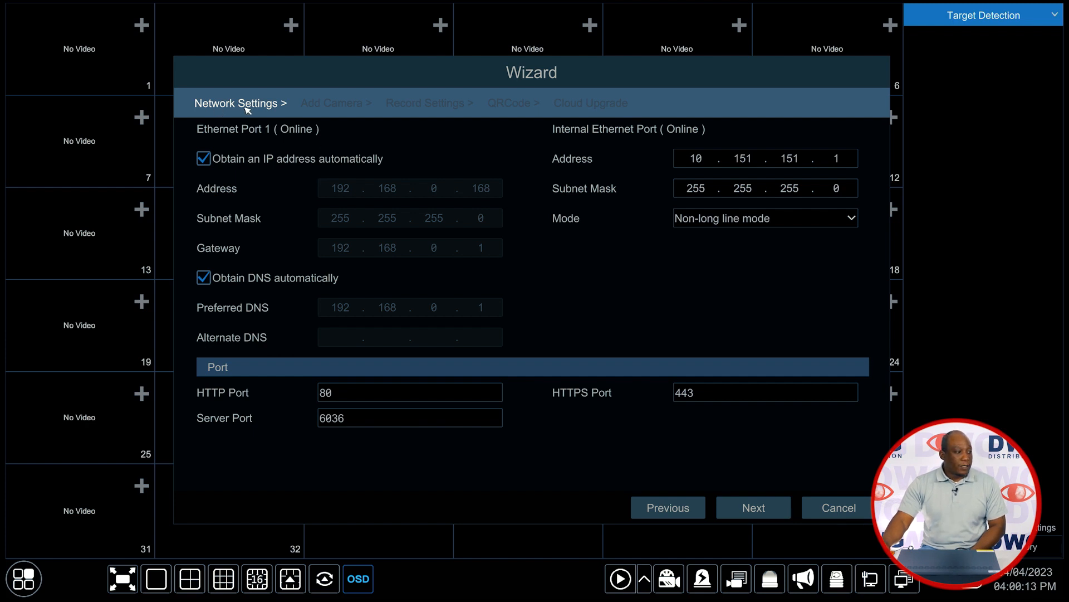
mouse_move(270, 152)
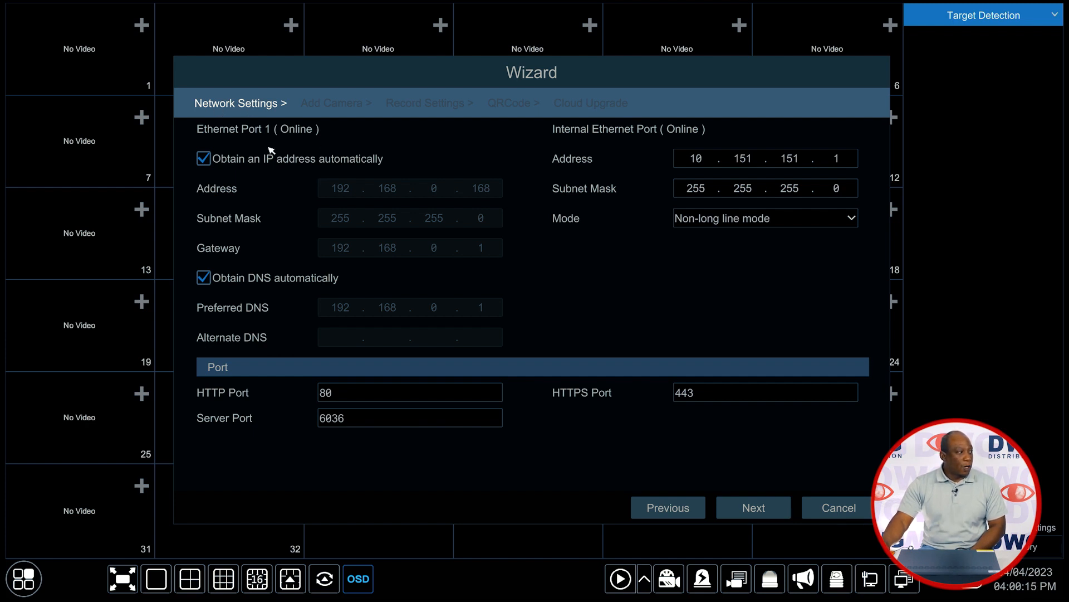
mouse_move(476, 196)
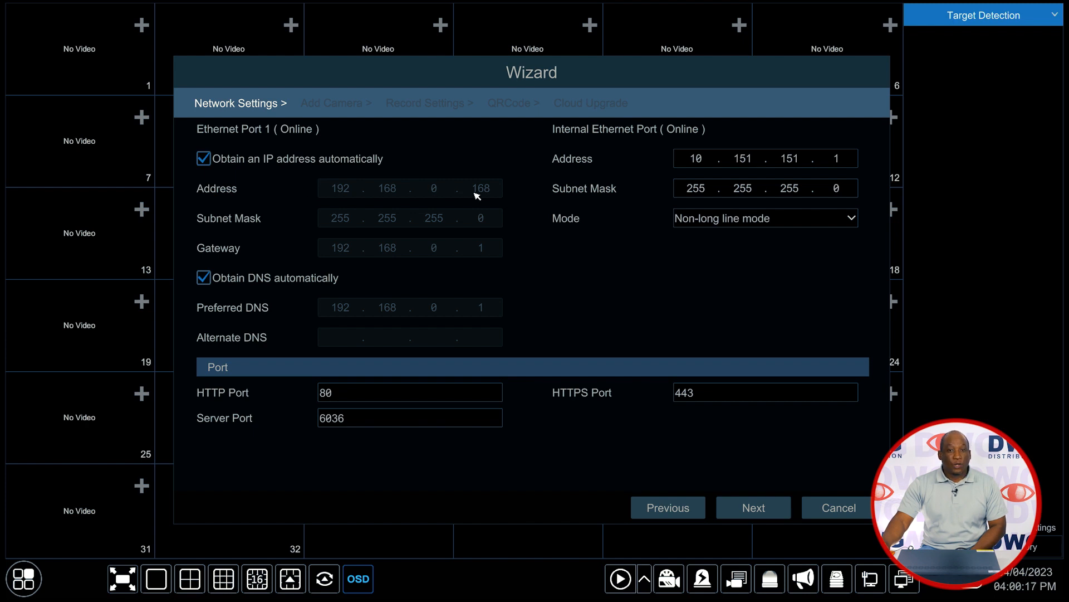
mouse_move(407, 199)
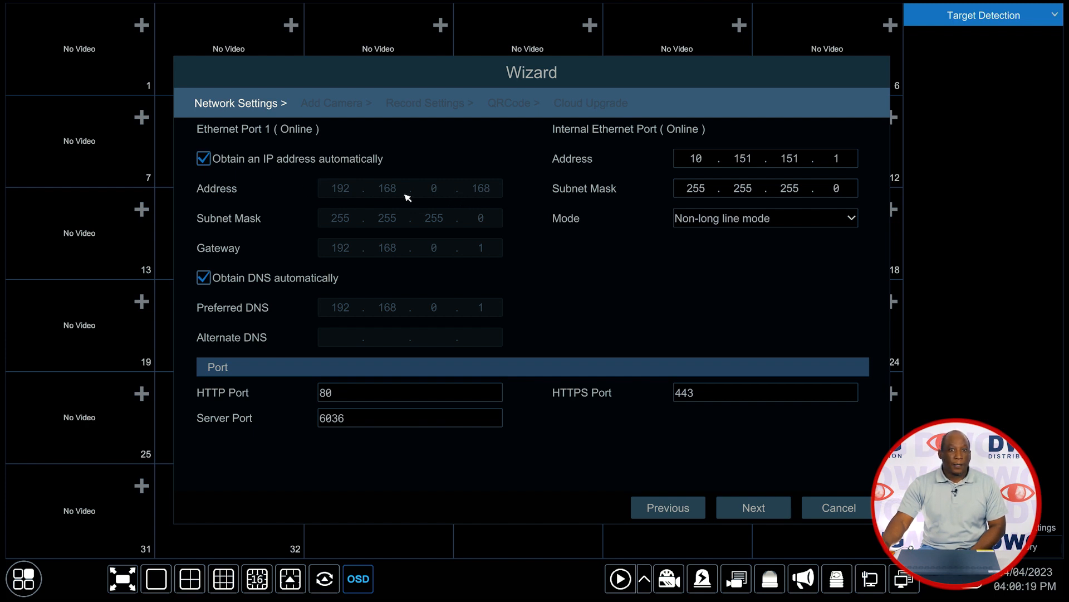
mouse_move(284, 167)
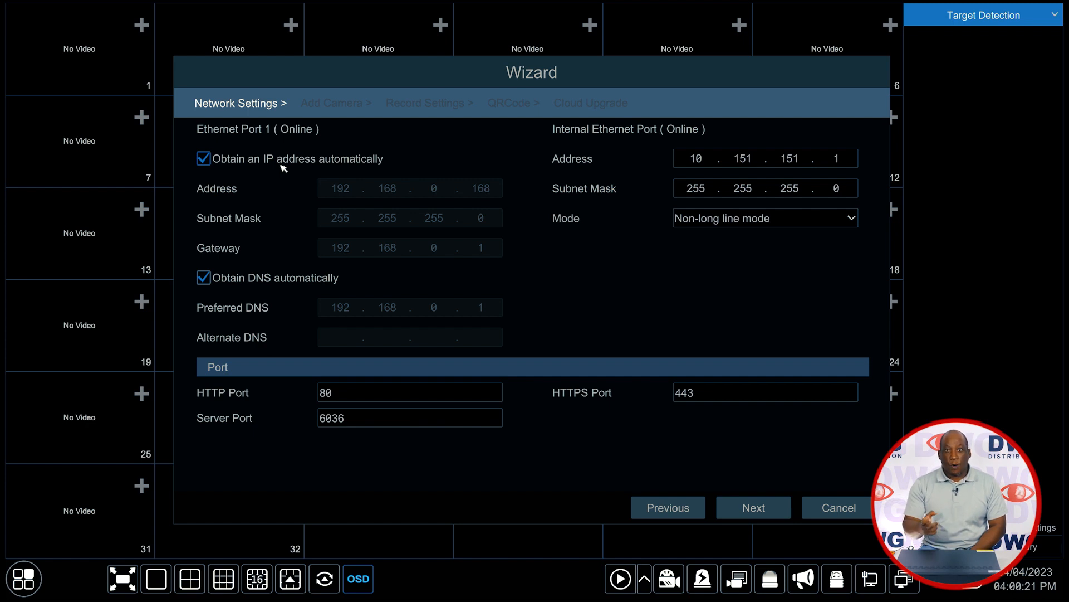
mouse_move(436, 199)
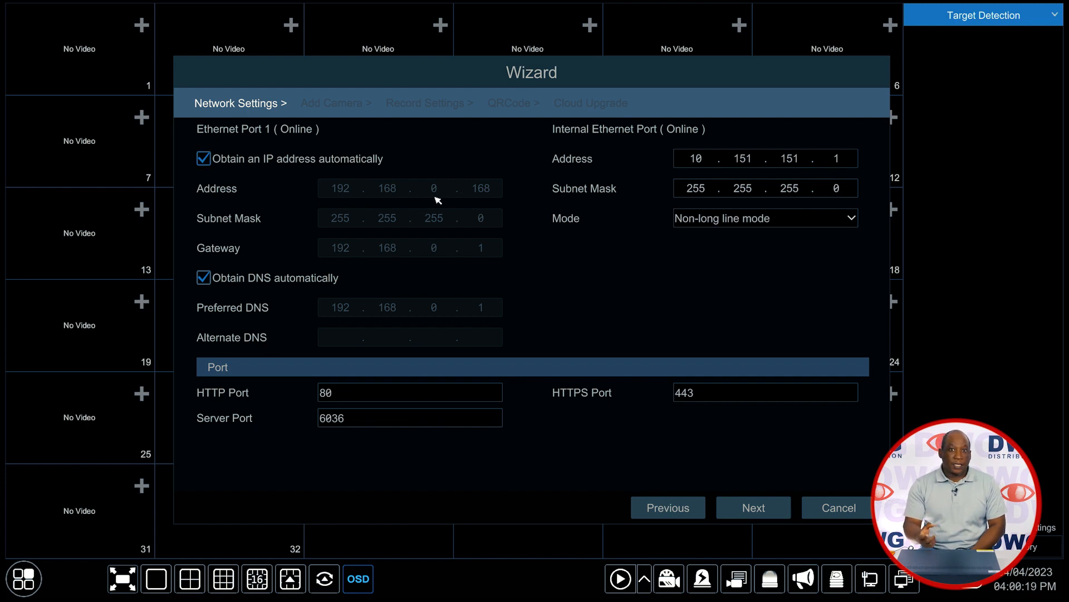
mouse_move(284, 167)
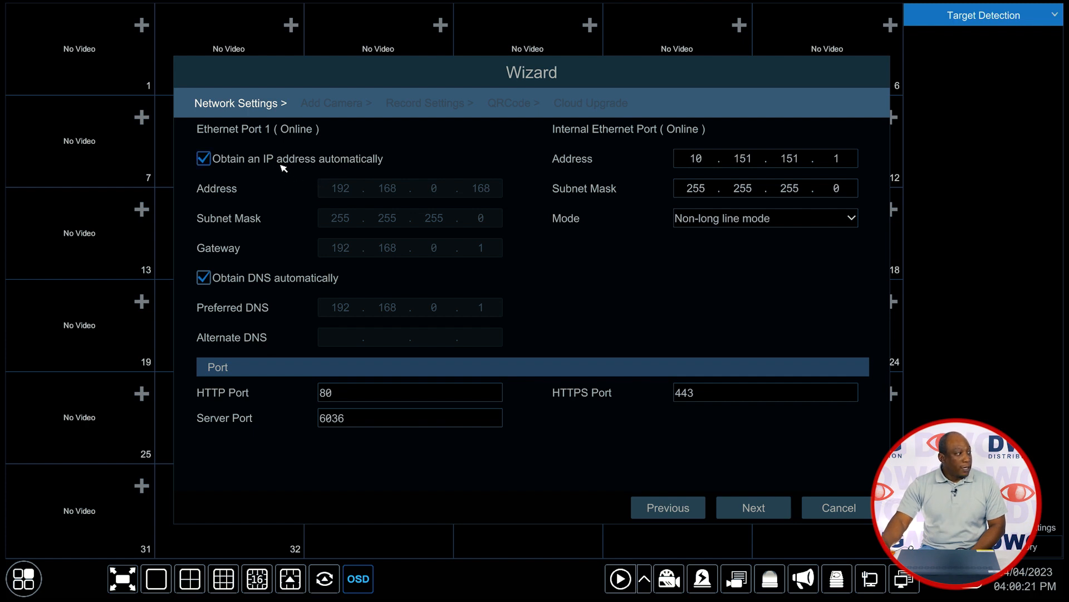
Give Ethernet Port 1 static IP 192.168.2.200, mask 255.255.255.0, gateway 192.168.2.1, DNS 8.8.8.8.
left_click(203, 159)
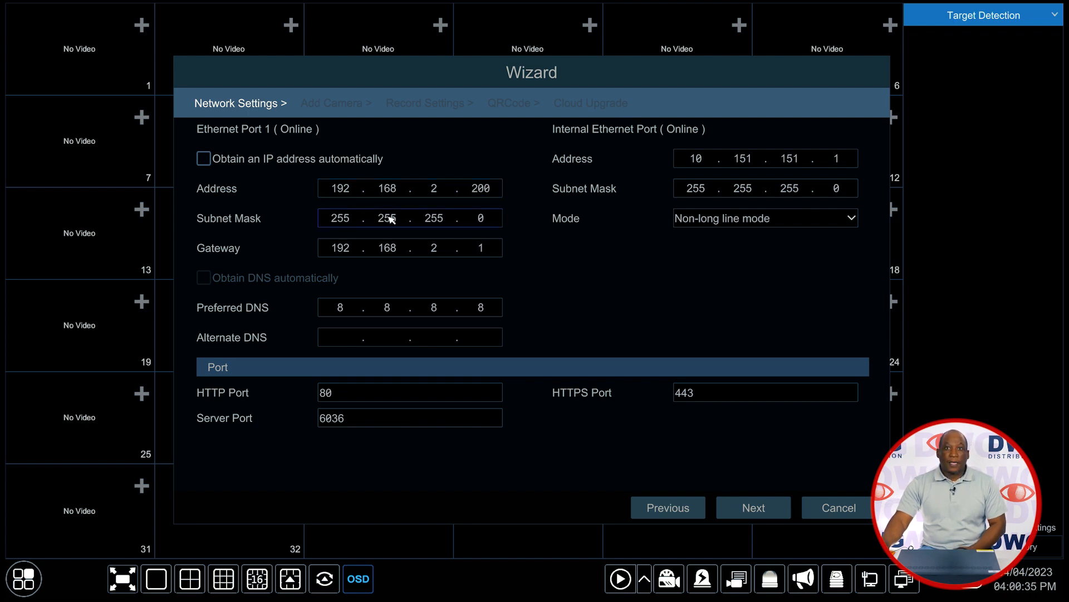
left_click(431, 248)
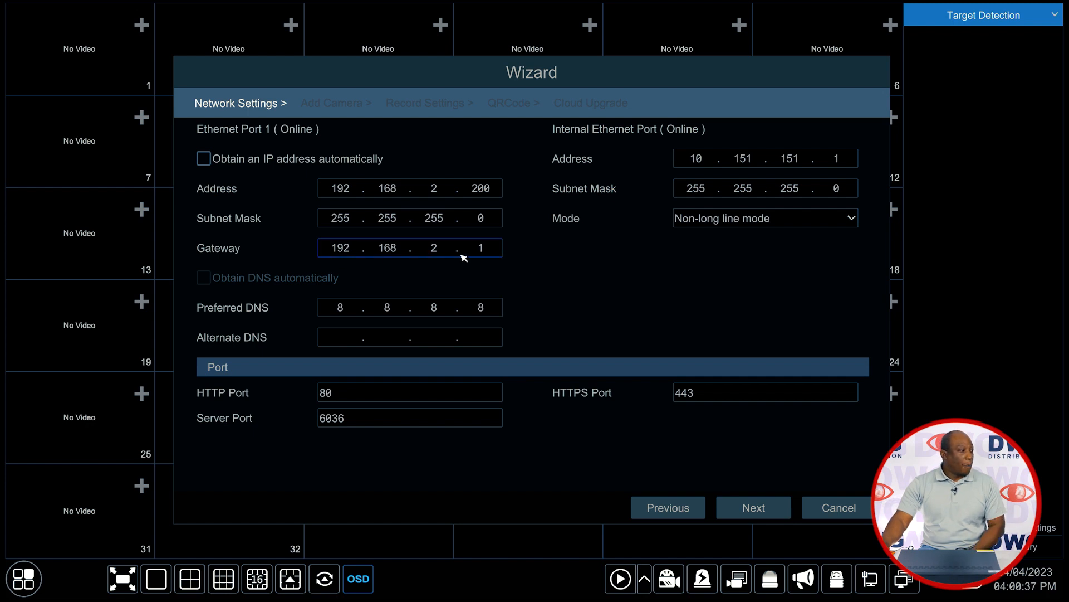
mouse_move(473, 261)
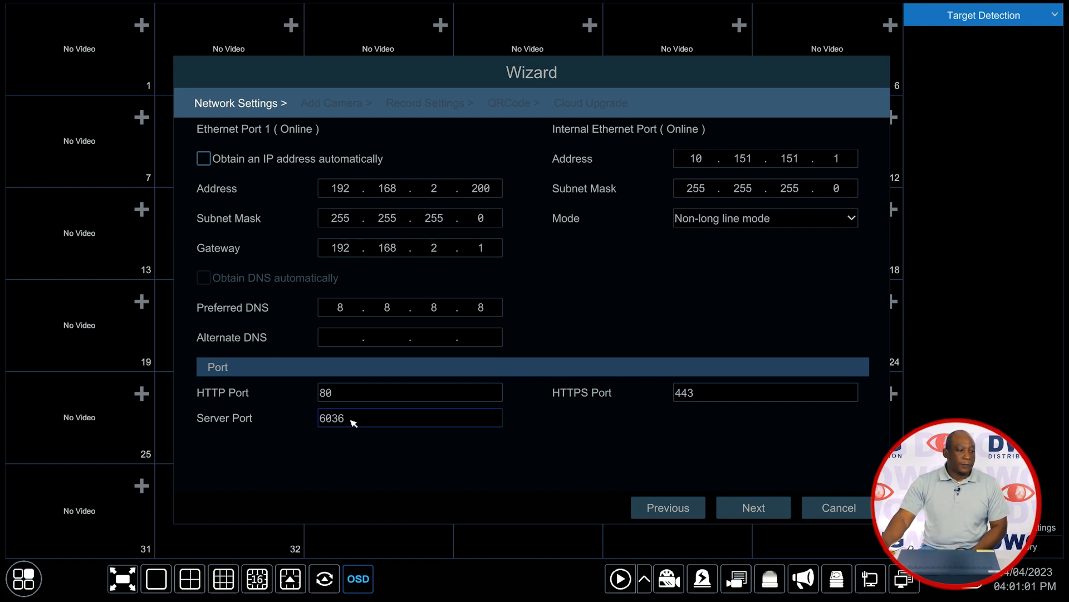
left_click(754, 507)
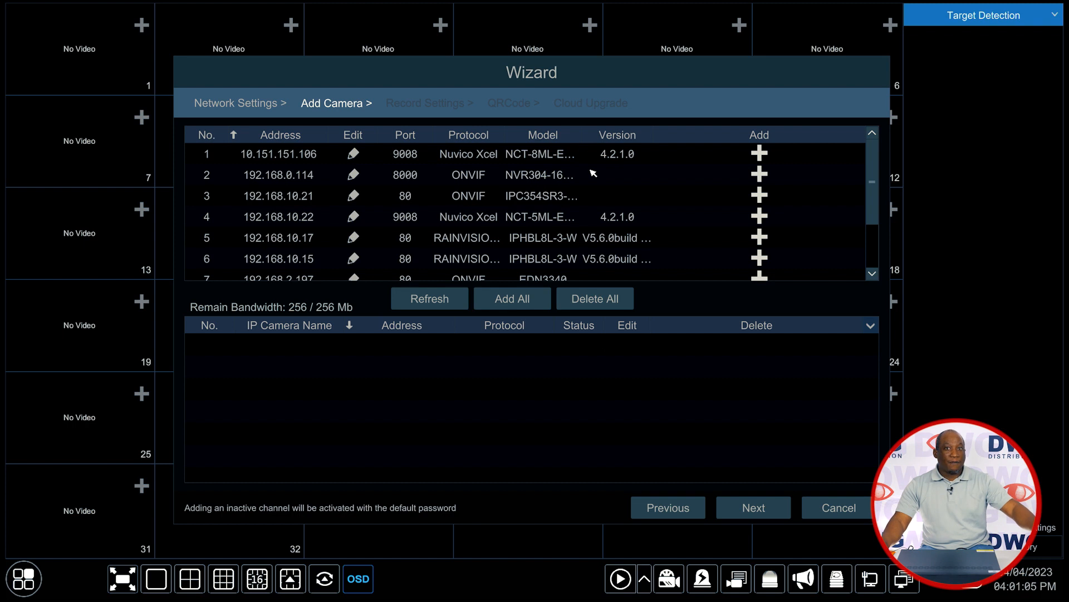
mouse_move(486, 379)
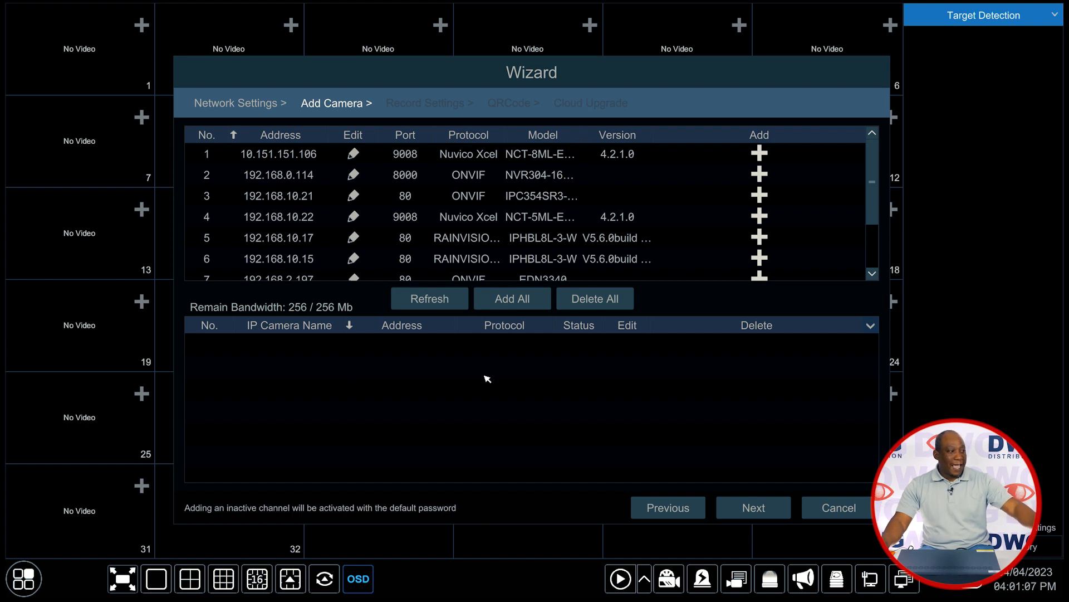
mouse_move(495, 452)
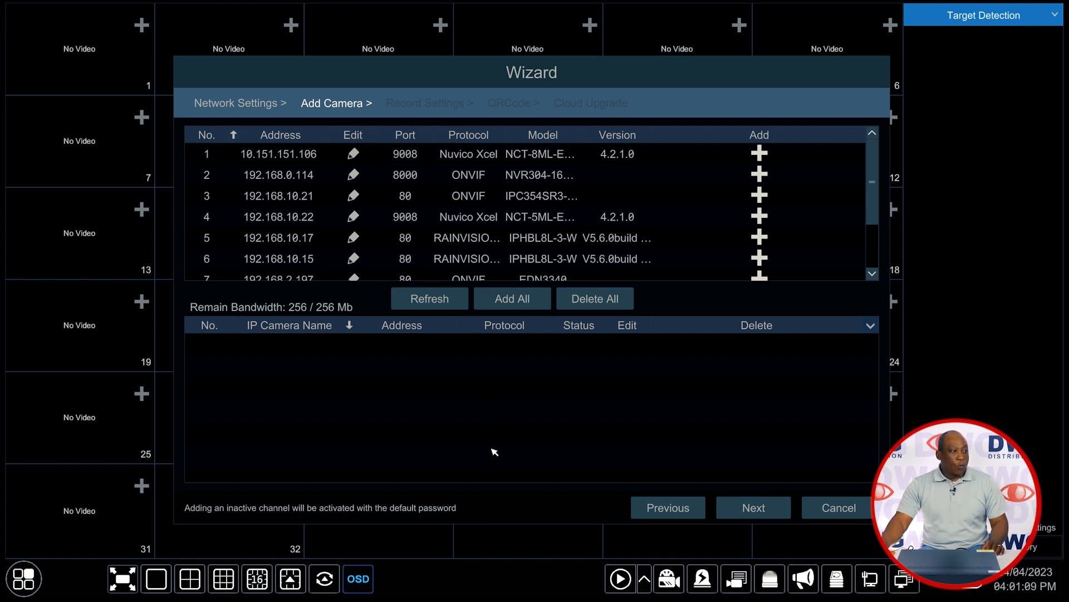
mouse_move(574, 442)
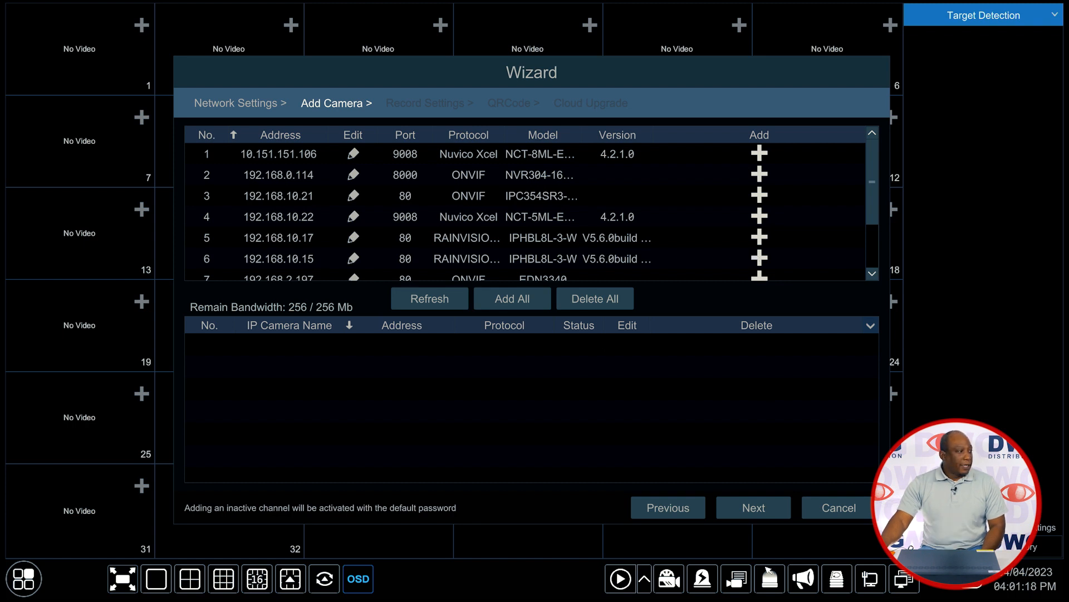
On the Record Settings page, choose Motion Record instead of Always+Motion+Sensor+AI.
left_click(754, 508)
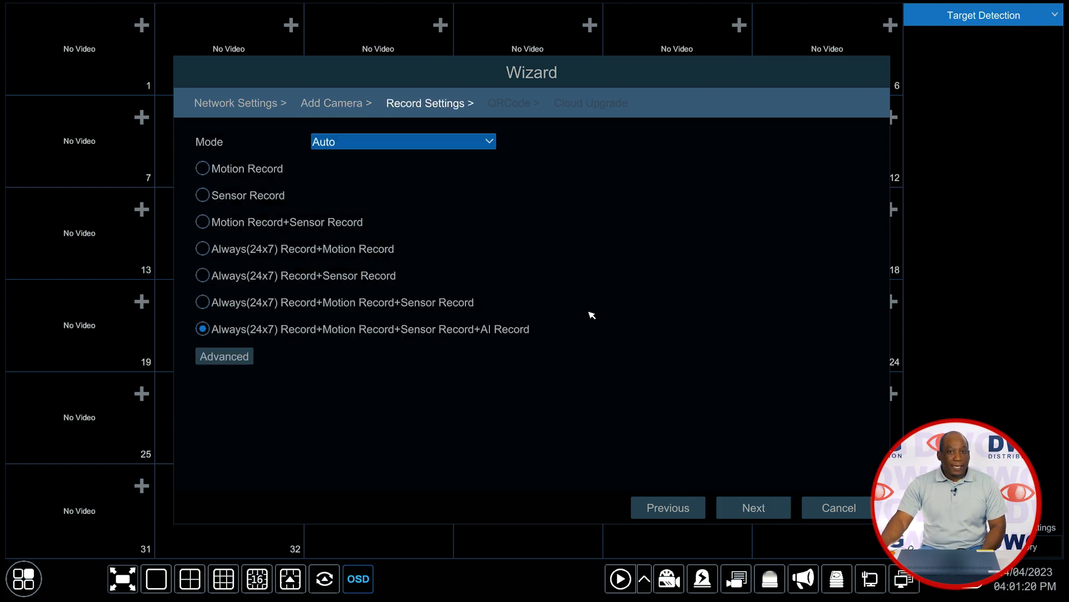
mouse_move(288, 342)
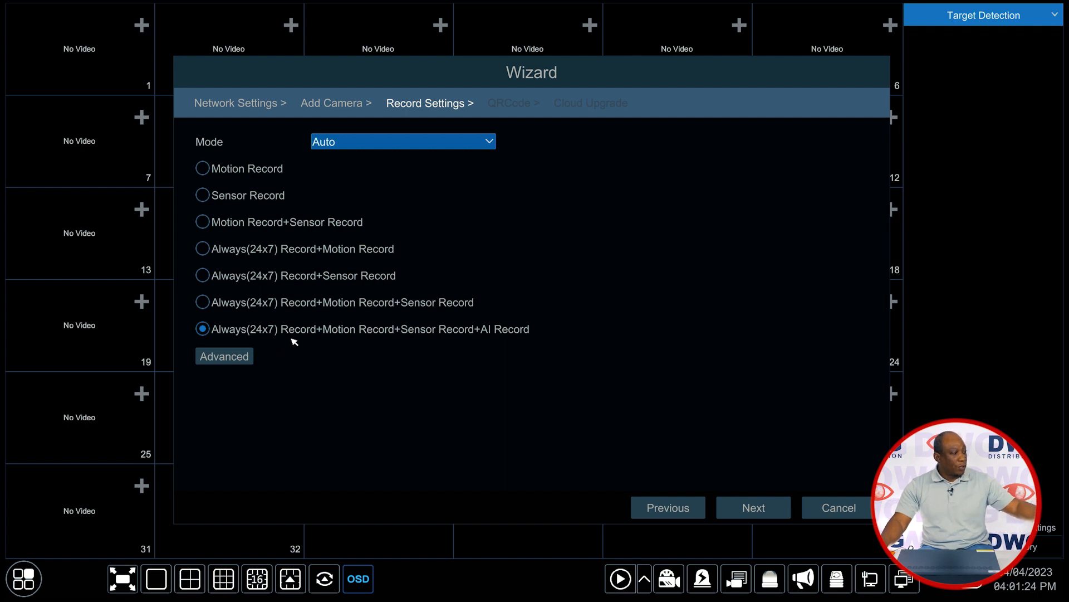
mouse_move(504, 340)
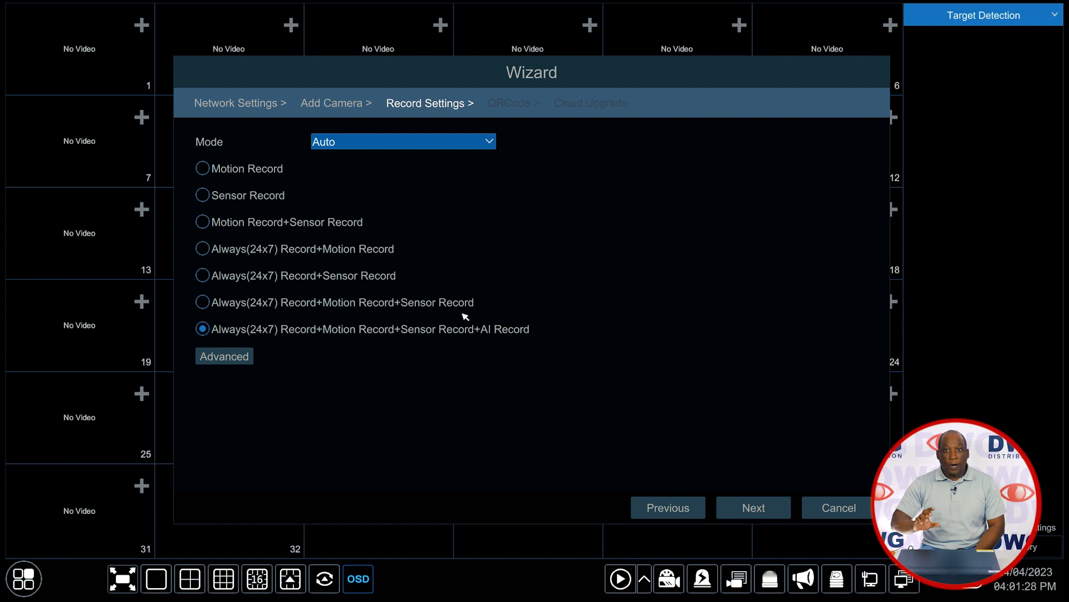
mouse_move(297, 212)
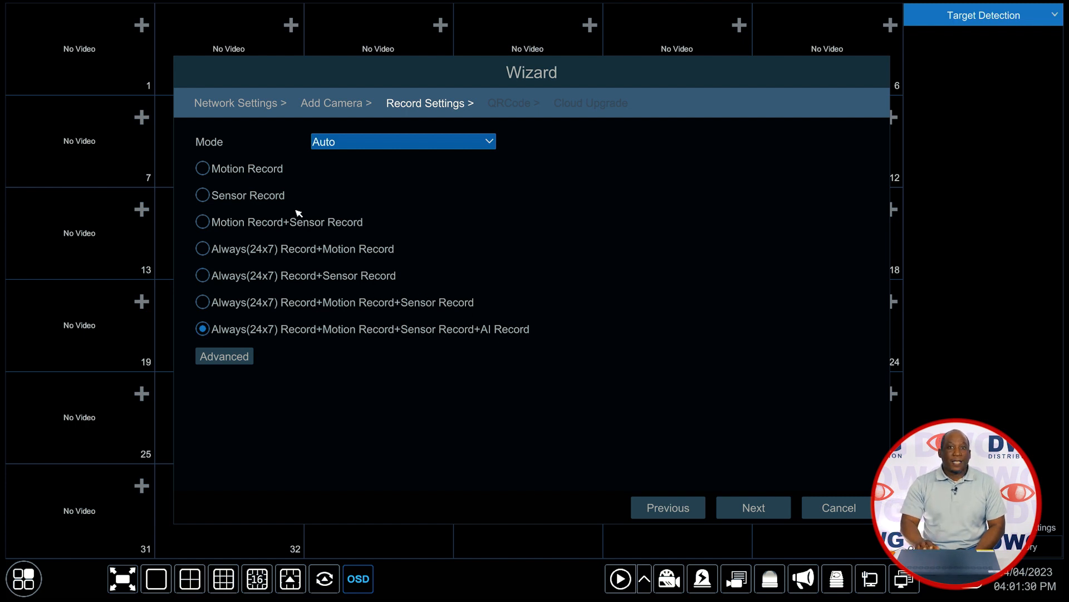
left_click(202, 168)
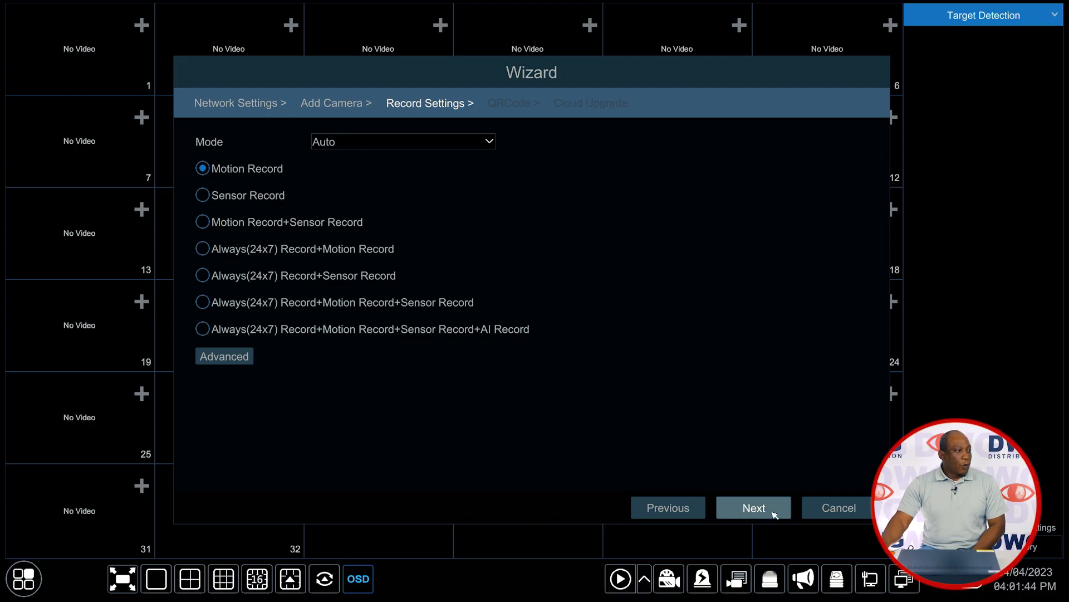
On the QRCode page, keep NAT2.0 as access type and uncheck NAT.
left_click(753, 507)
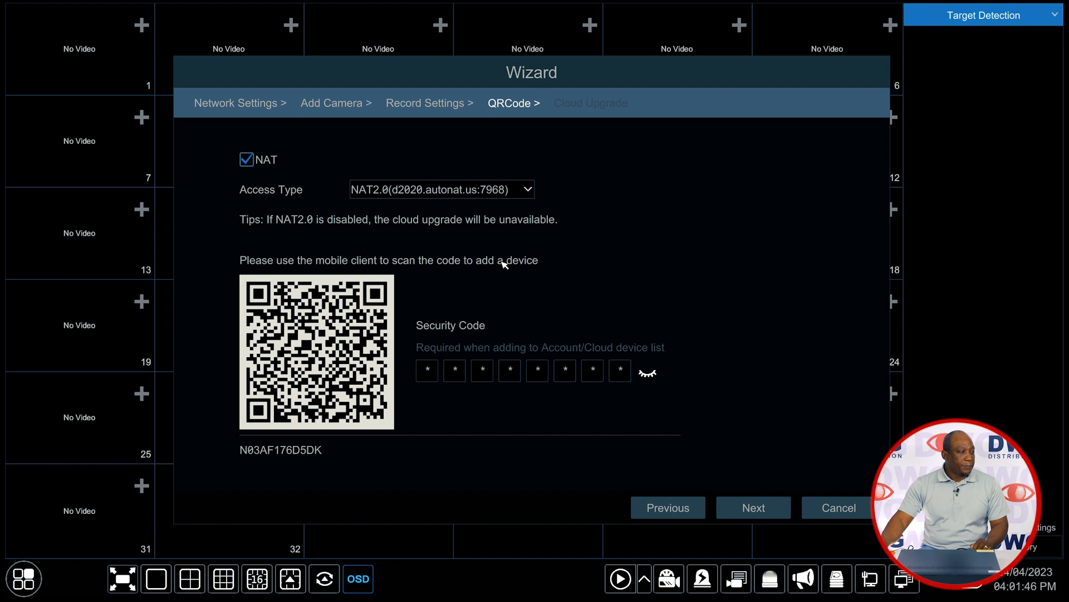
mouse_move(291, 156)
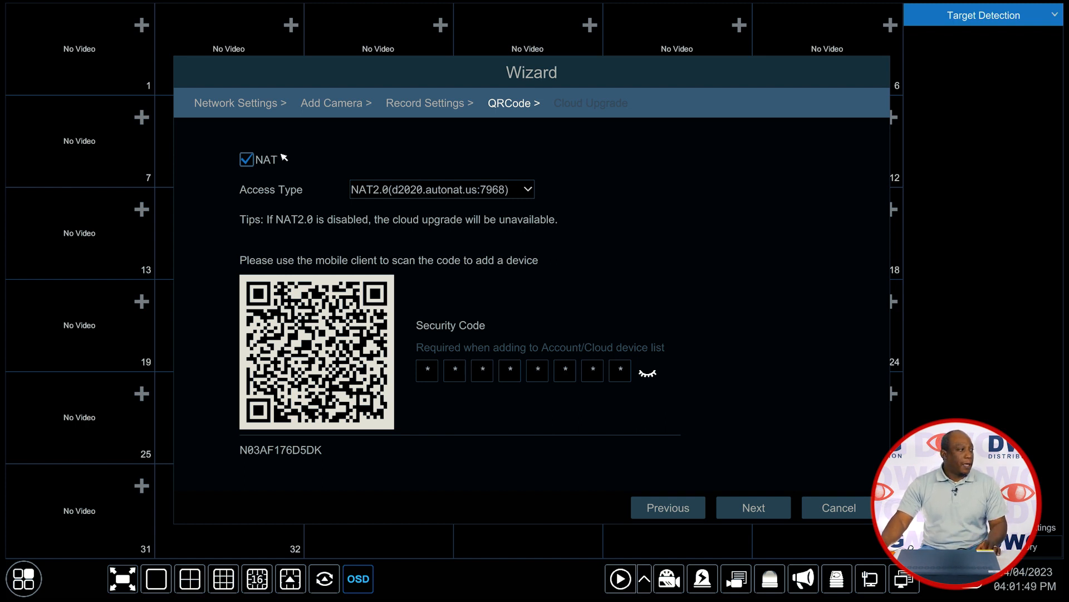
mouse_move(294, 151)
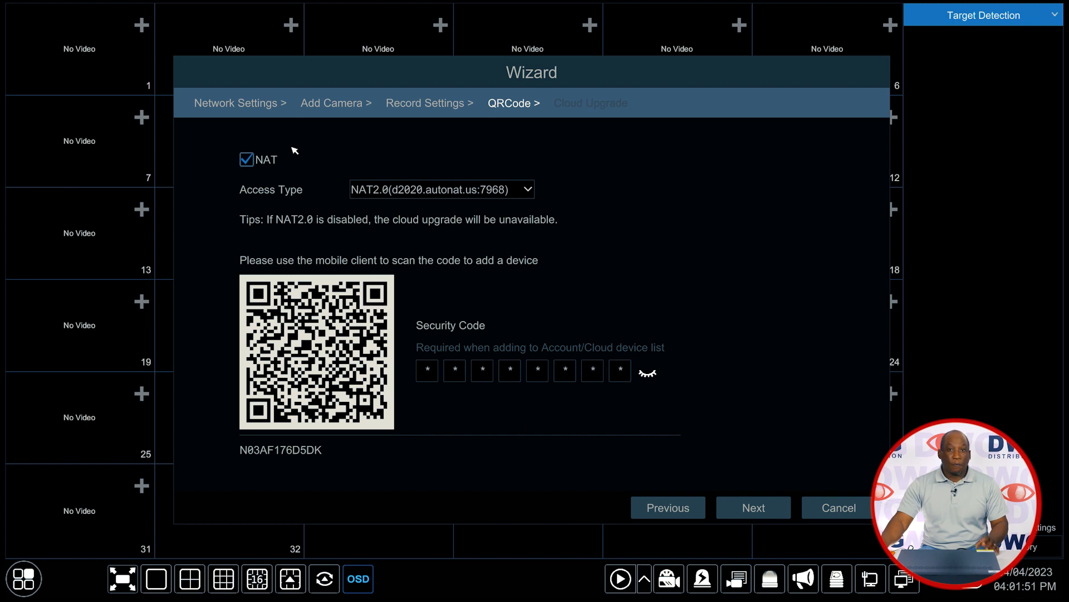
mouse_move(365, 158)
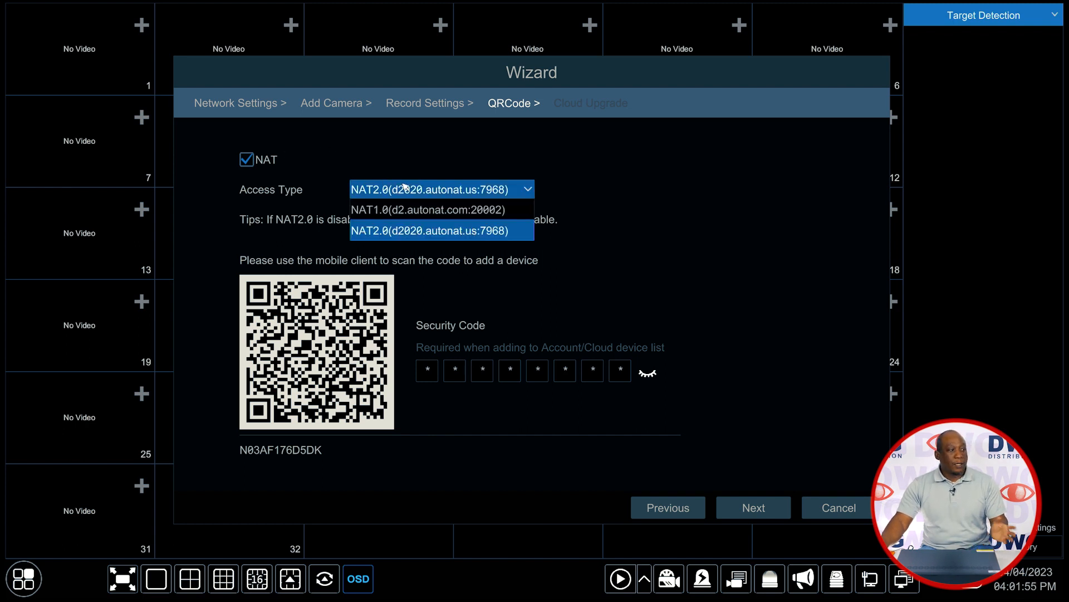
left_click(440, 231)
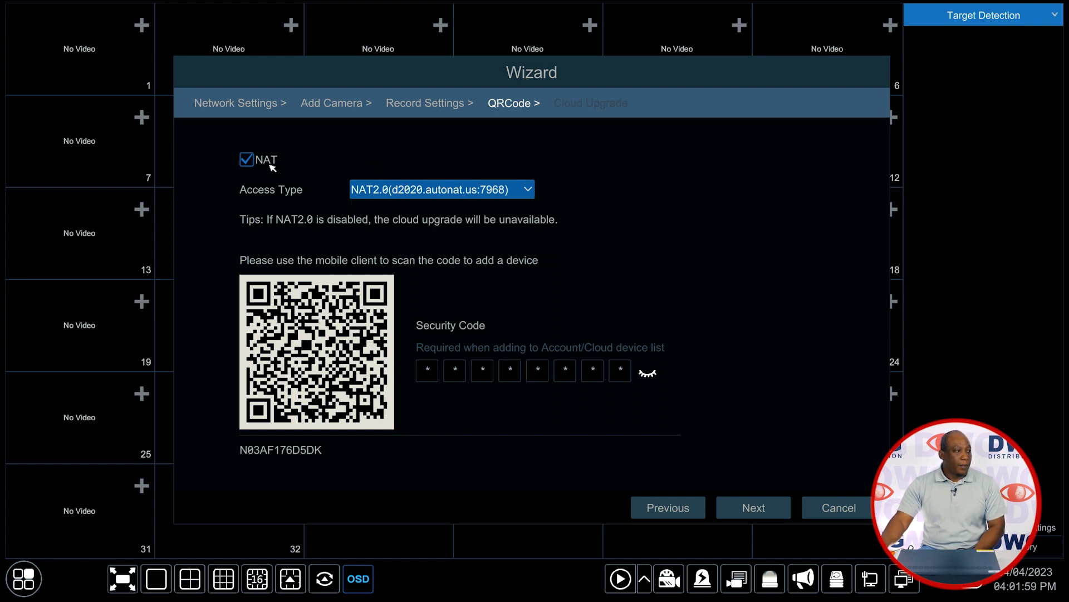
left_click(246, 160)
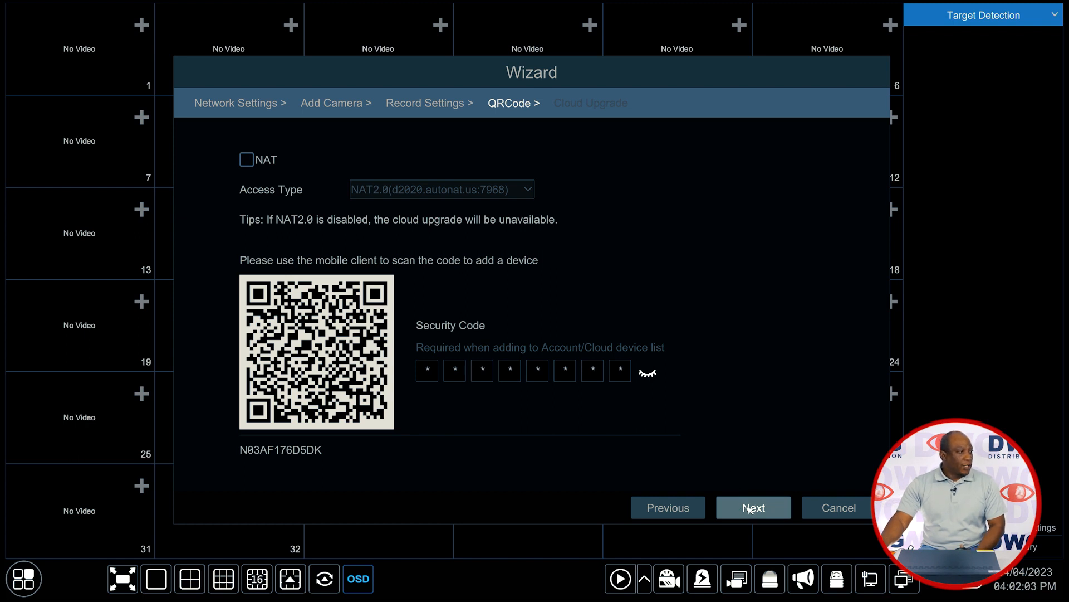
Advance to the Cloud Upgrade page with the Cloud Upgrade checkbox left unchecked.
left_click(754, 507)
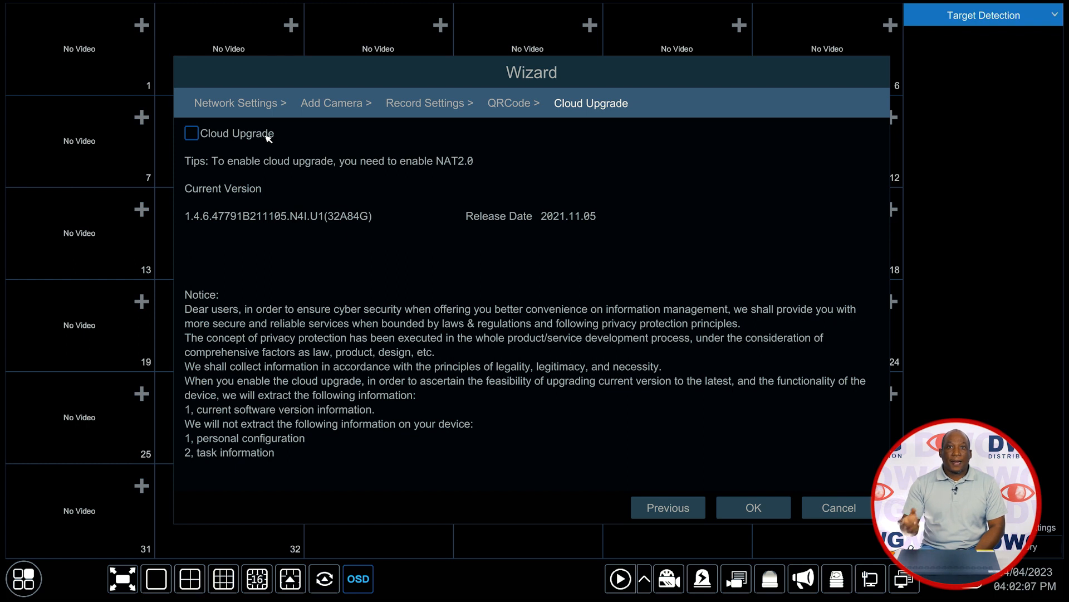
mouse_move(298, 181)
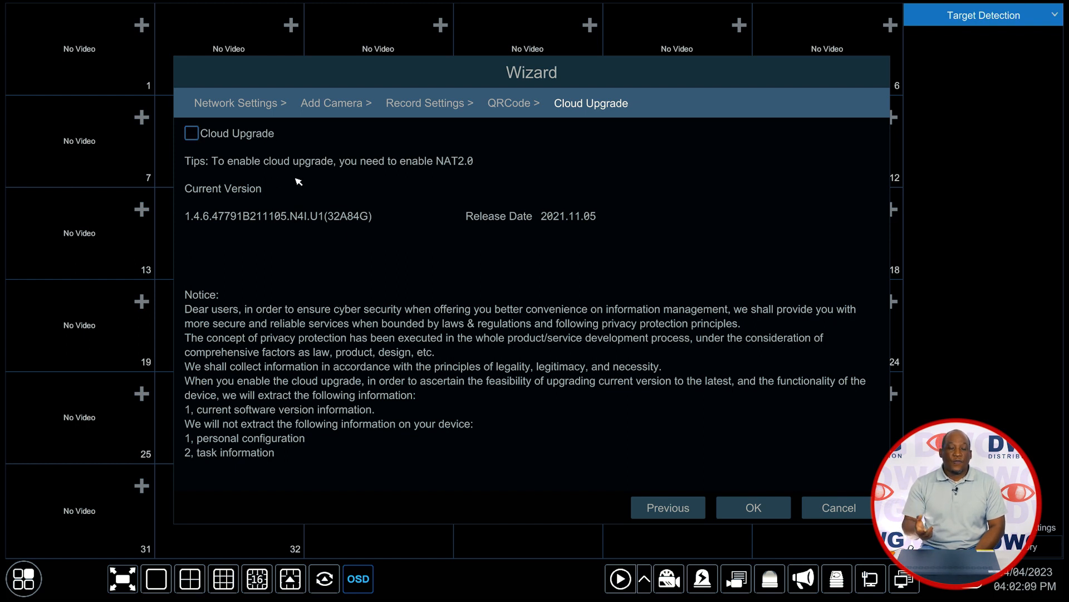
mouse_move(338, 181)
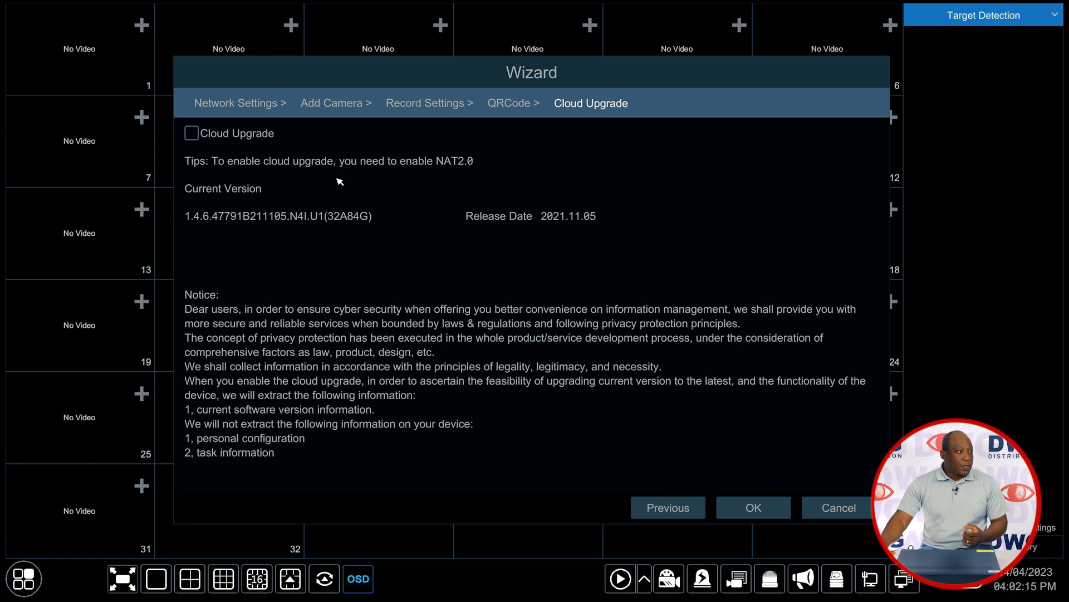
mouse_move(256, 145)
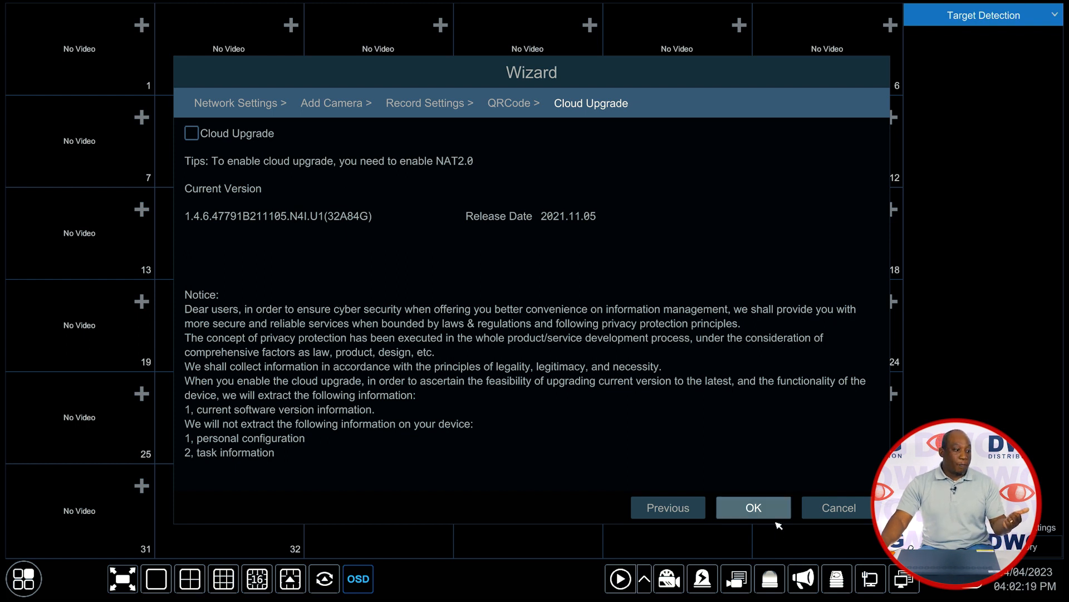
Close the wizard with OK and log the admin user out via the Start menu.
left_click(753, 508)
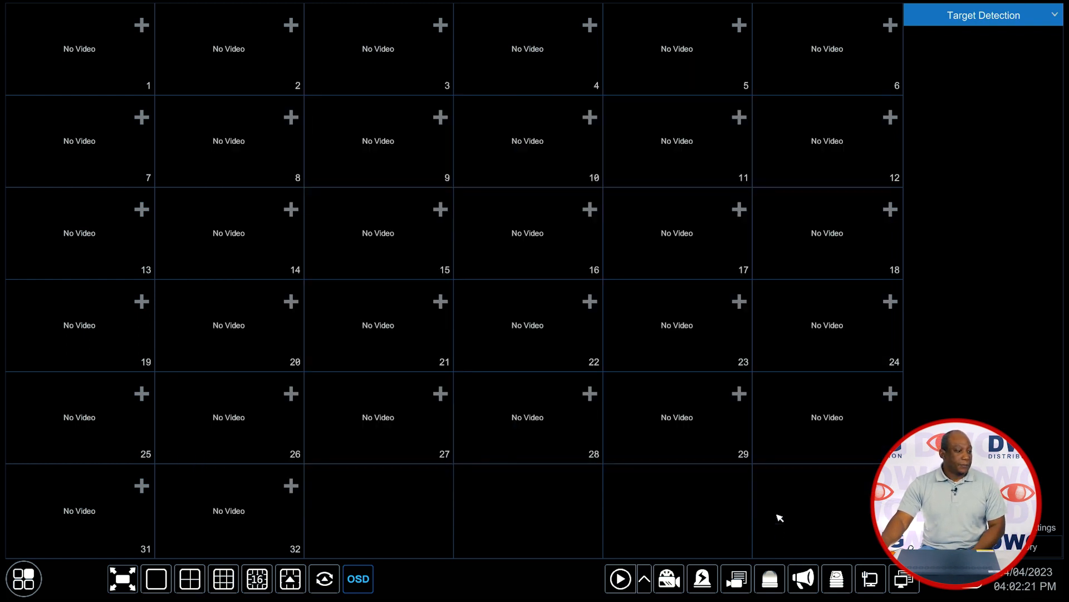
mouse_move(731, 197)
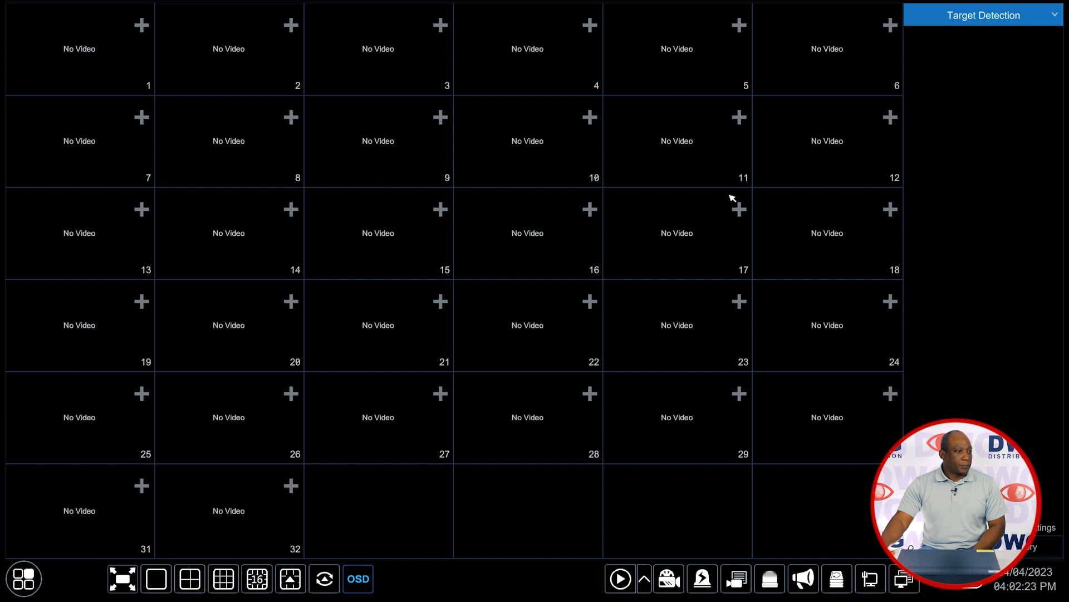
left_click(19, 586)
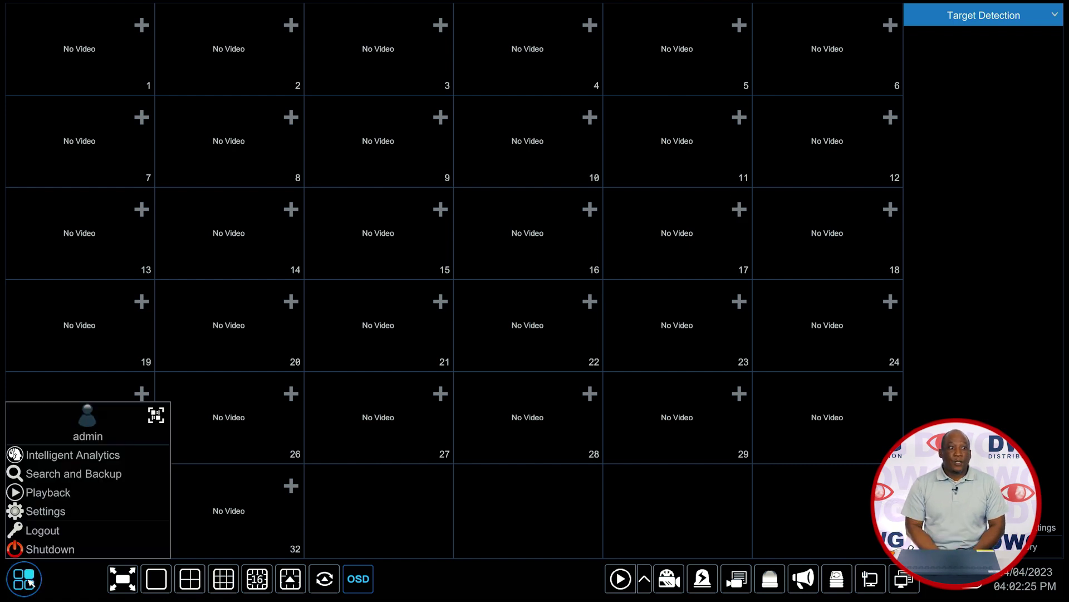
left_click(23, 578)
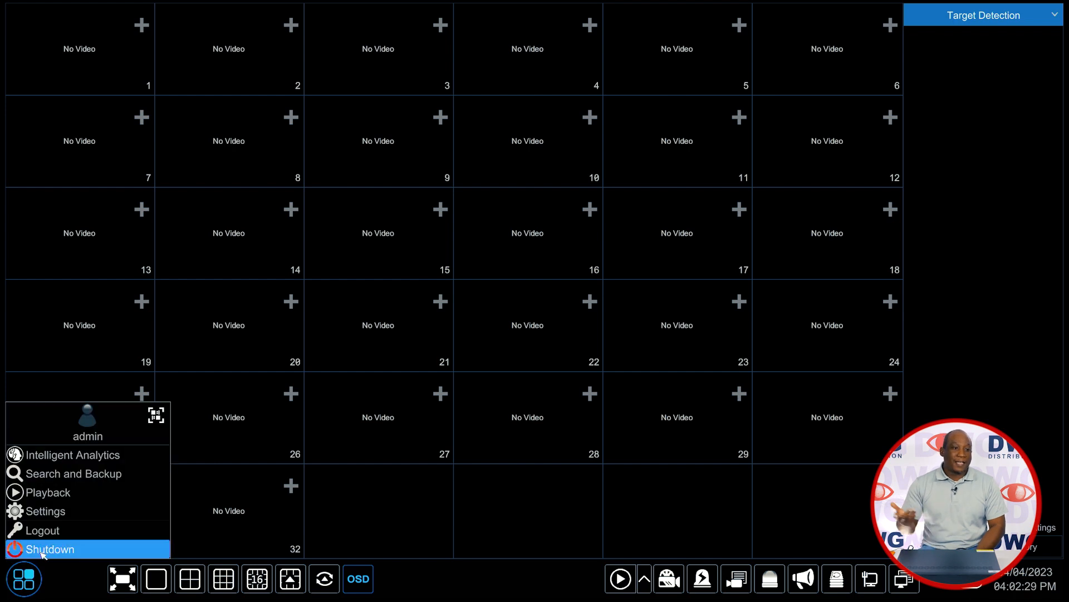
left_click(45, 549)
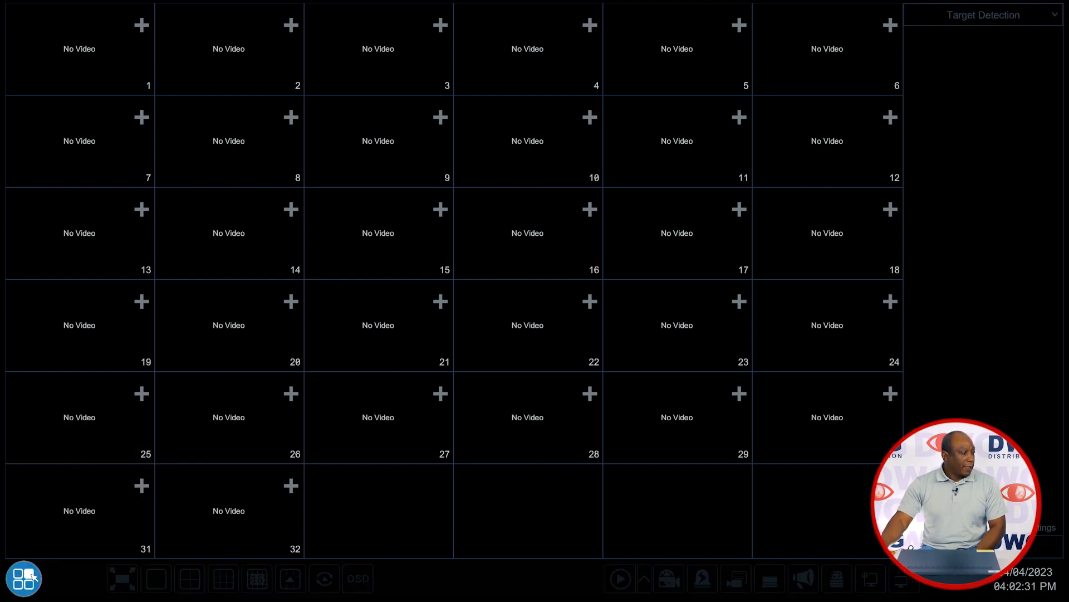
left_click(22, 581)
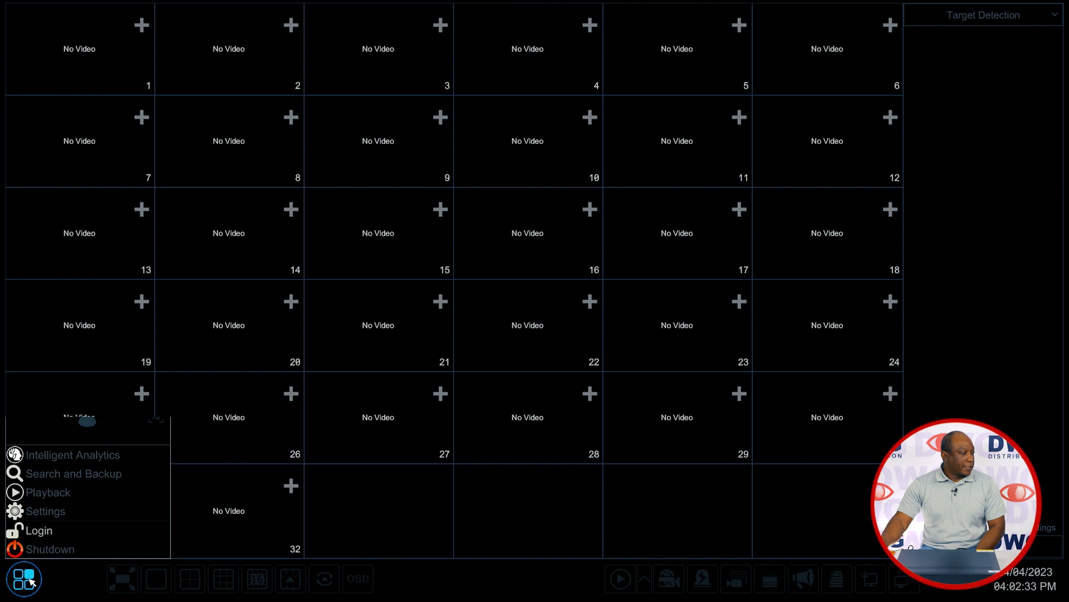
Open the admin login prompt, switch to pattern login mode, and draw the unlock pattern.
left_click(40, 529)
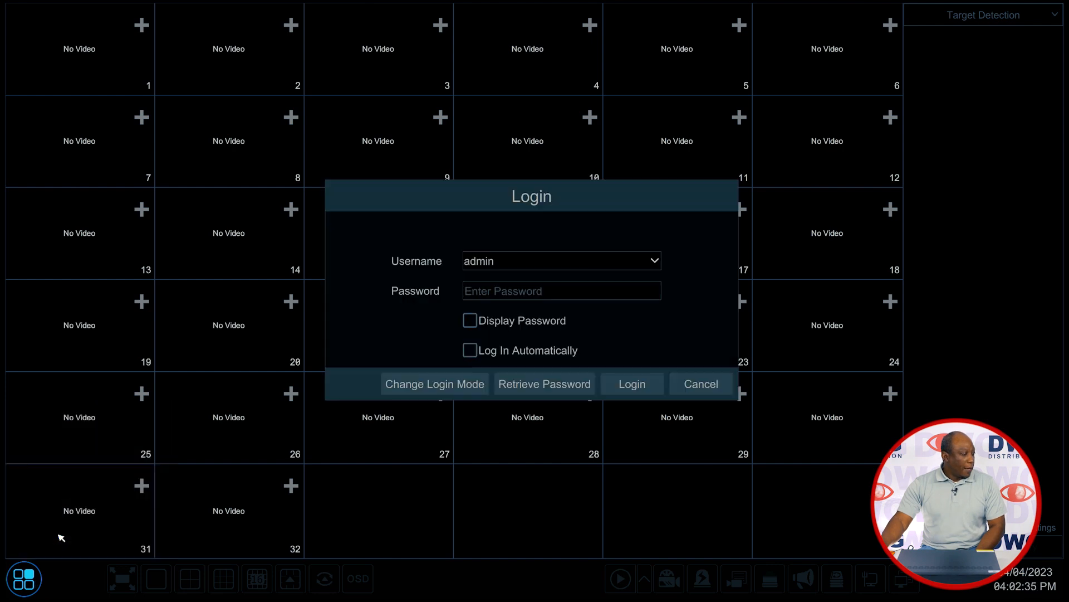
left_click(532, 291)
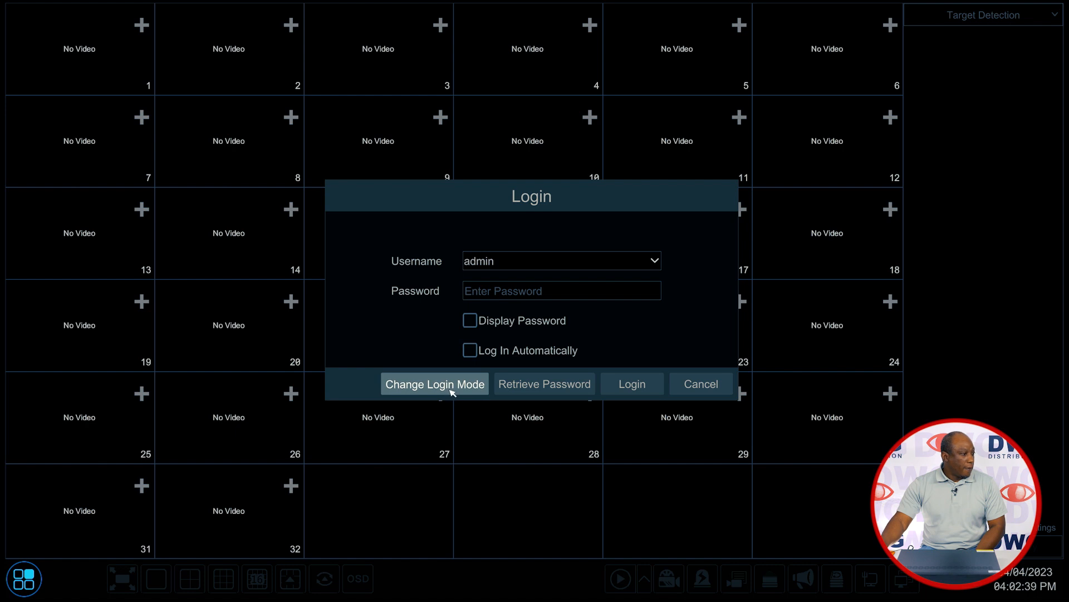
left_click(435, 384)
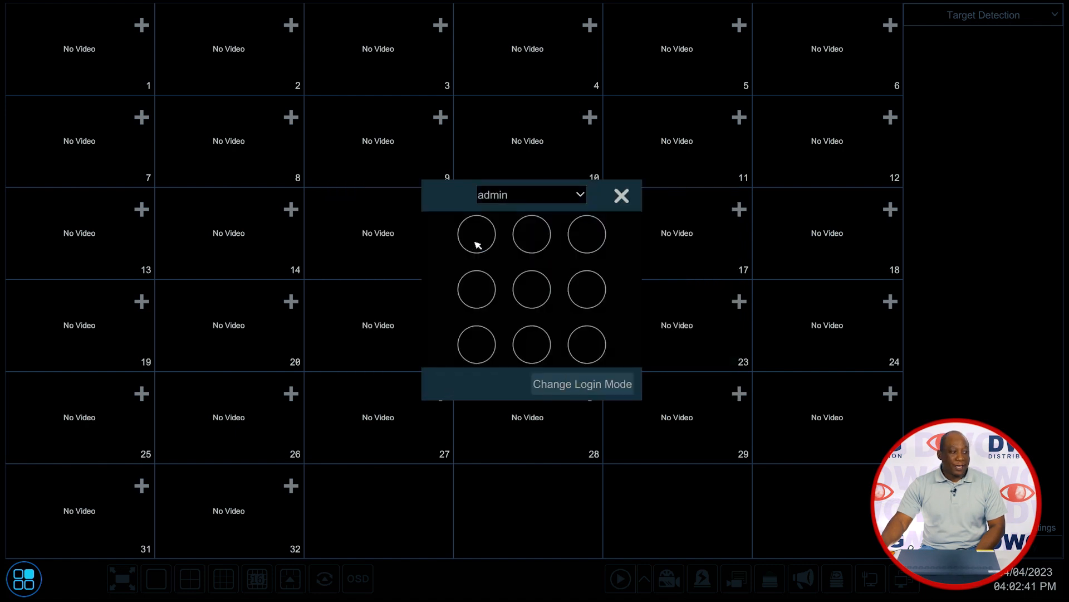
left_click_drag(476, 234, 585, 344)
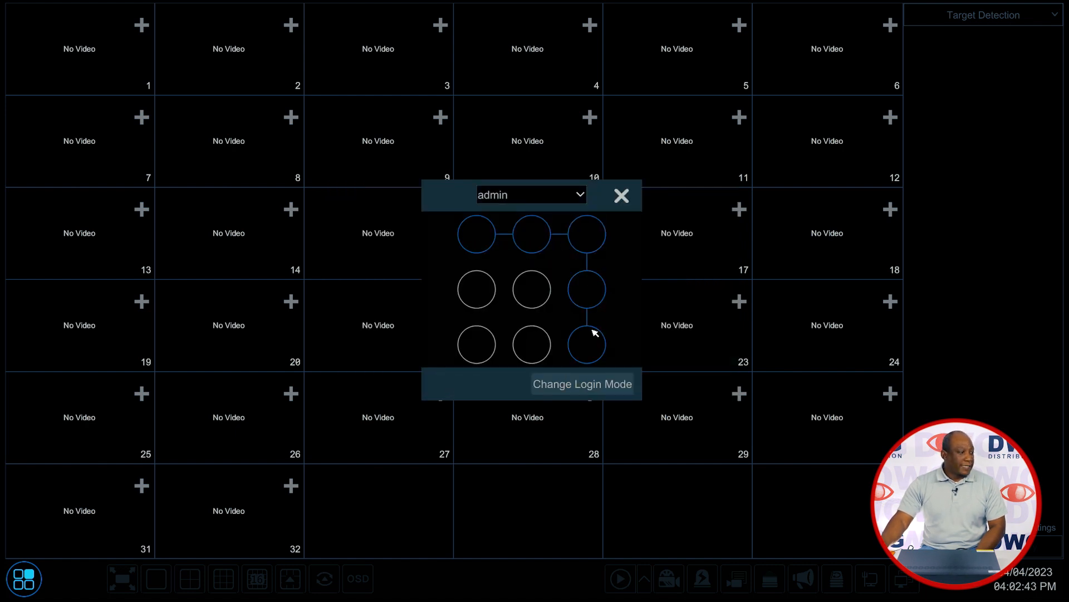